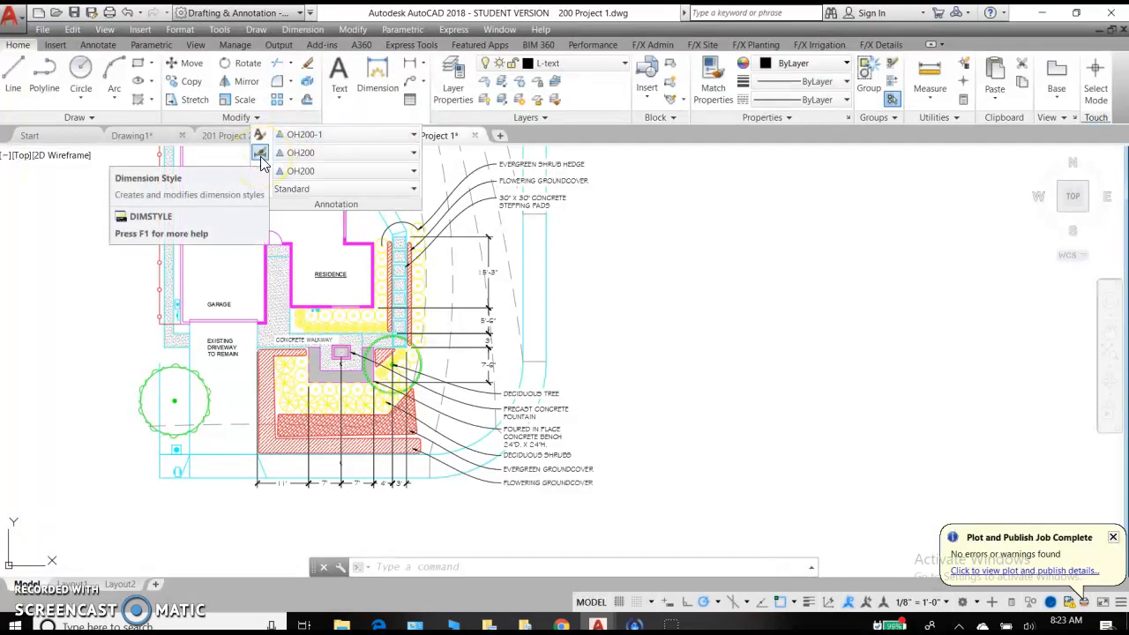
pyautogui.moveTo(261, 172)
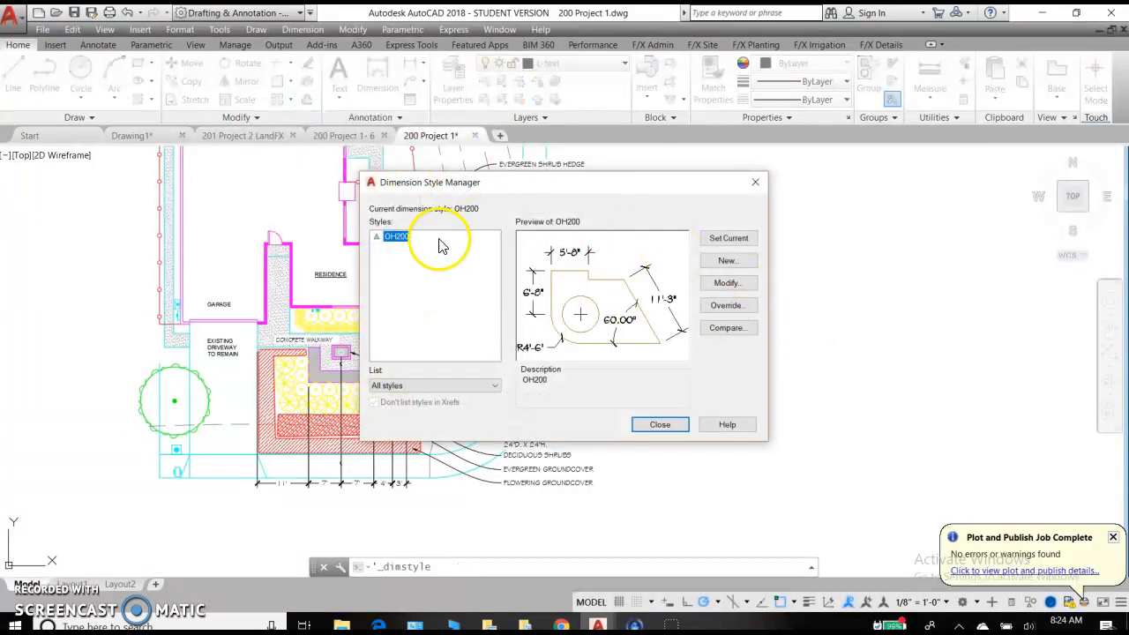
pyautogui.moveTo(406, 242)
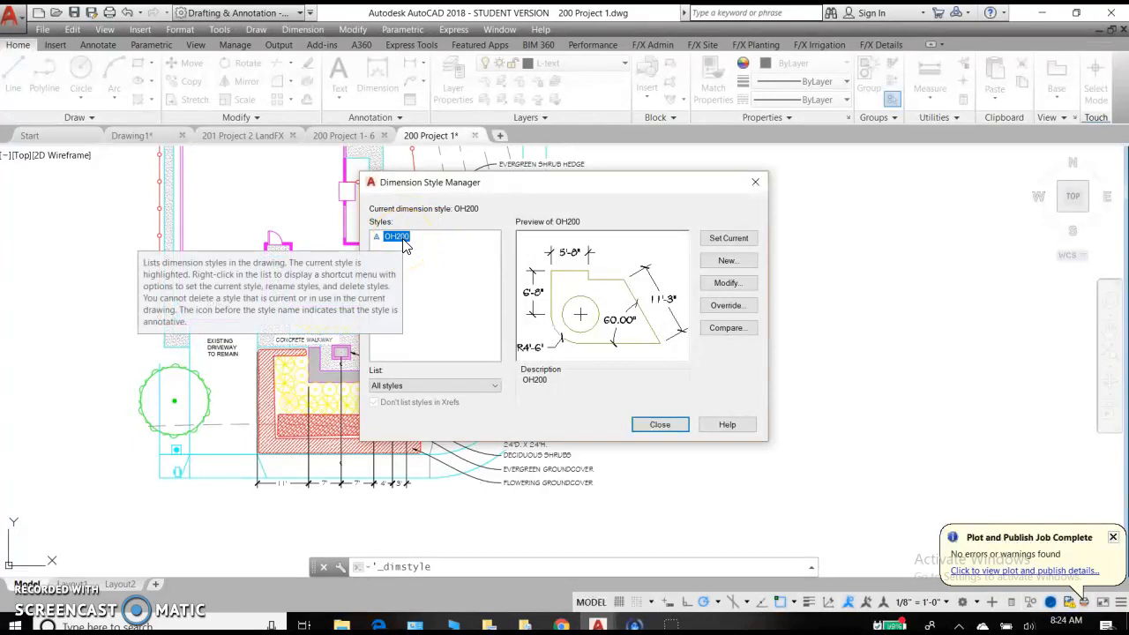
pyautogui.moveTo(719, 370)
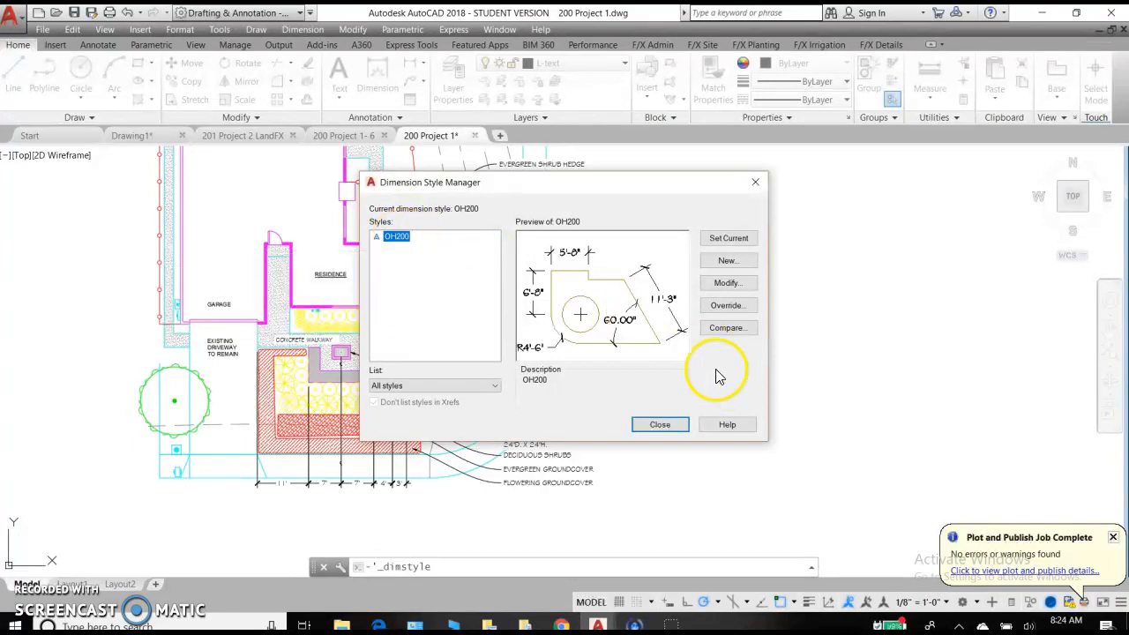
pyautogui.moveTo(726, 327)
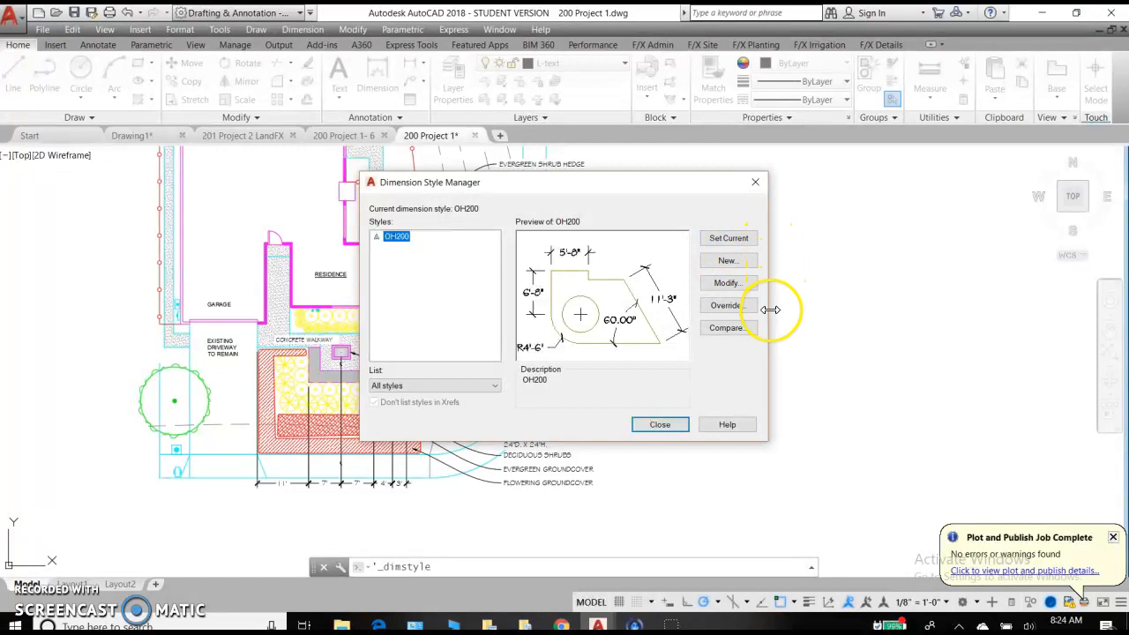
pyautogui.moveTo(729, 238)
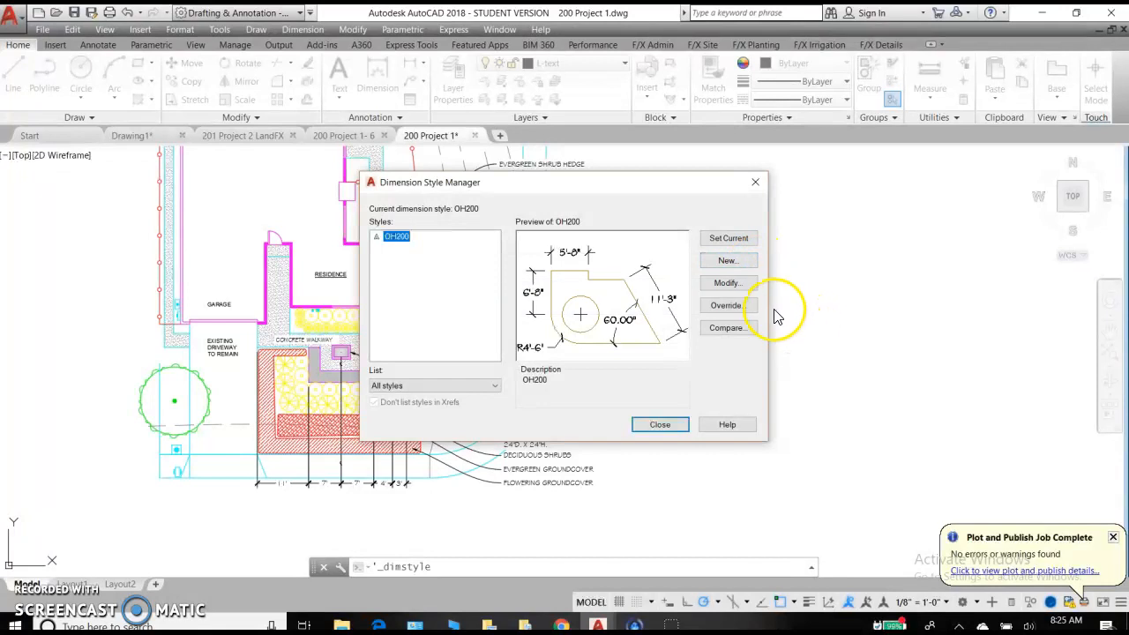
pyautogui.moveTo(726, 305)
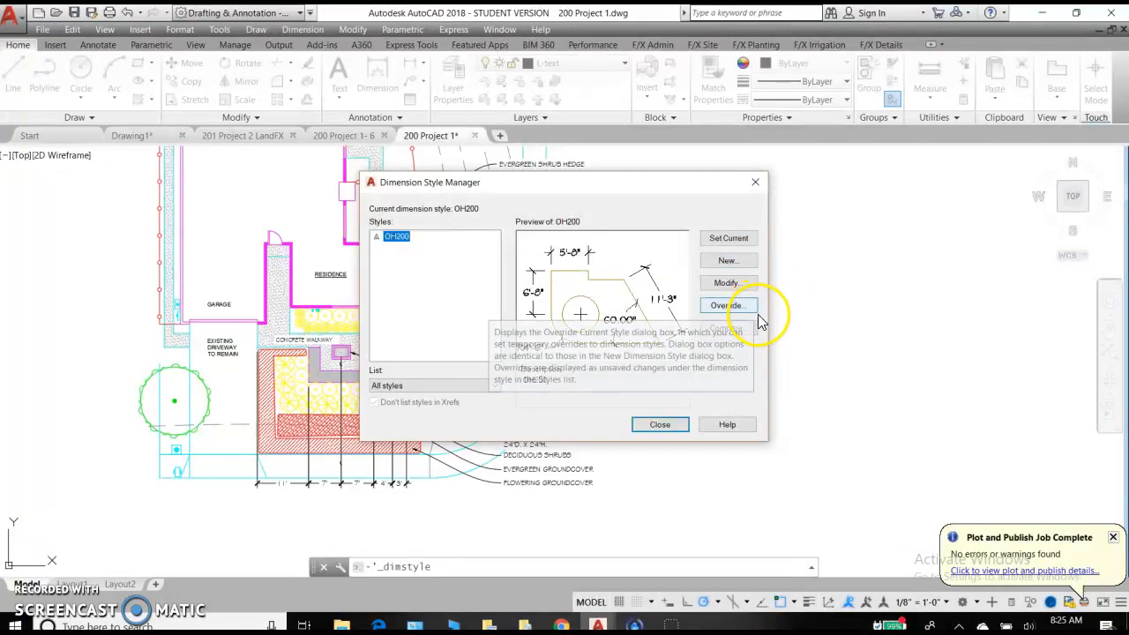
pyautogui.moveTo(727, 328)
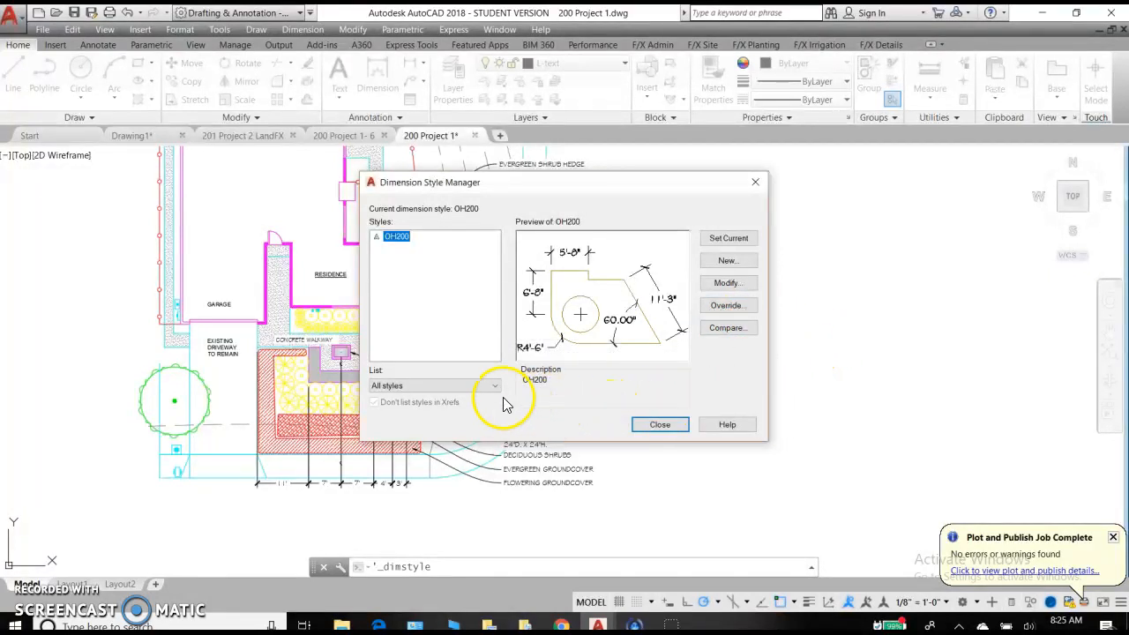
pyautogui.click(494, 385)
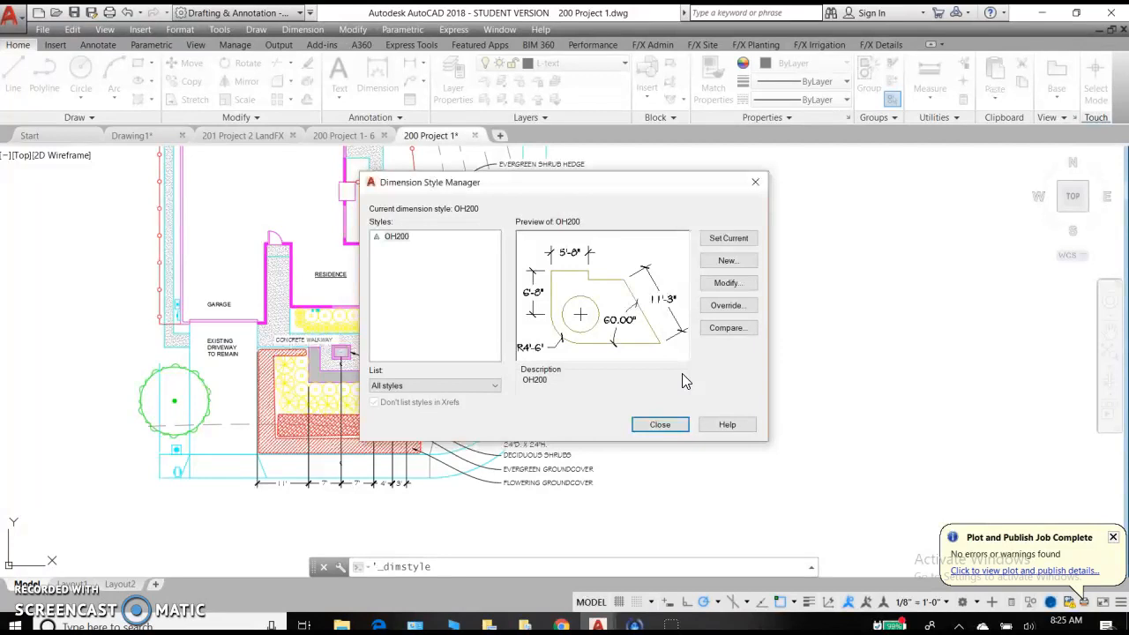
pyautogui.moveTo(692, 297)
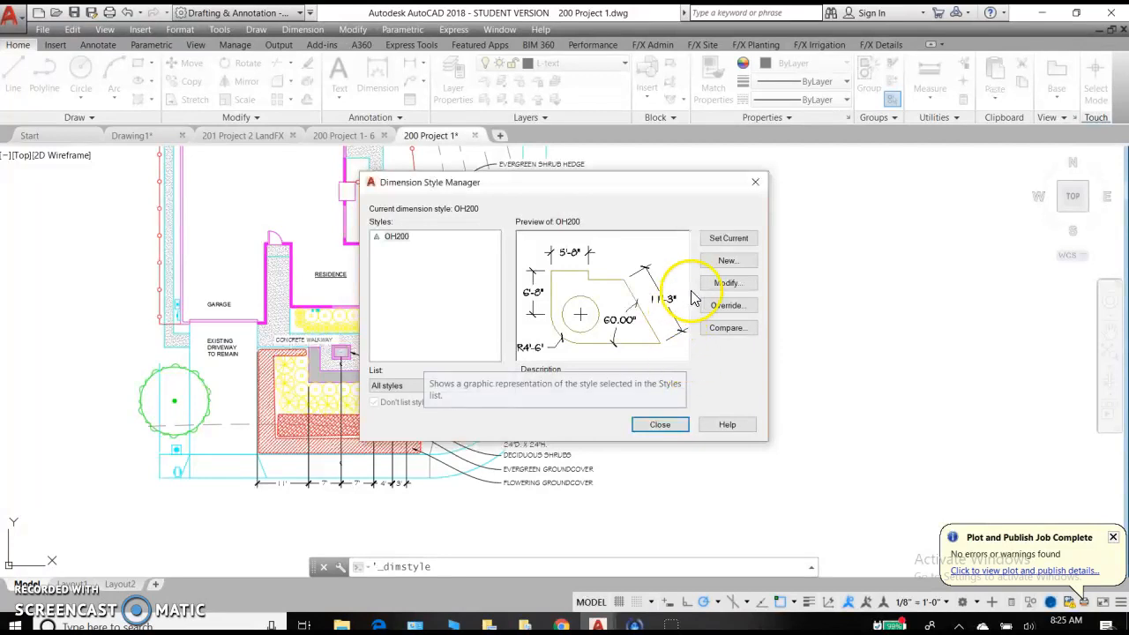
pyautogui.moveTo(729, 260)
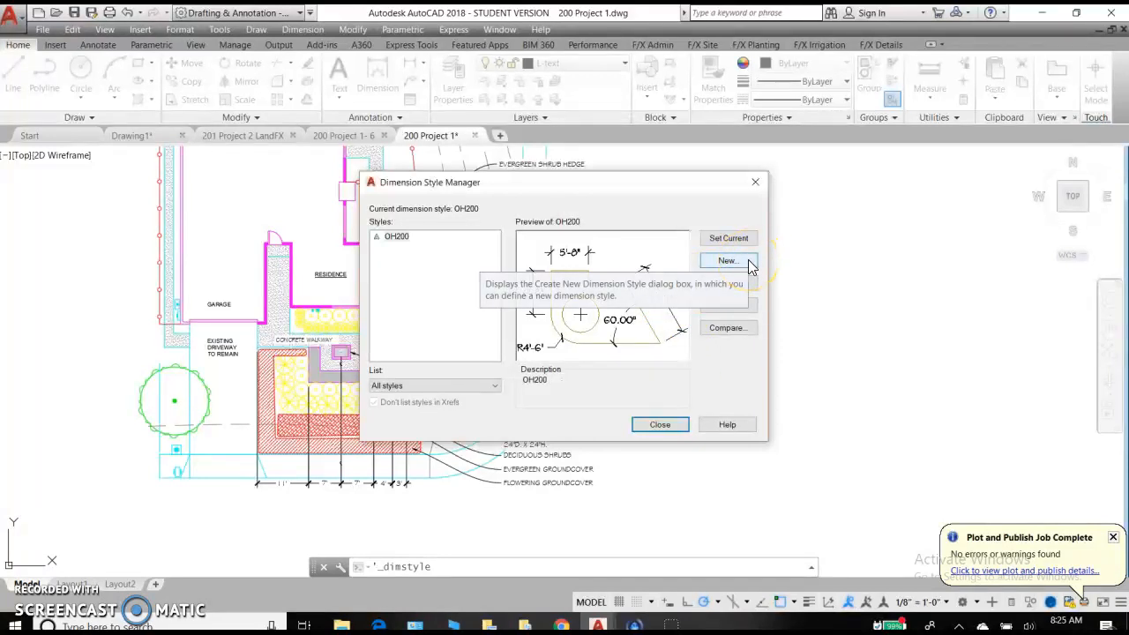
pyautogui.click(728, 260)
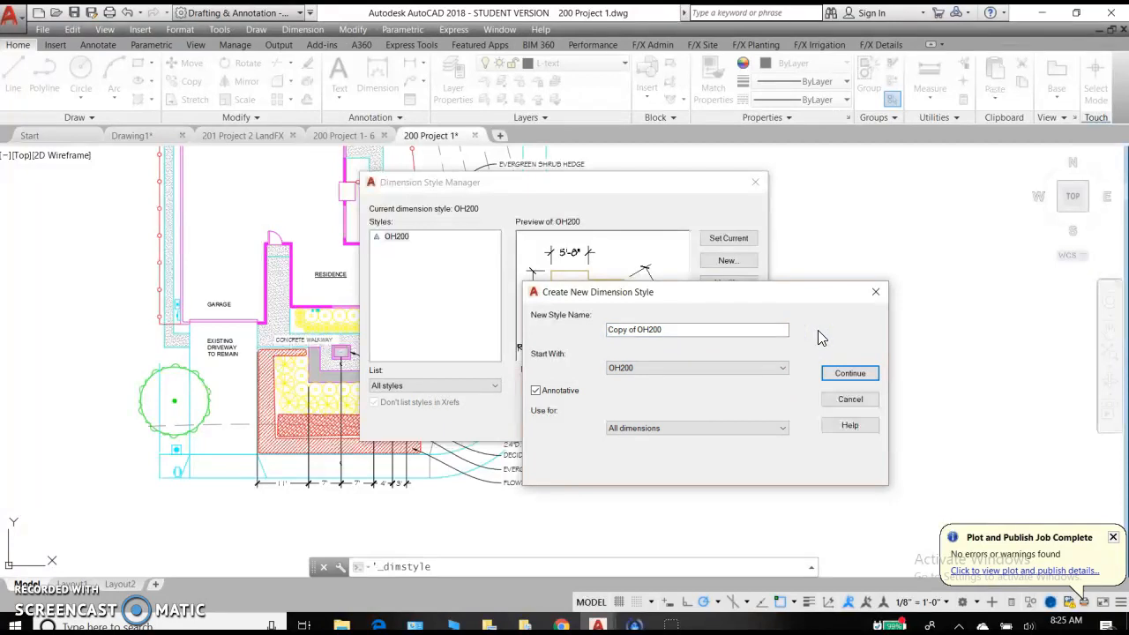
pyautogui.moveTo(829, 334)
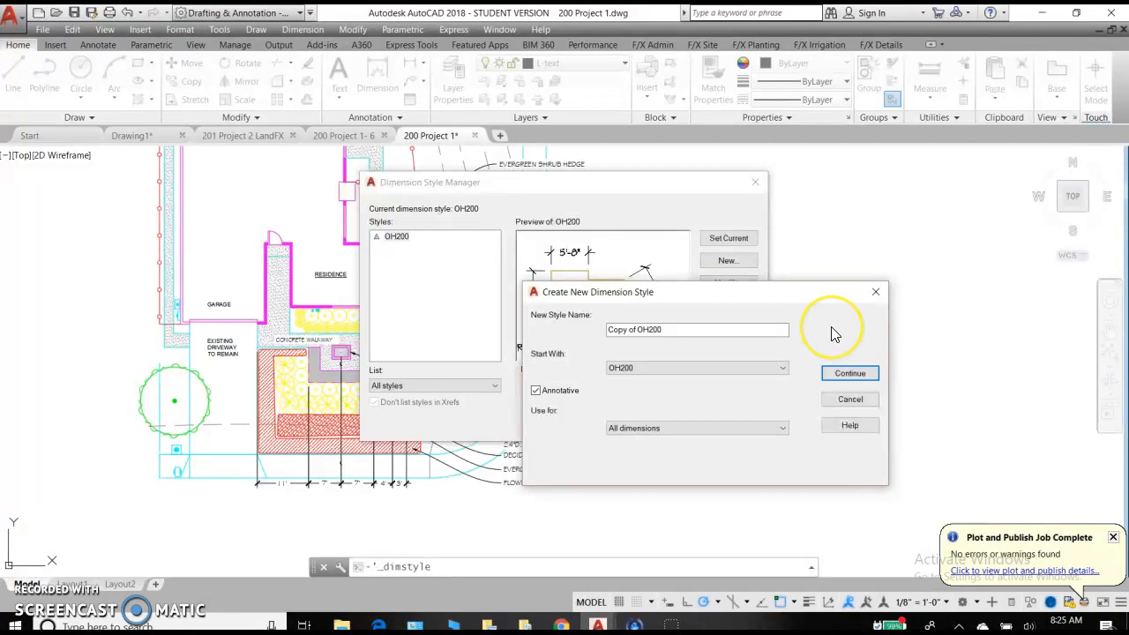
pyautogui.moveTo(833, 331)
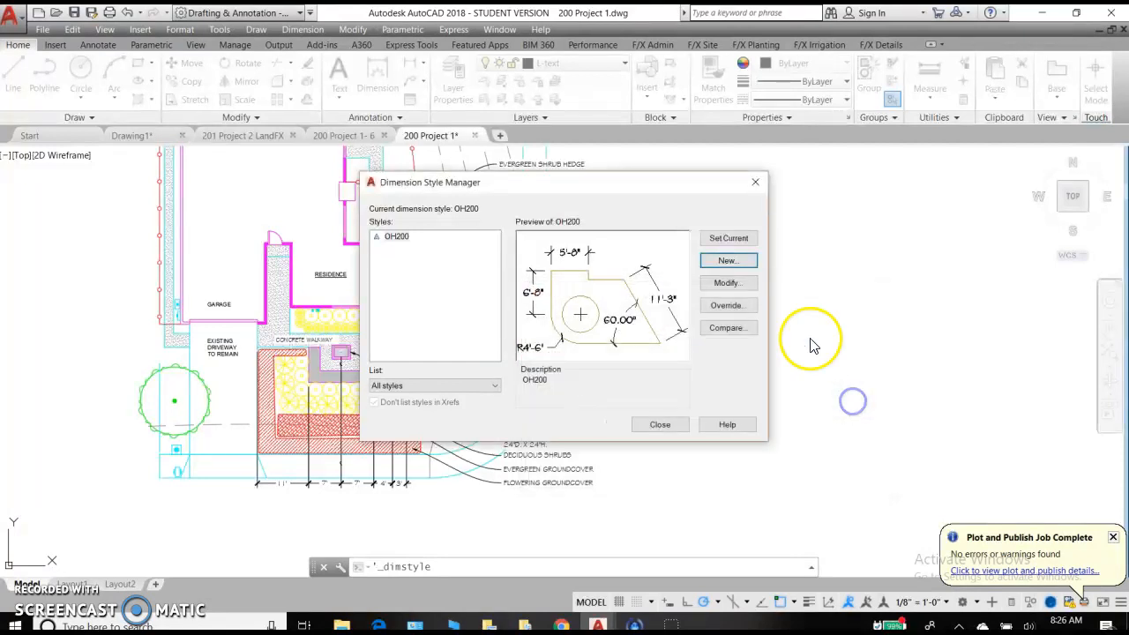
pyautogui.moveTo(727, 283)
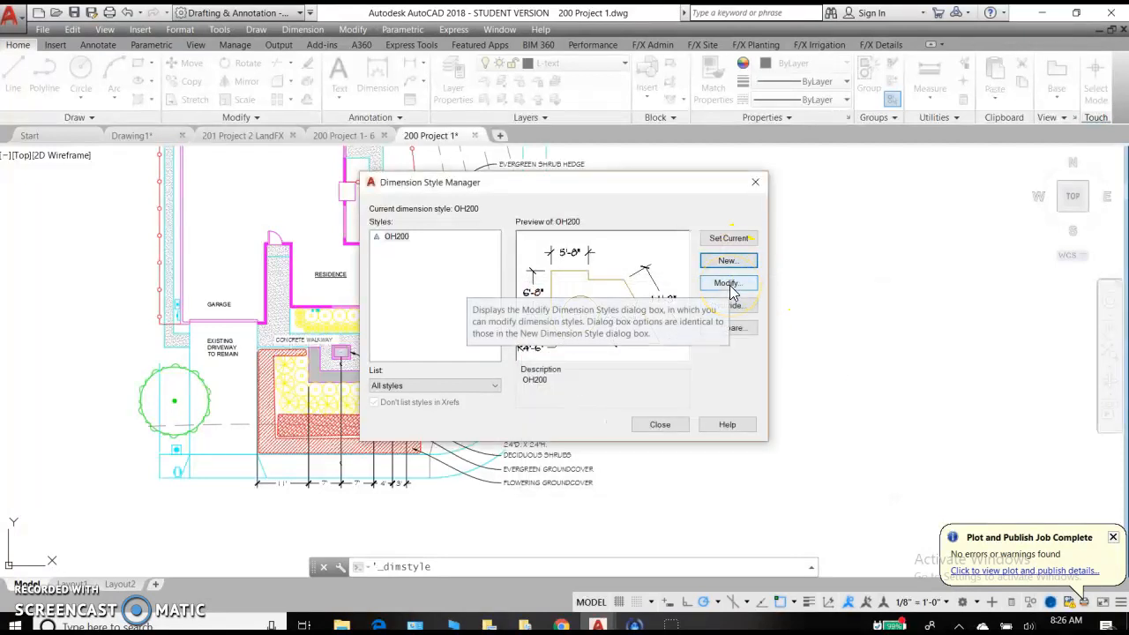
# - Open OH200 in Modify Dimension Style and bring up its Lines settings
pyautogui.click(727, 283)
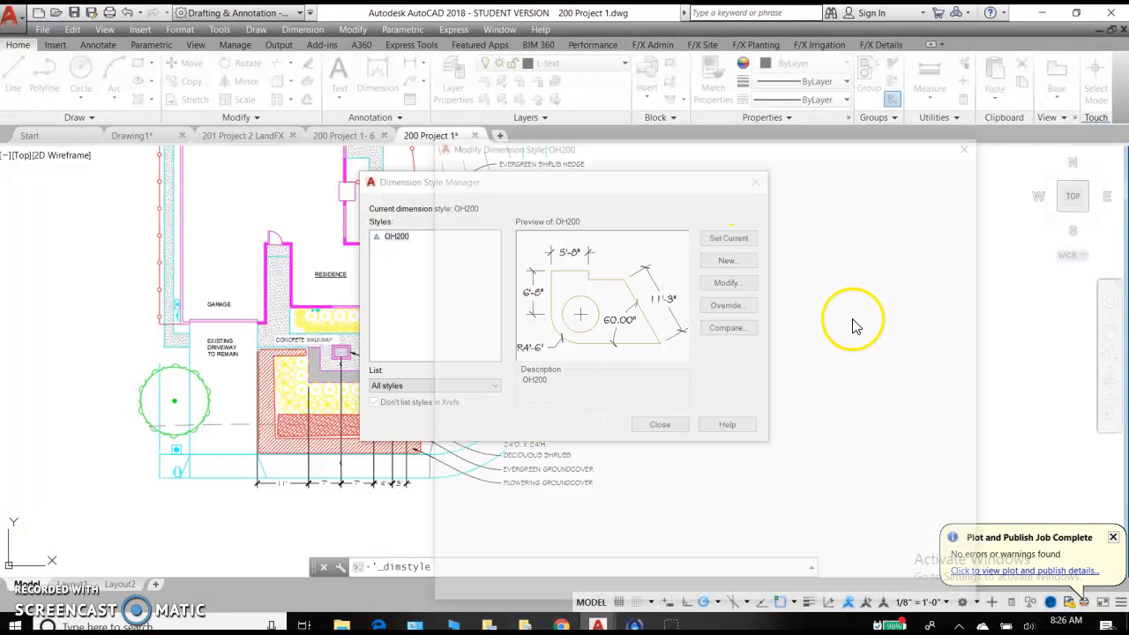
pyautogui.click(726, 282)
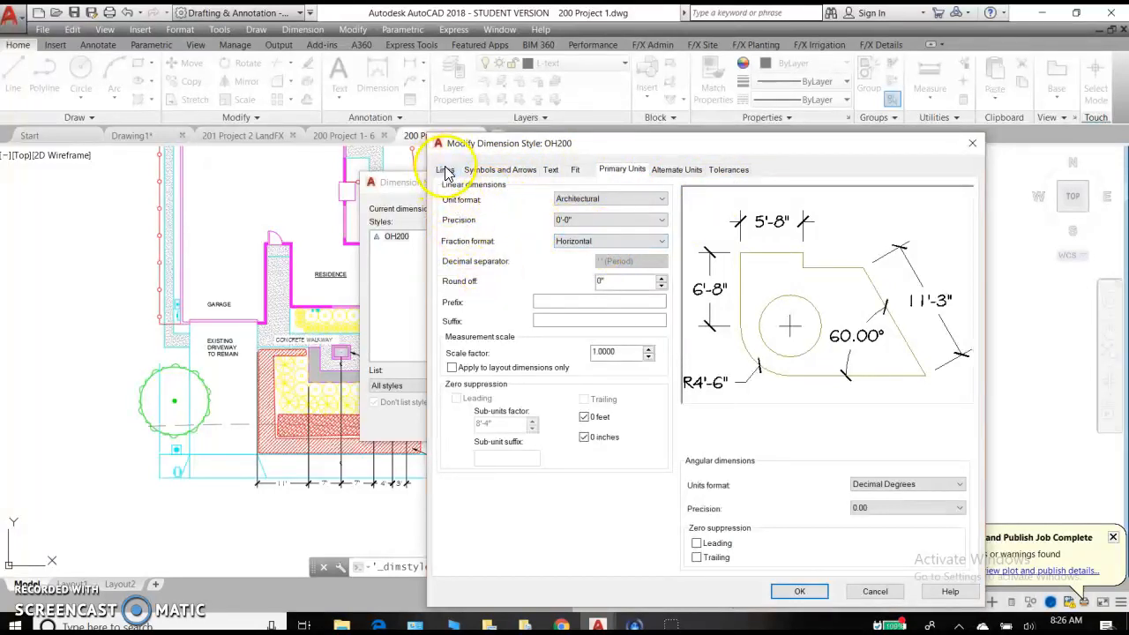
pyautogui.click(445, 170)
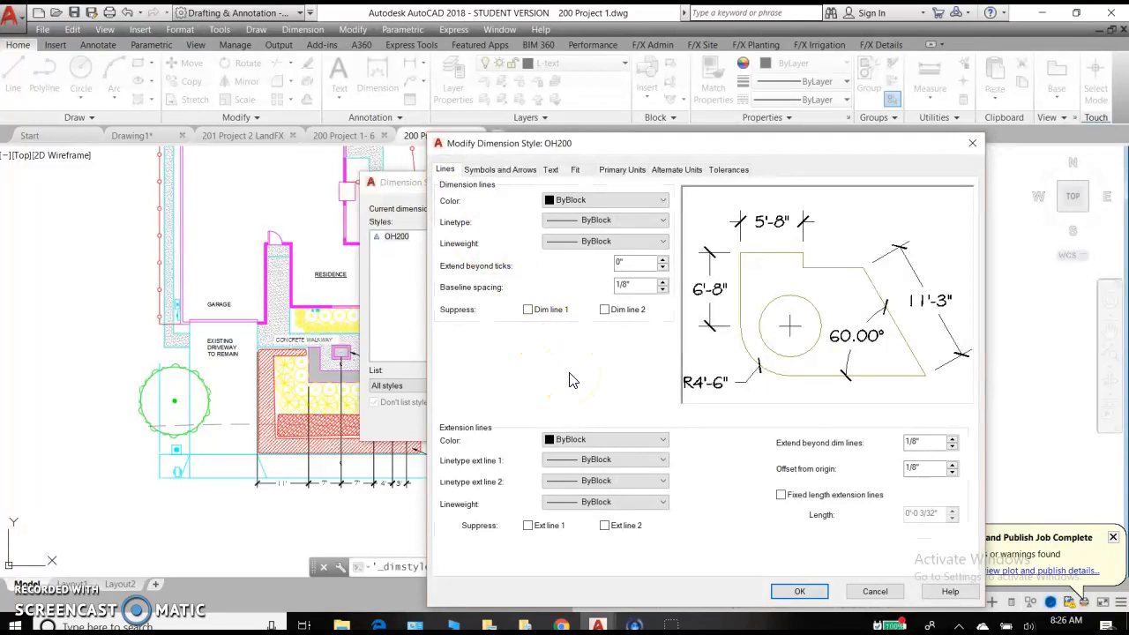
pyautogui.click(635, 285)
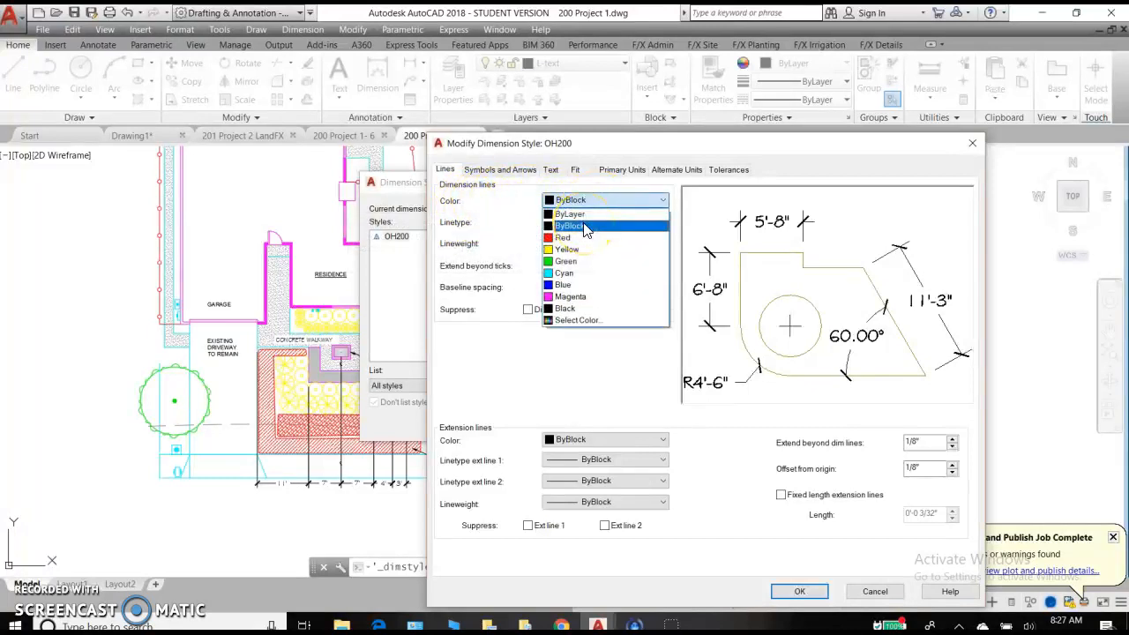
# - Set the OH200 dimension line colour to ByLayer
pyautogui.click(570, 214)
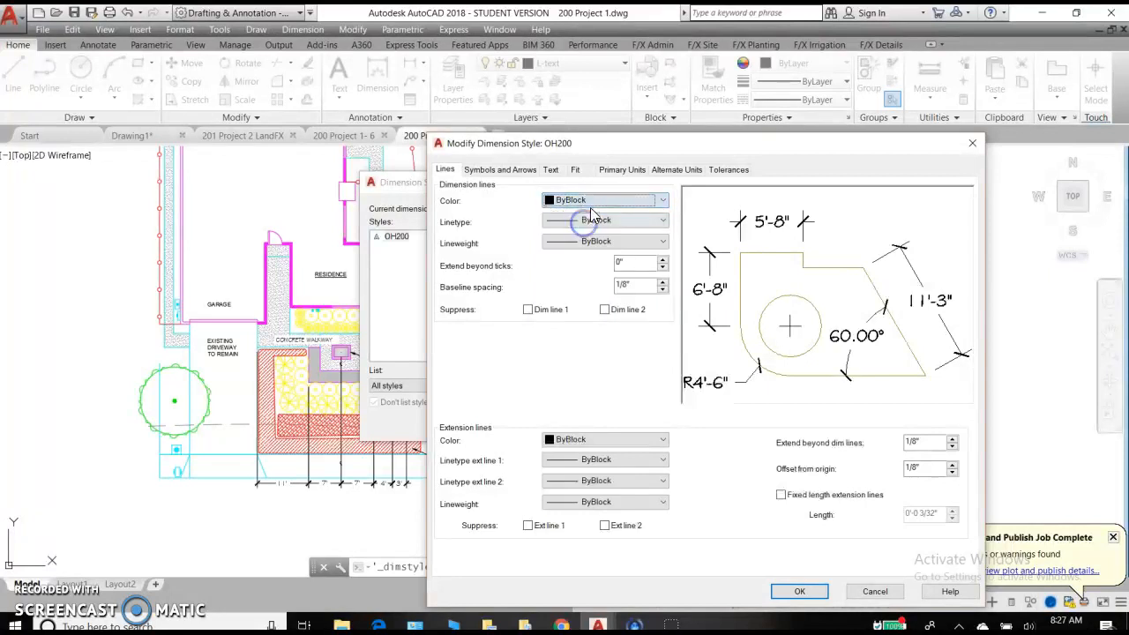
pyautogui.click(604, 199)
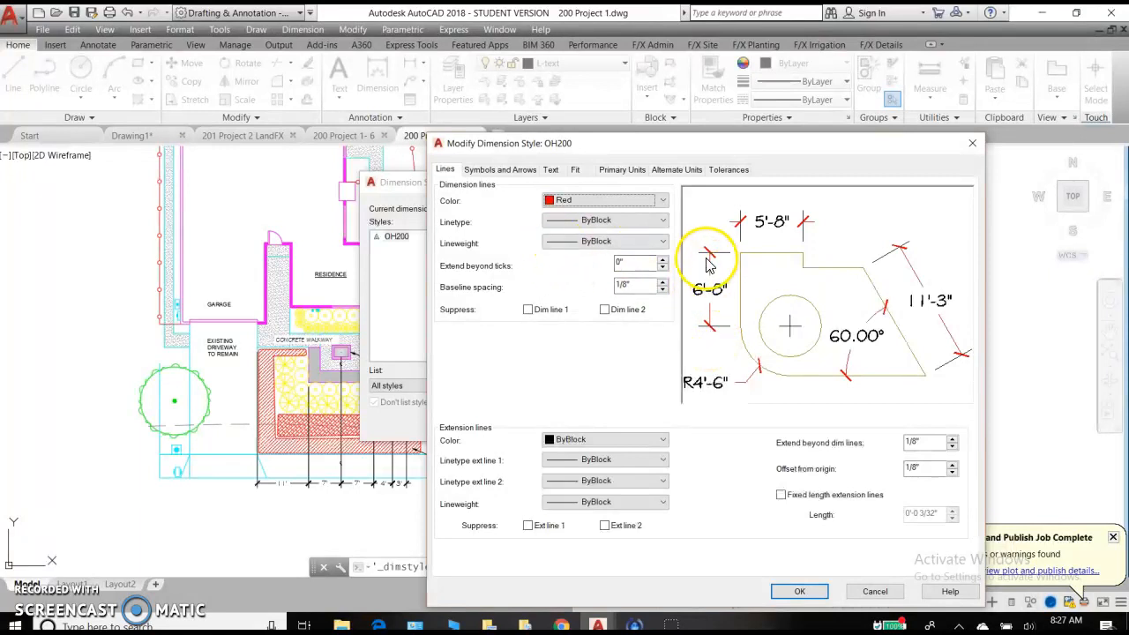
pyautogui.moveTo(719, 291)
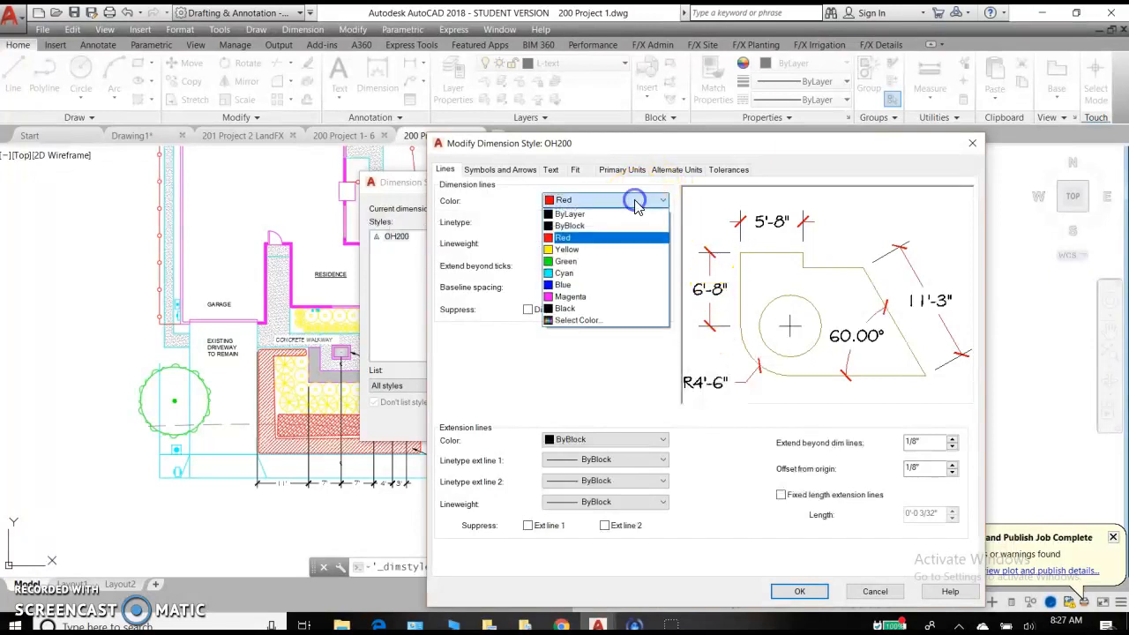
pyautogui.click(569, 213)
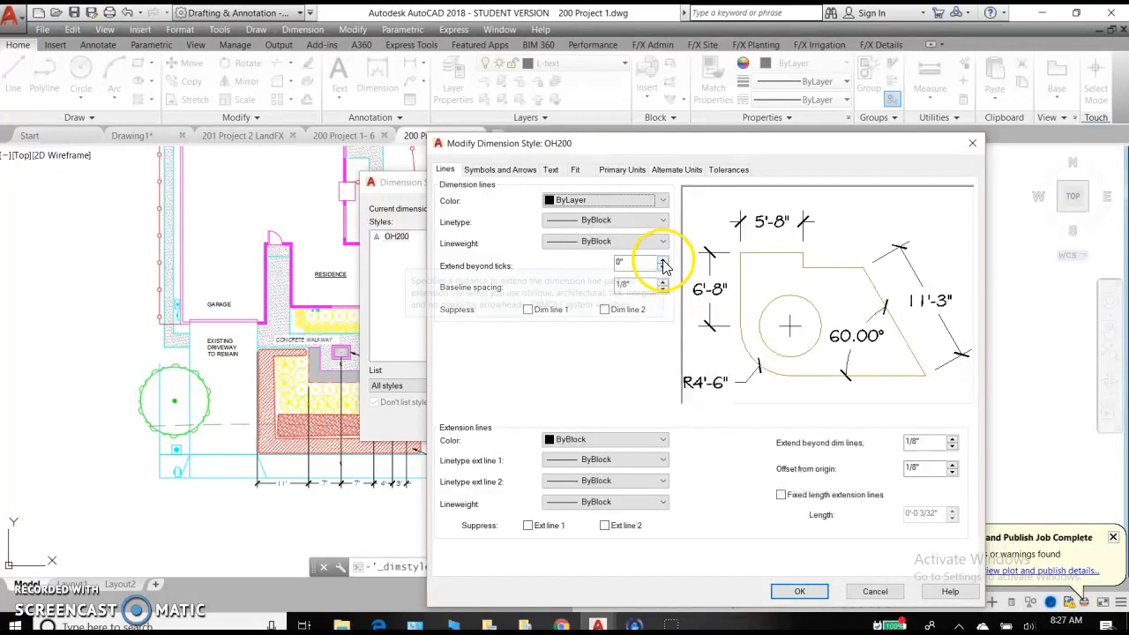
# - Set extension beyond ticks and baseline spacing both to 1/8"
pyautogui.click(663, 259)
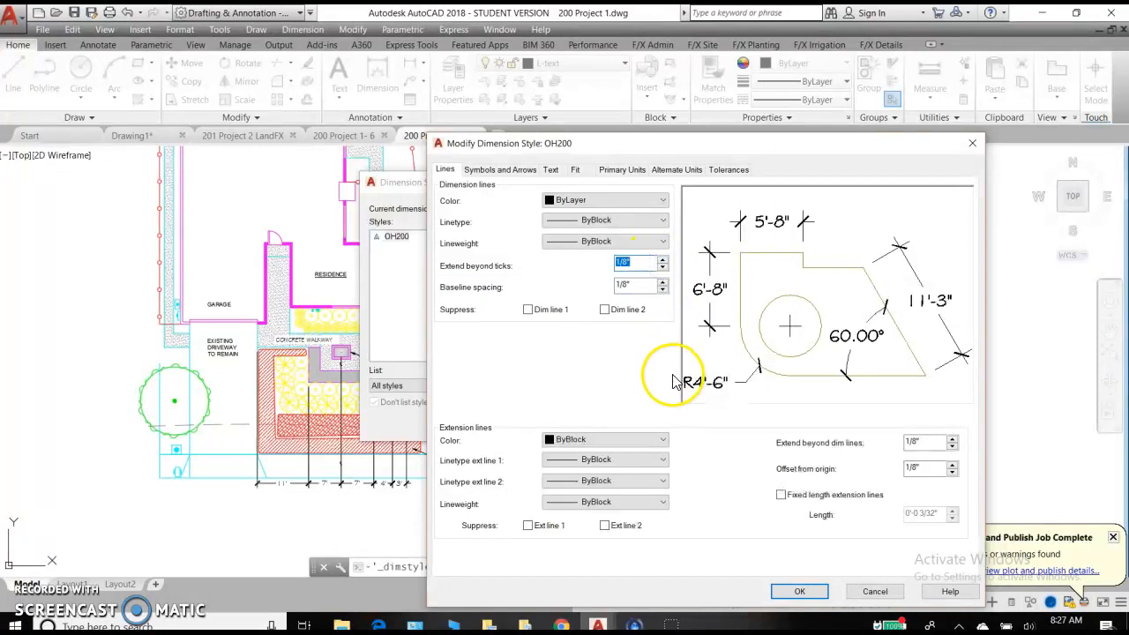
pyautogui.moveTo(663, 383)
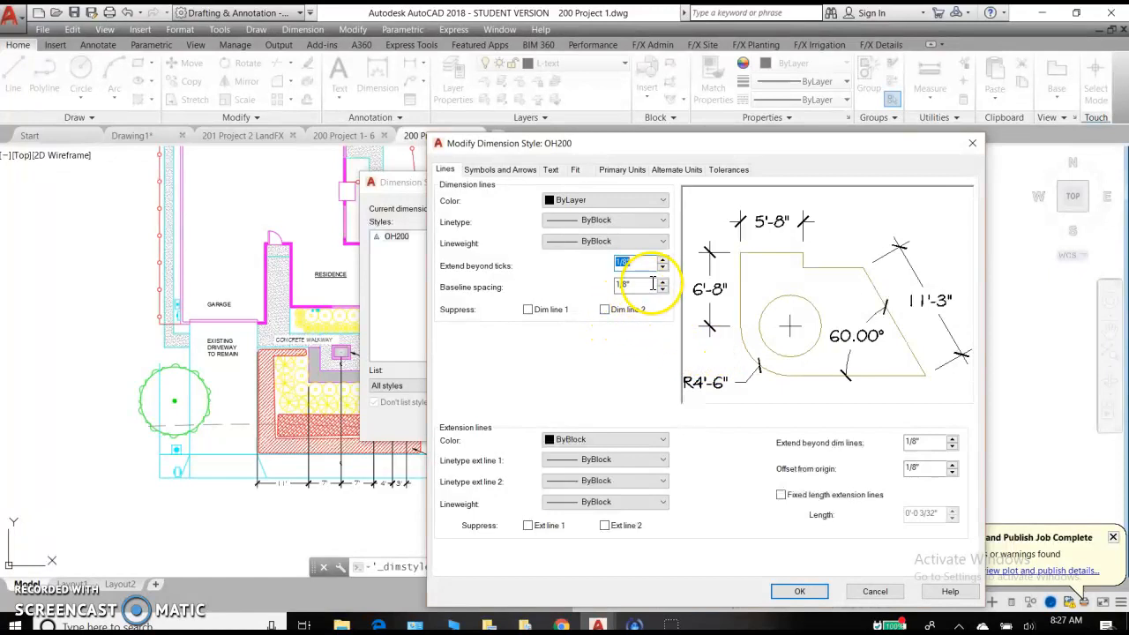
pyautogui.moveTo(652, 284)
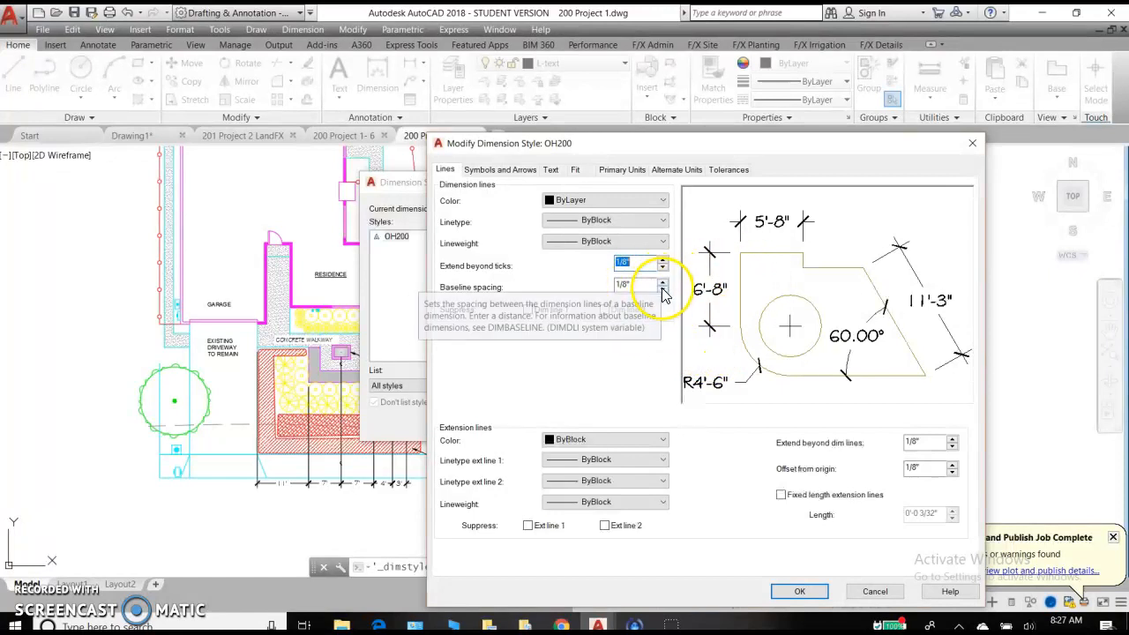
pyautogui.click(664, 287)
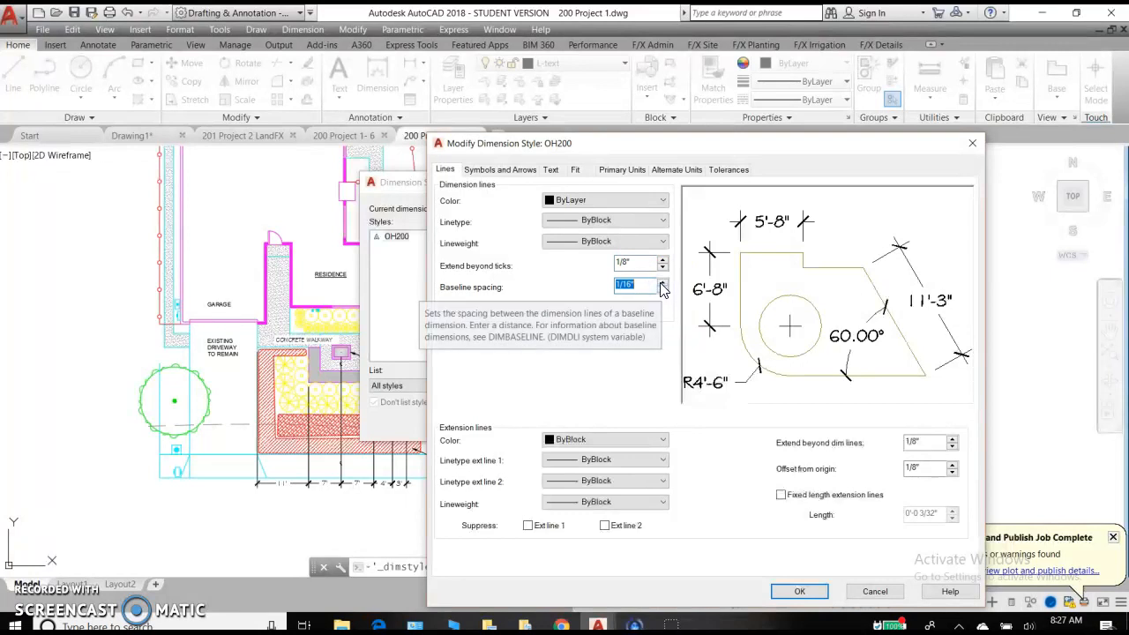
pyautogui.click(664, 282)
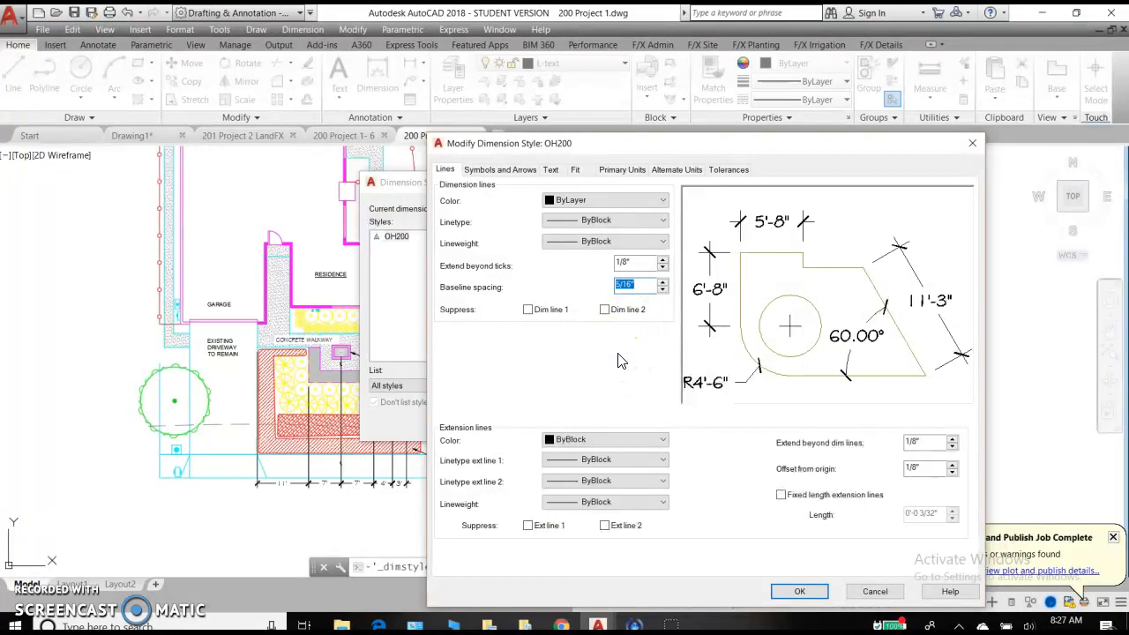
pyautogui.click(663, 290)
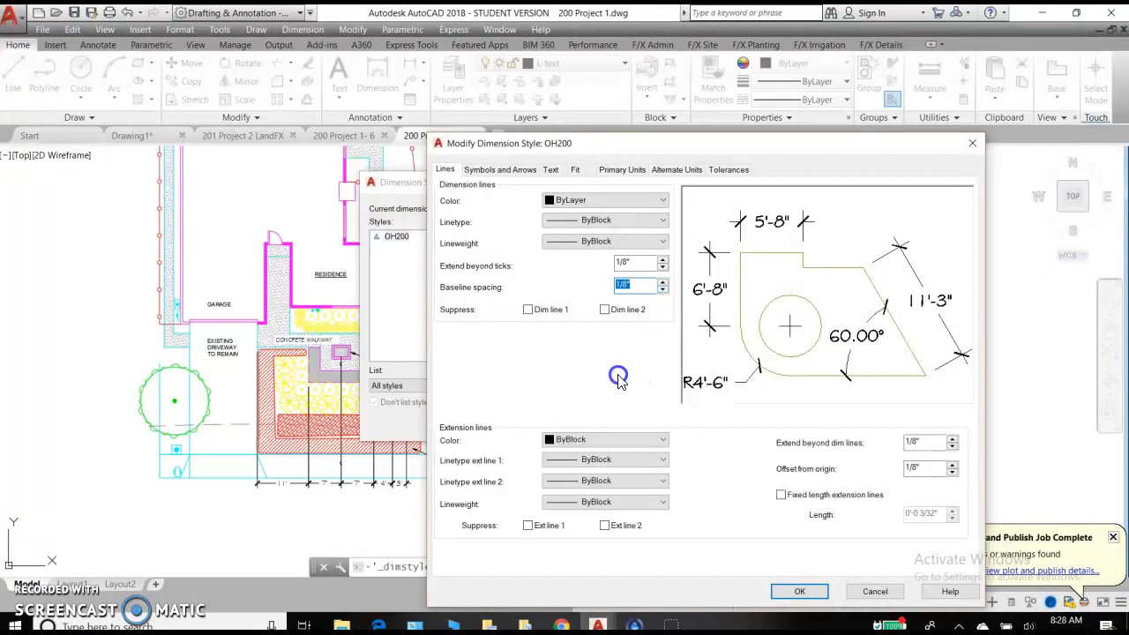
pyautogui.moveTo(637, 344)
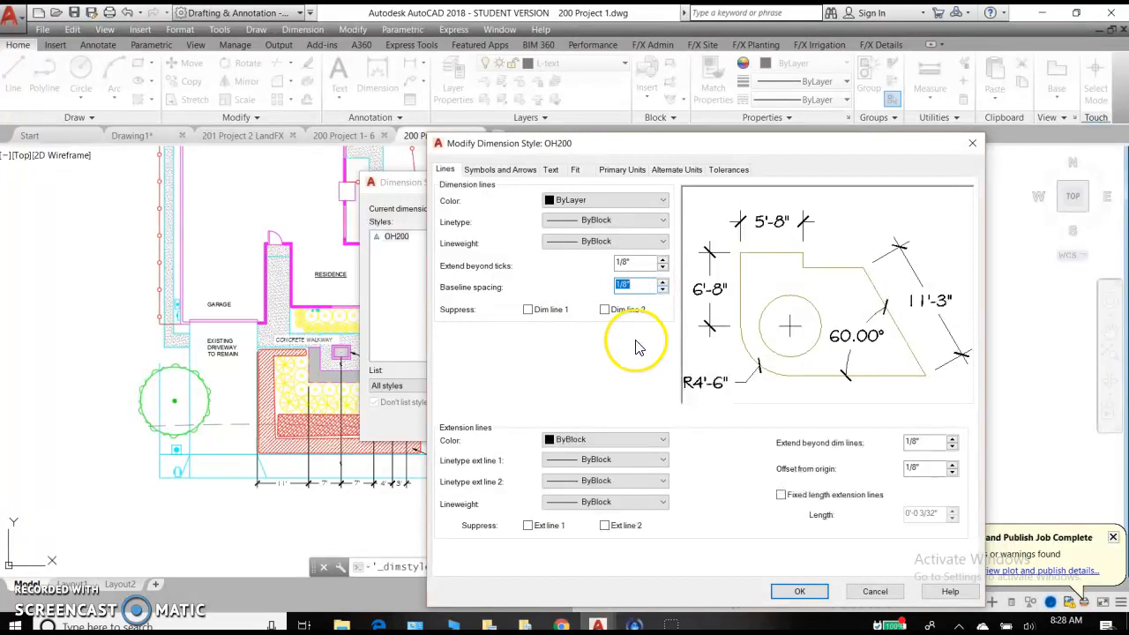
pyautogui.moveTo(736, 331)
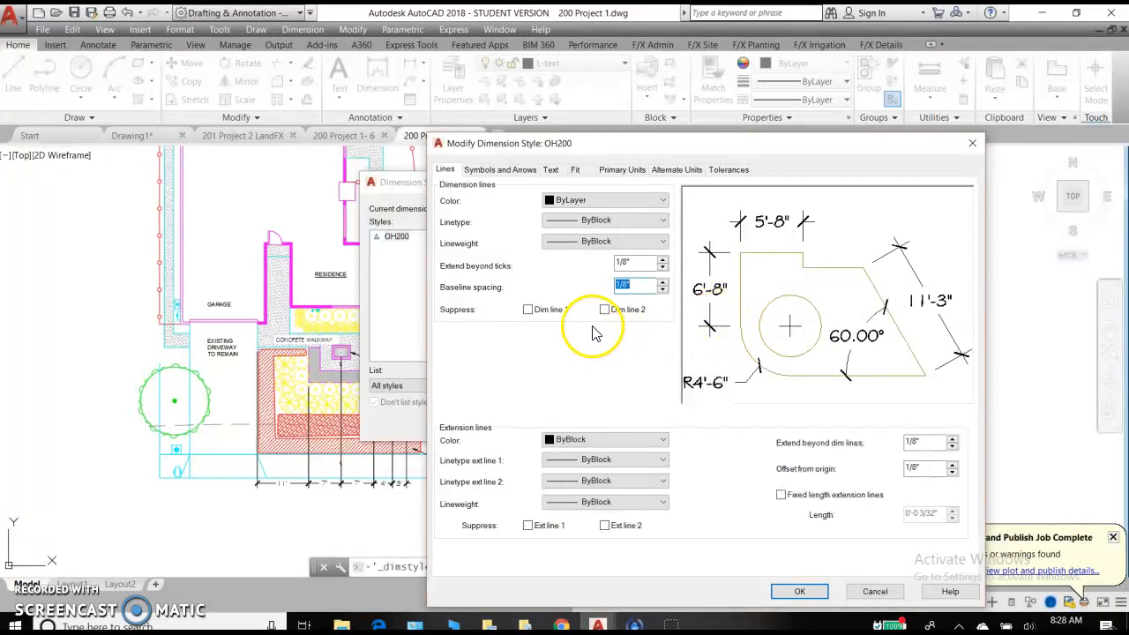
pyautogui.moveTo(668, 337)
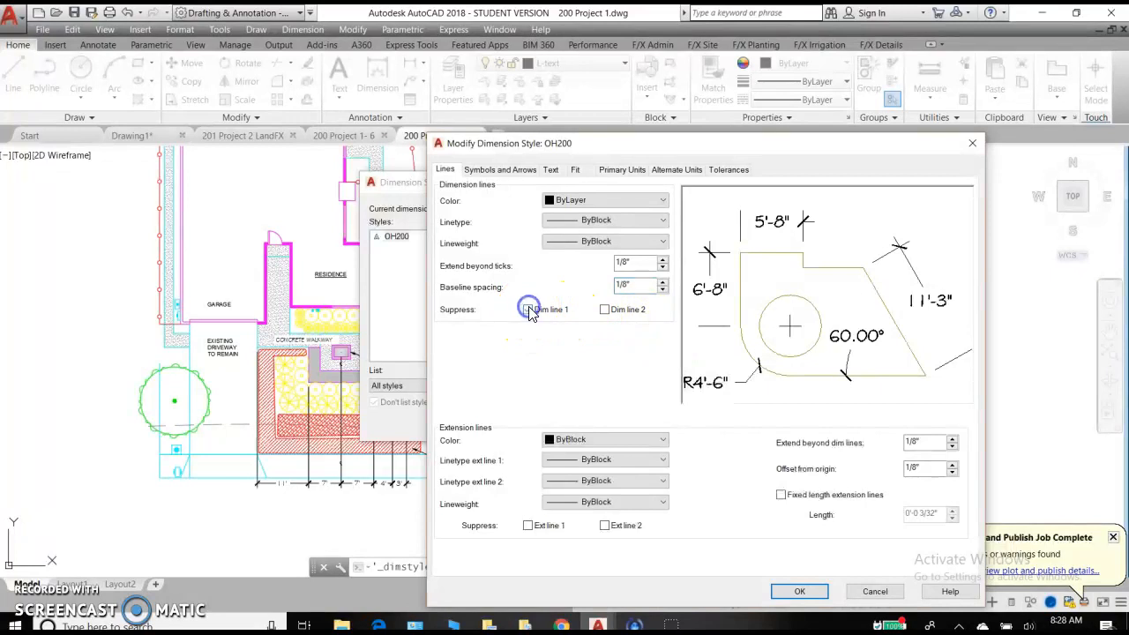
# - Preview suppressing Dim line 1 and Dim line 2, leaving neither suppressed
pyautogui.click(528, 309)
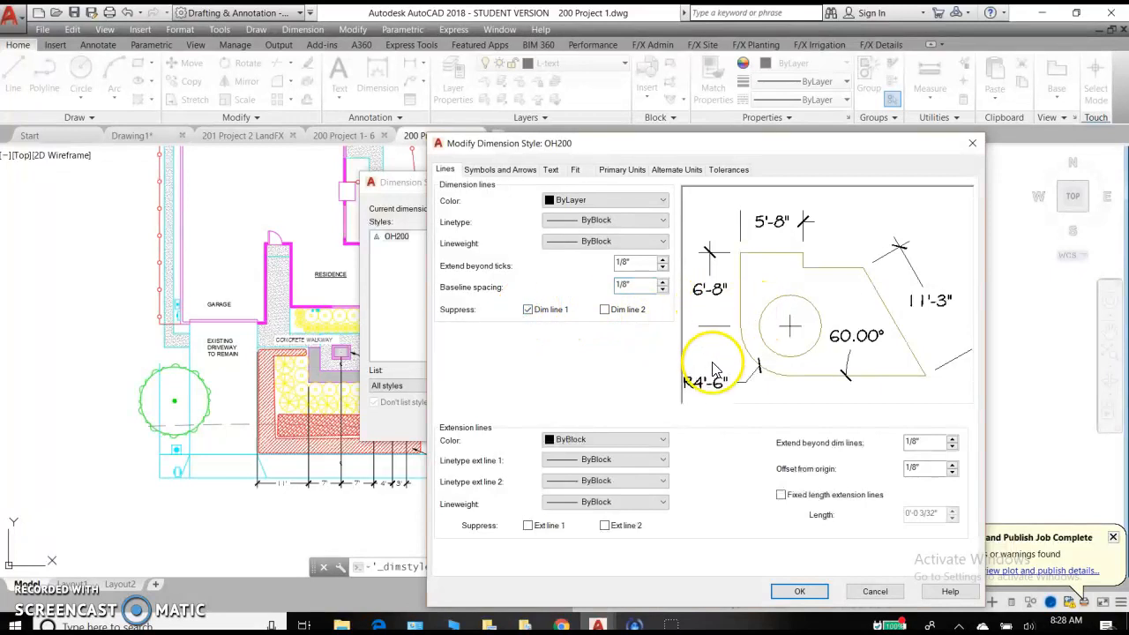
pyautogui.click(605, 308)
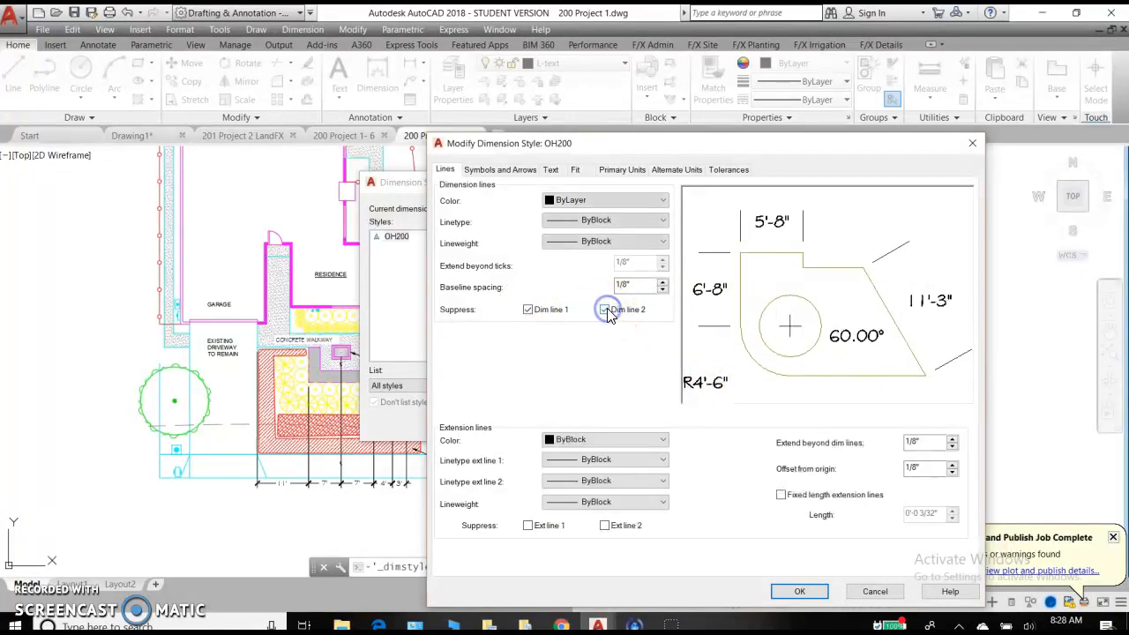
pyautogui.click(605, 309)
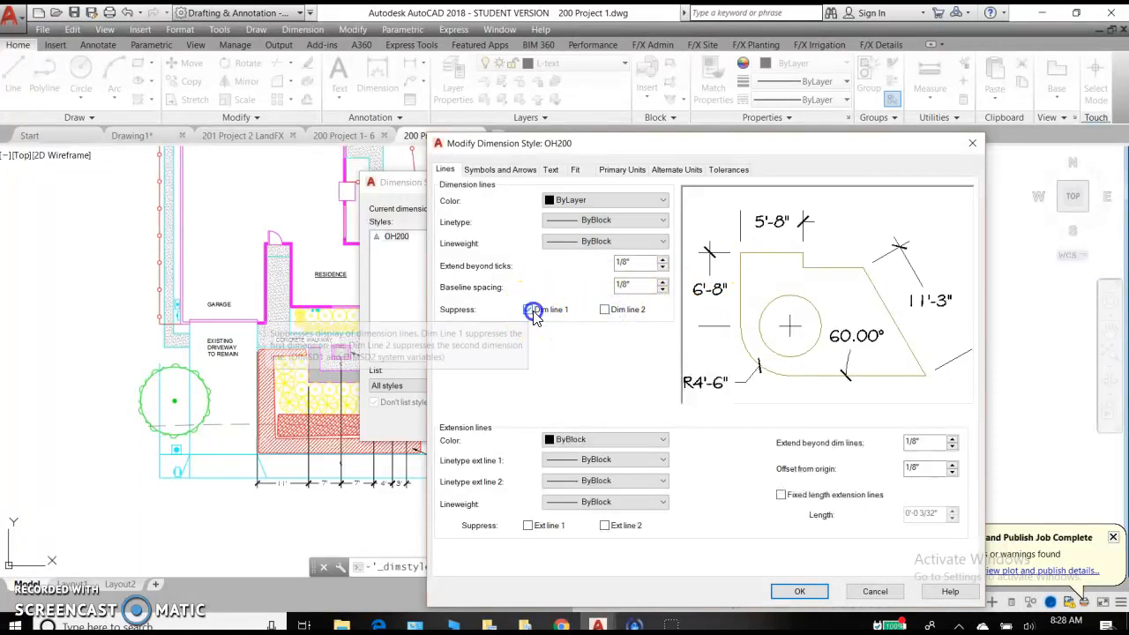
pyautogui.moveTo(741, 490)
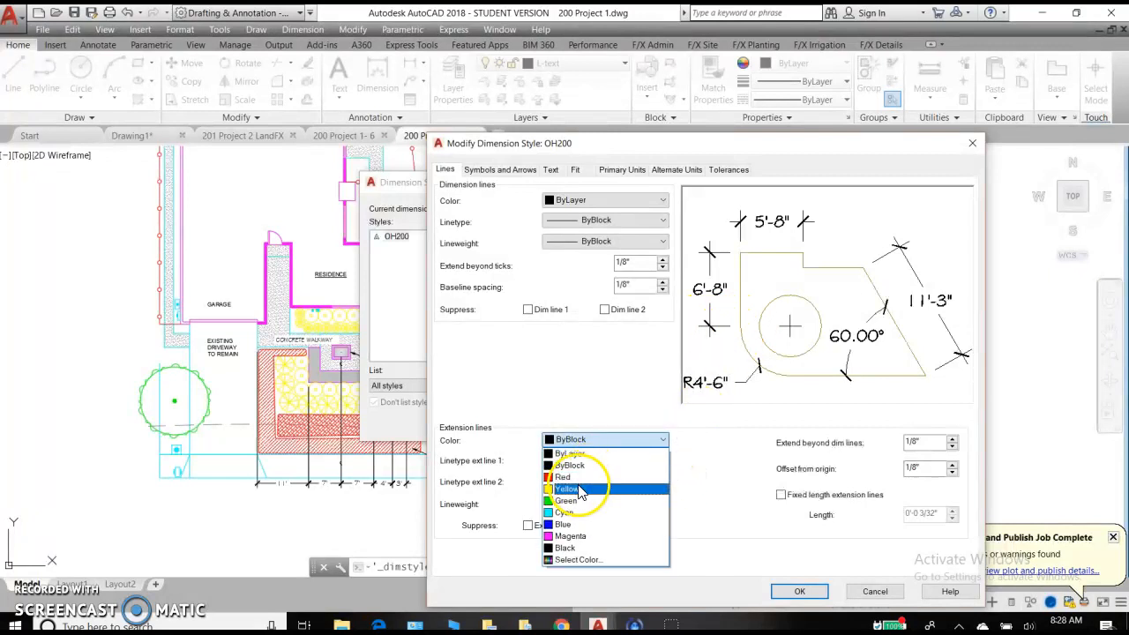
# - Set the extension line colour to ByLayer after trying Red, and list extension line 1 linetypes
pyautogui.click(563, 477)
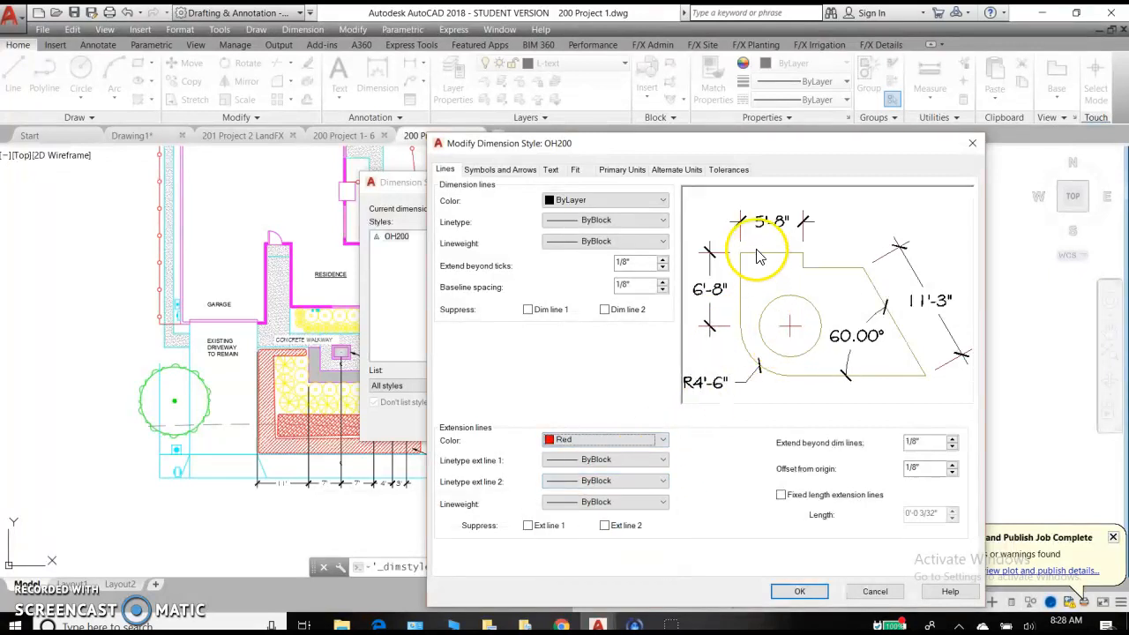
pyautogui.moveTo(700, 415)
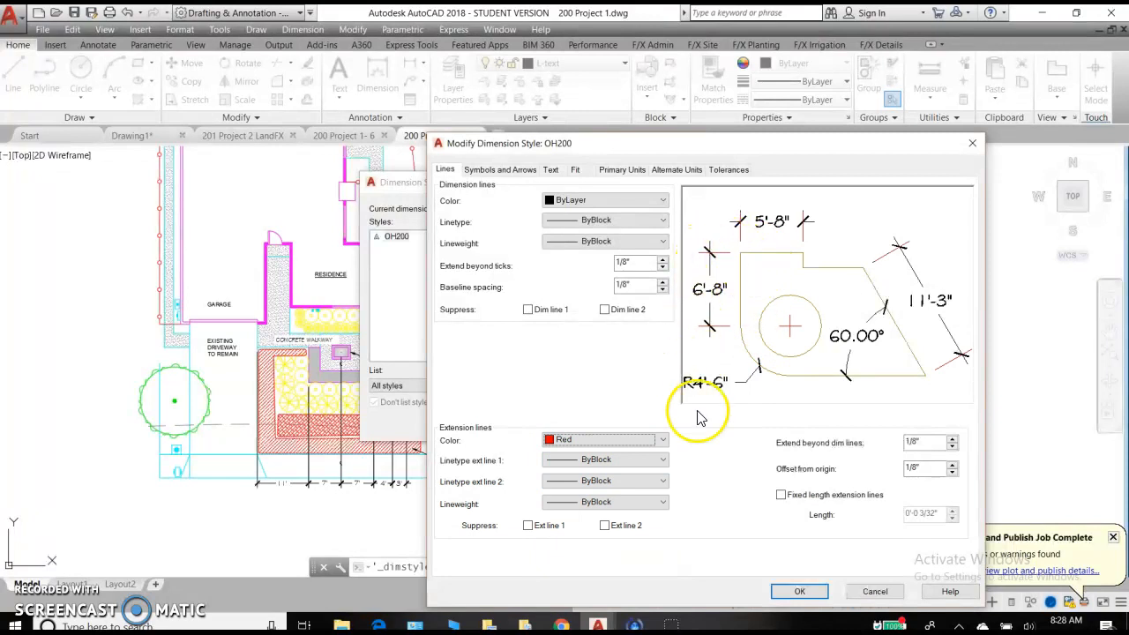
pyautogui.click(664, 439)
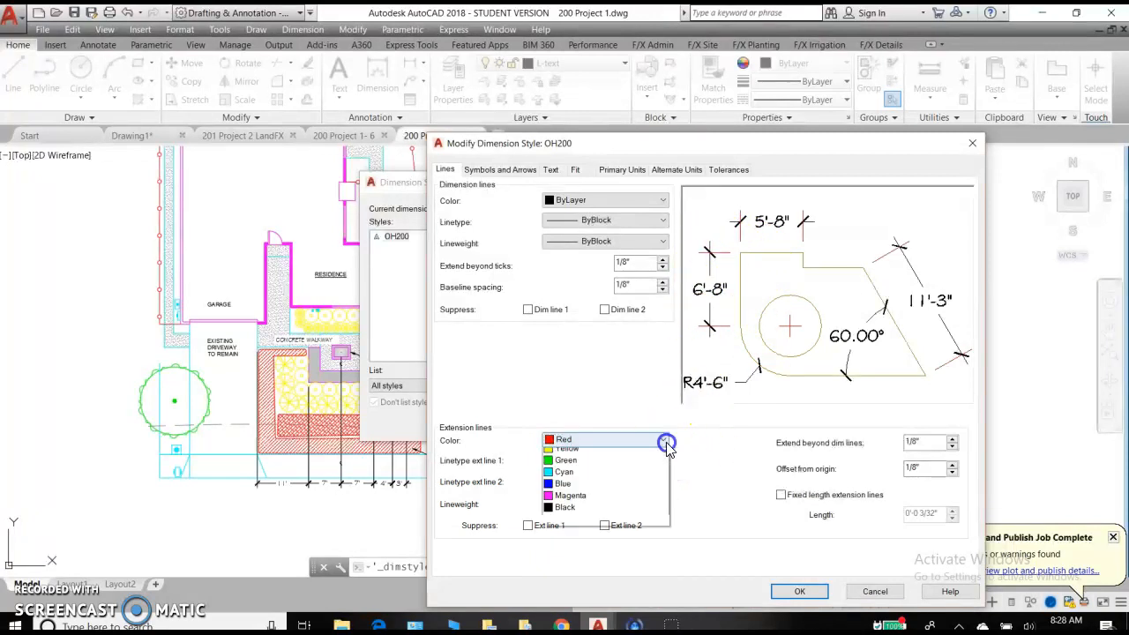
pyautogui.click(571, 439)
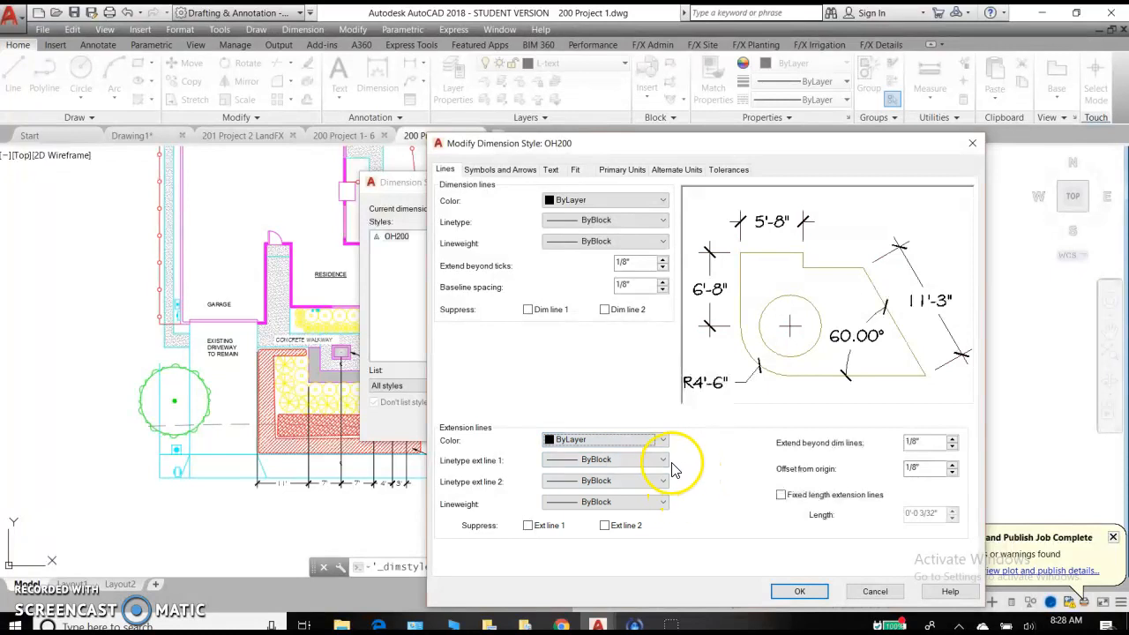
pyautogui.click(663, 458)
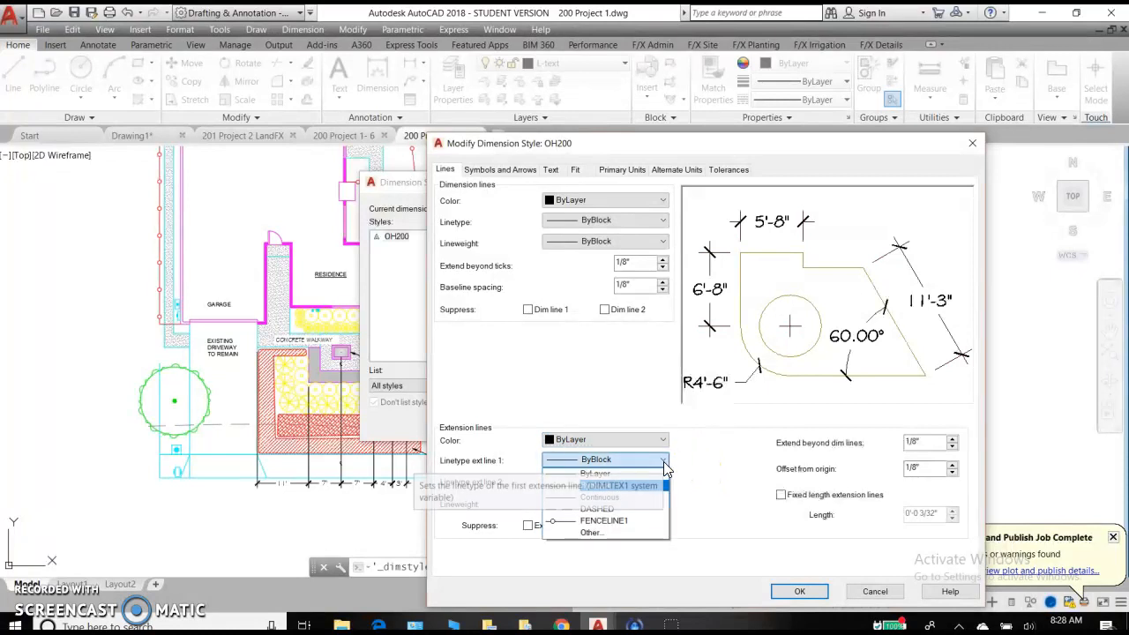
pyautogui.click(596, 458)
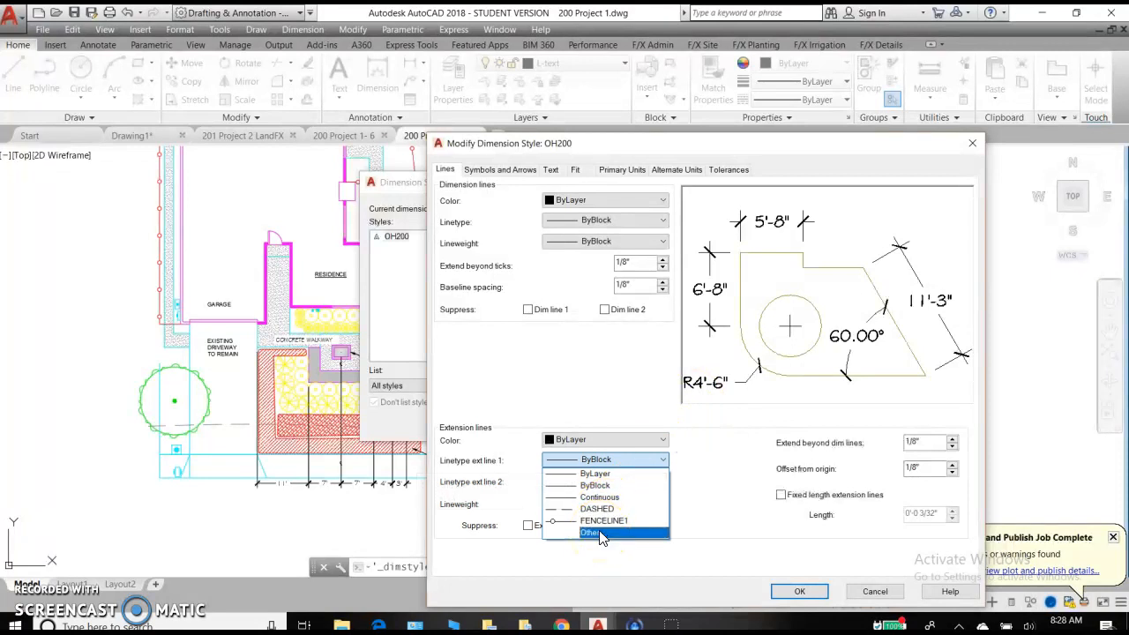
# - Load the CENTER linetype and choose it for extension line 1
pyautogui.click(590, 533)
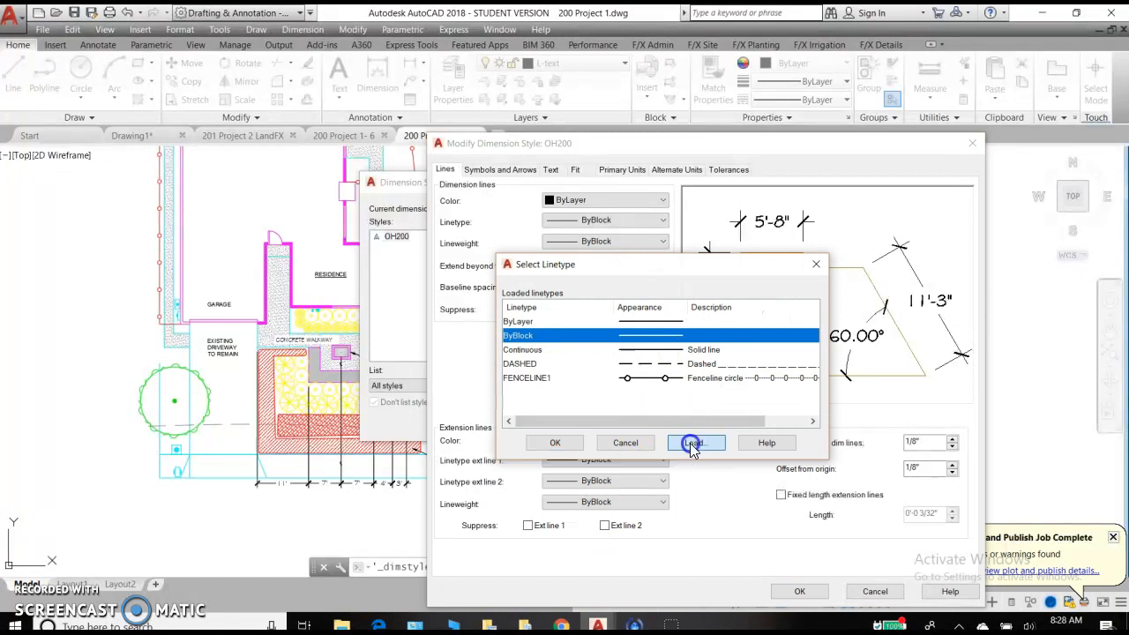
pyautogui.click(696, 441)
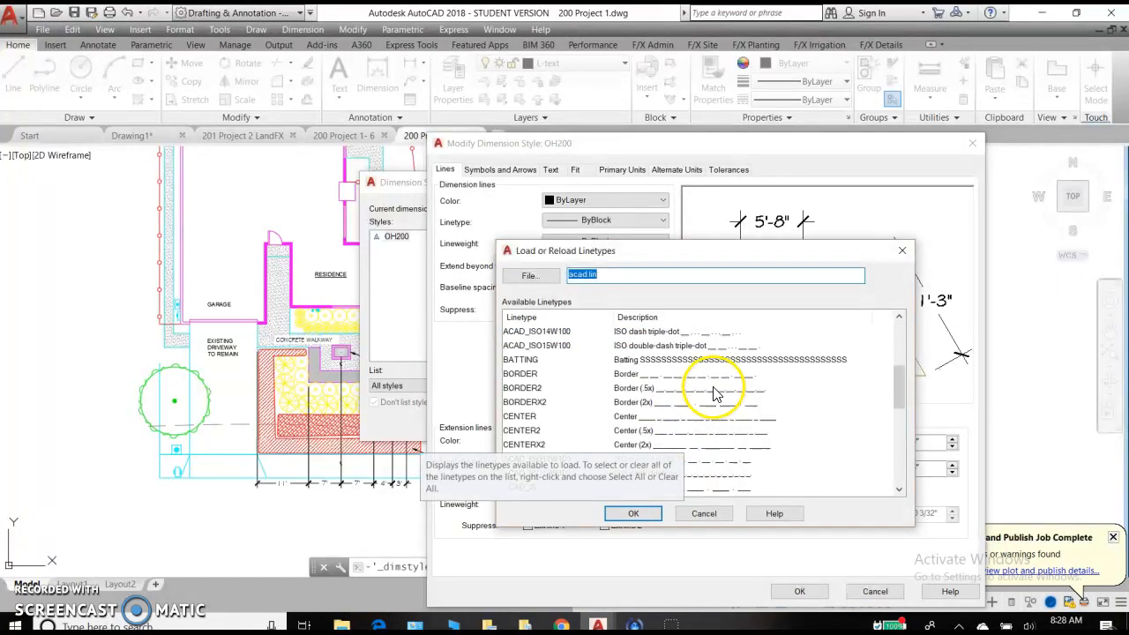
pyautogui.scroll(-3)
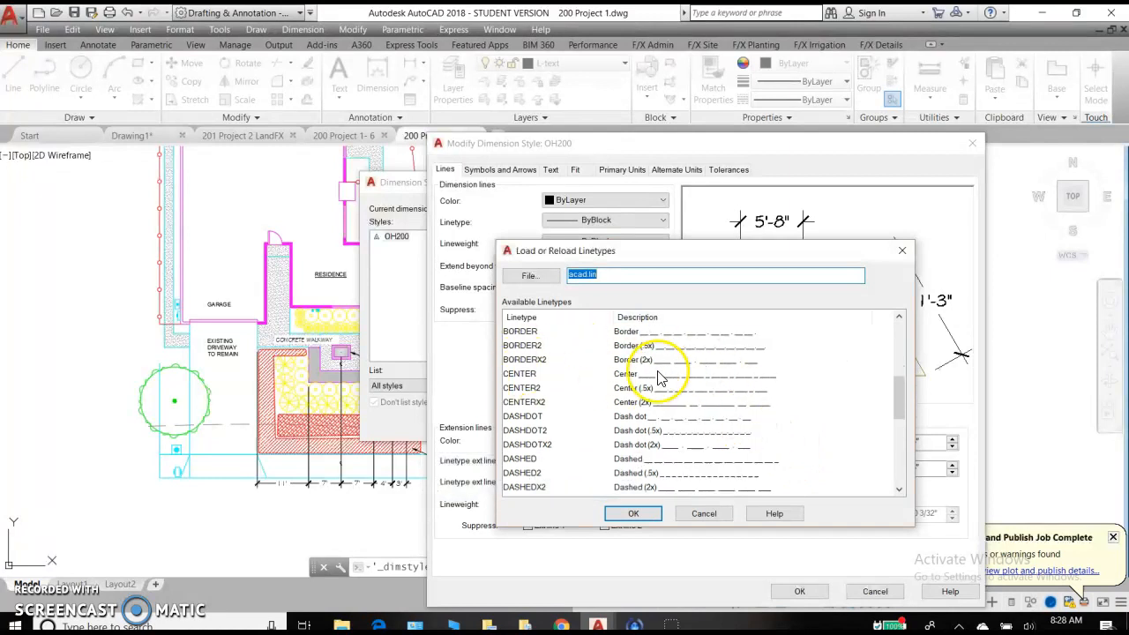
pyautogui.click(520, 373)
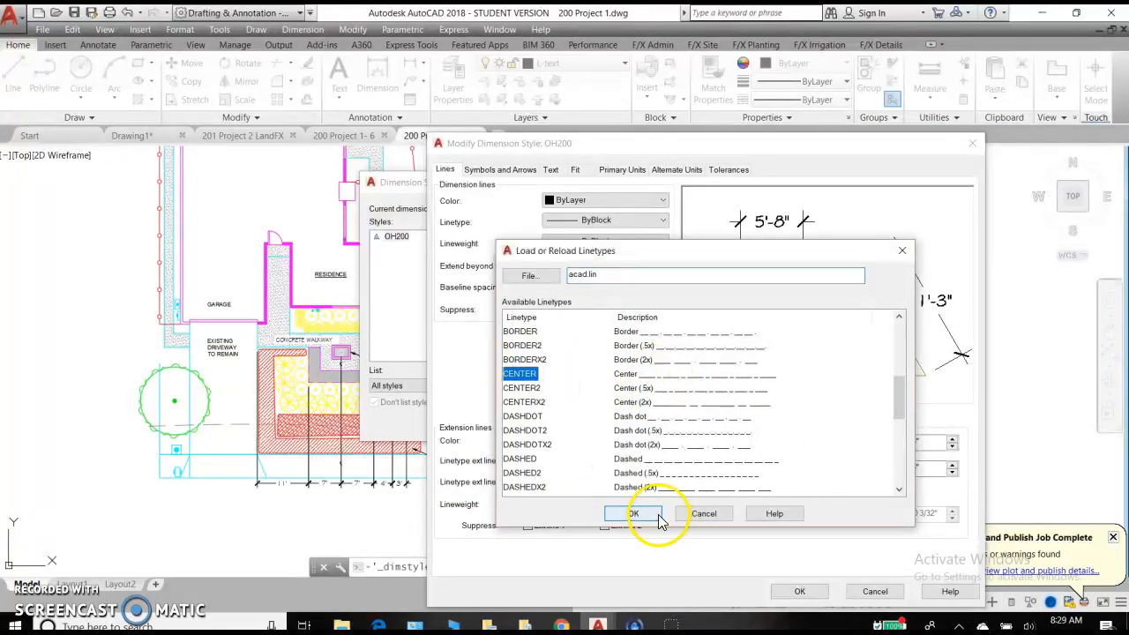
pyautogui.click(633, 513)
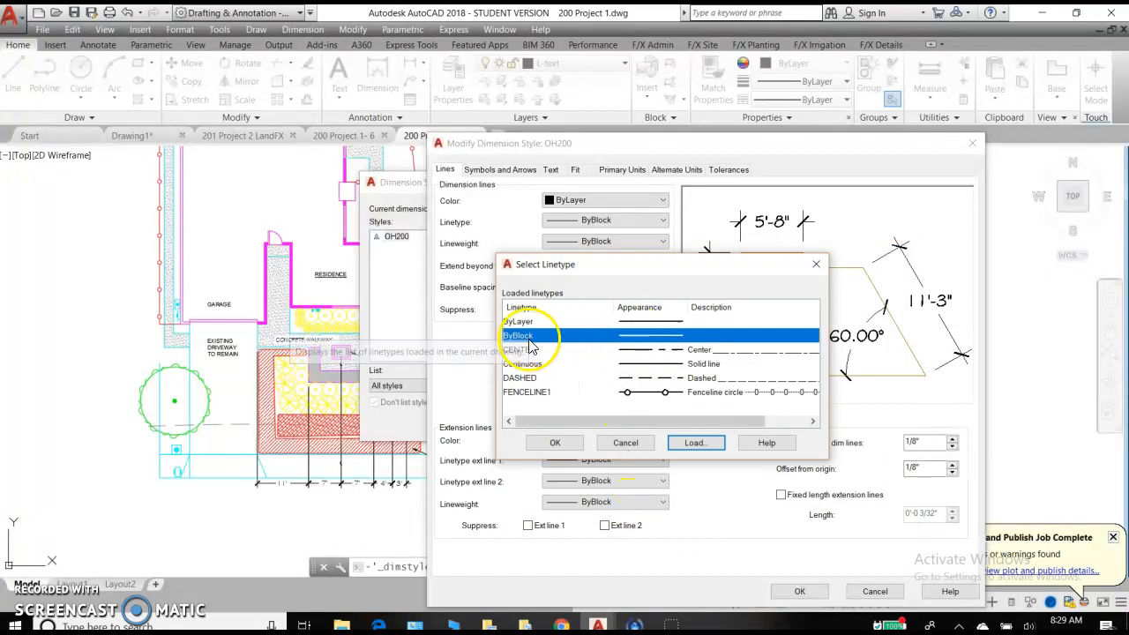
pyautogui.click(555, 441)
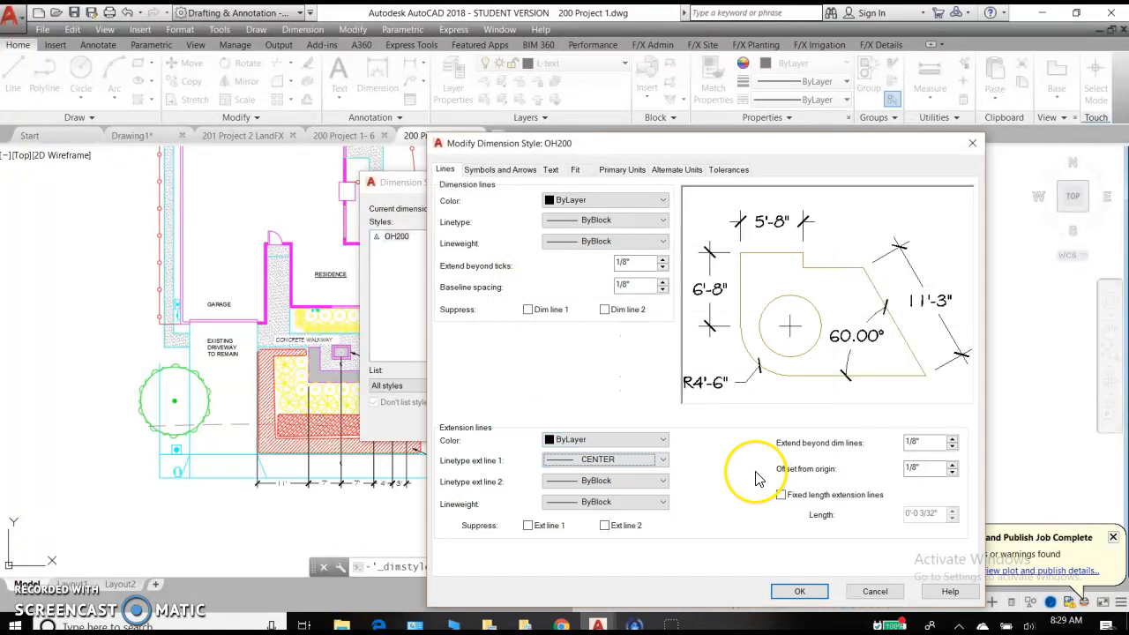
pyautogui.moveTo(904, 242)
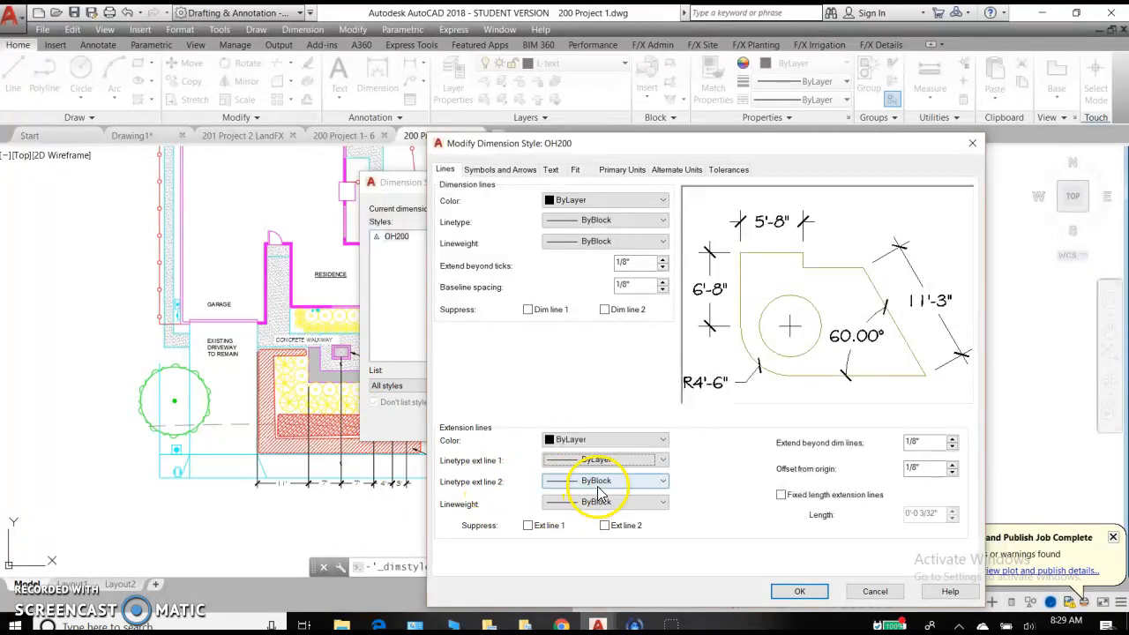
pyautogui.moveTo(605, 481)
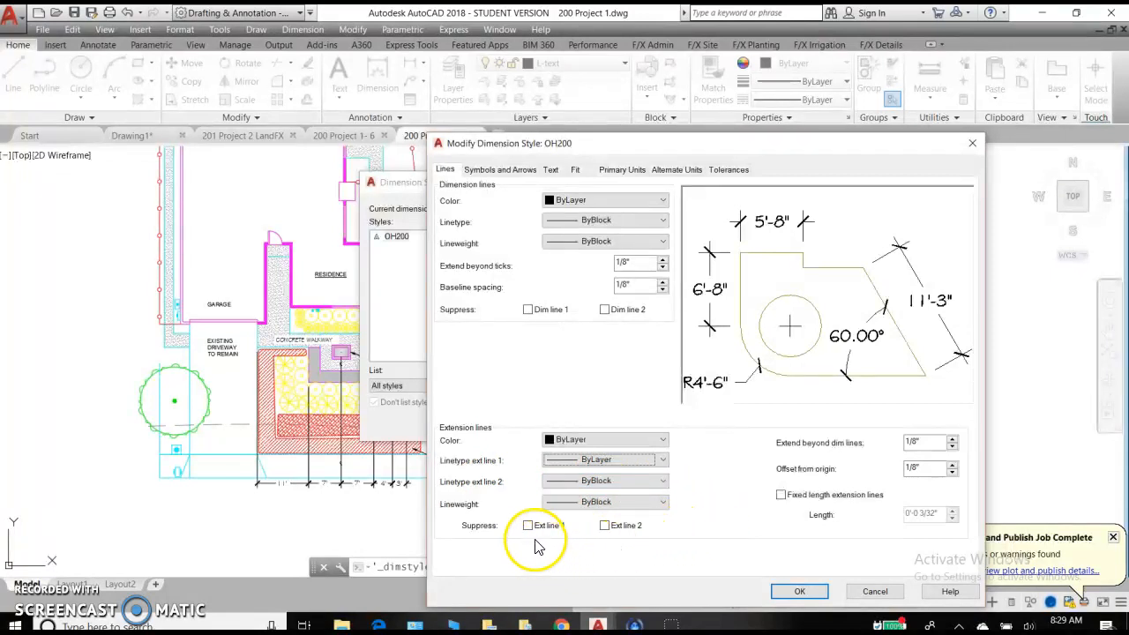
# - Keep extension line 1 unsuppressed and set extend beyond dimension lines to 1/8"
pyautogui.click(528, 525)
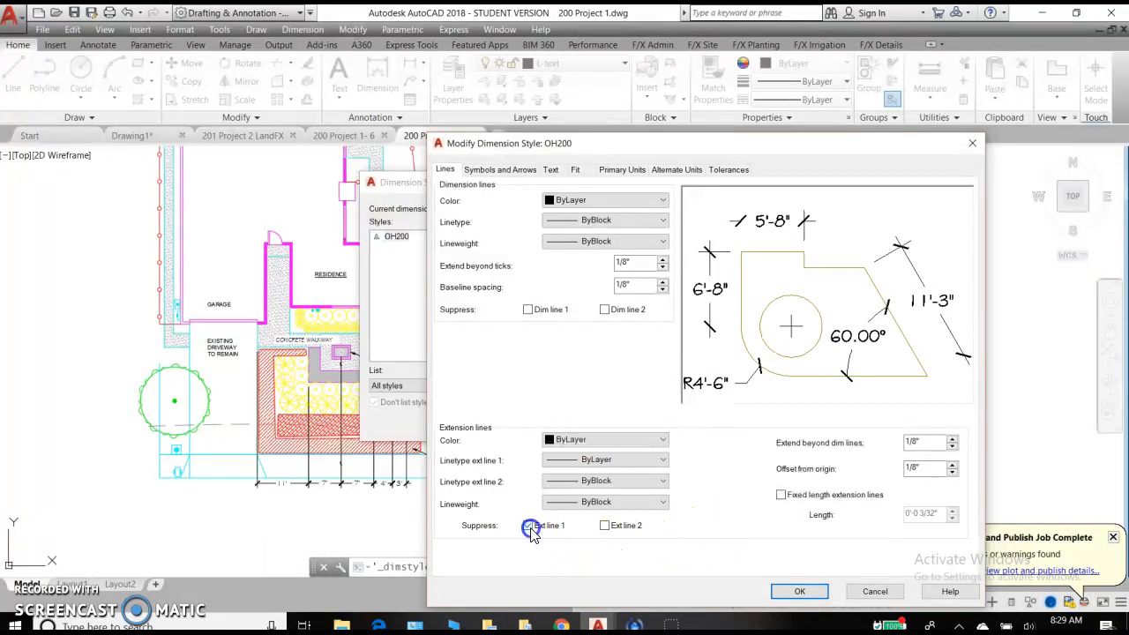
pyautogui.click(605, 525)
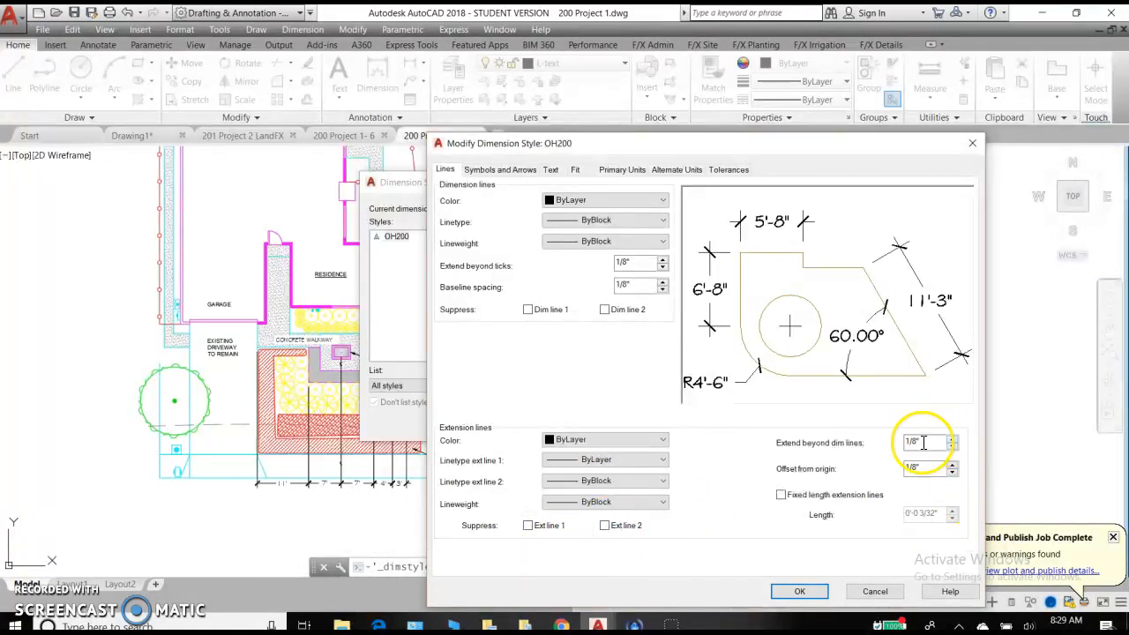
pyautogui.moveTo(889, 476)
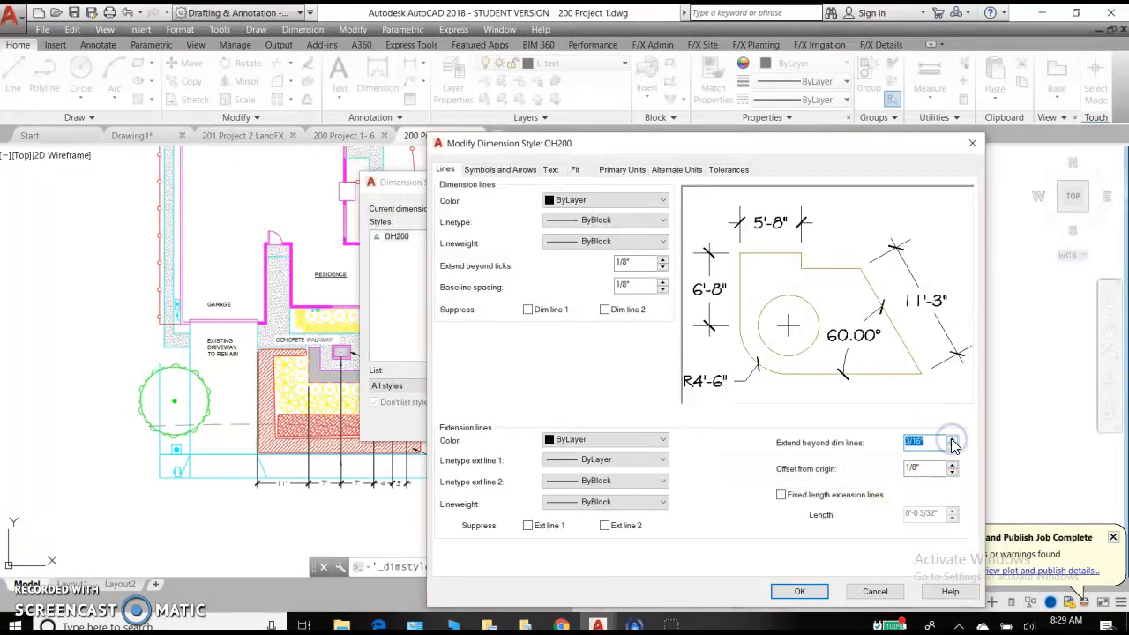
pyautogui.click(952, 438)
pyautogui.write('1/8')
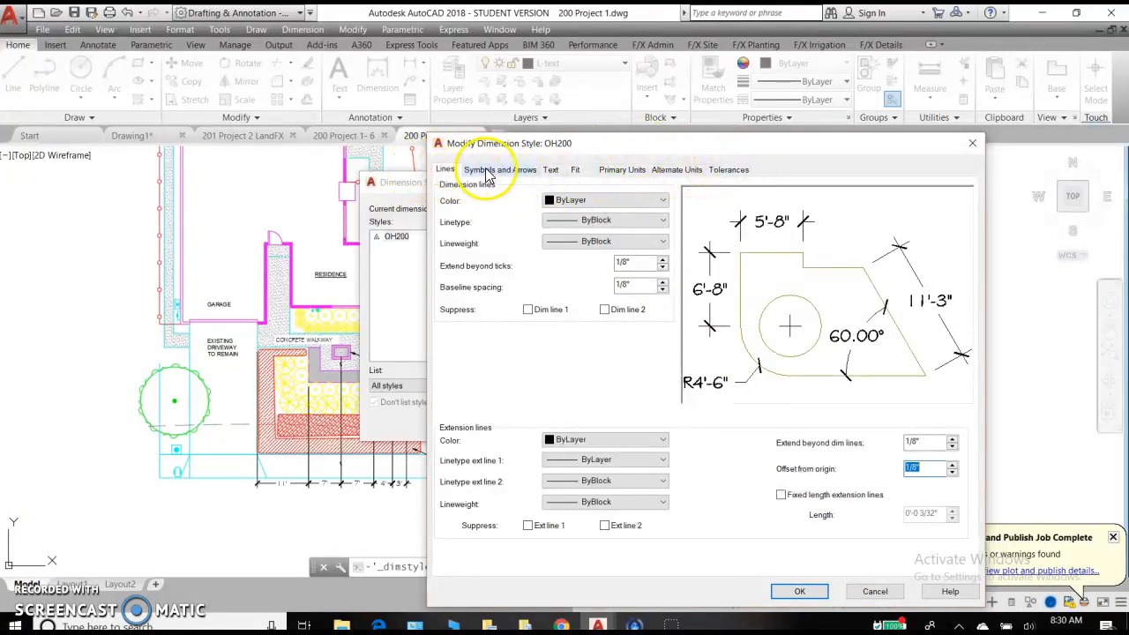
# - Make the first arrowhead an Architectural tick
pyautogui.click(500, 169)
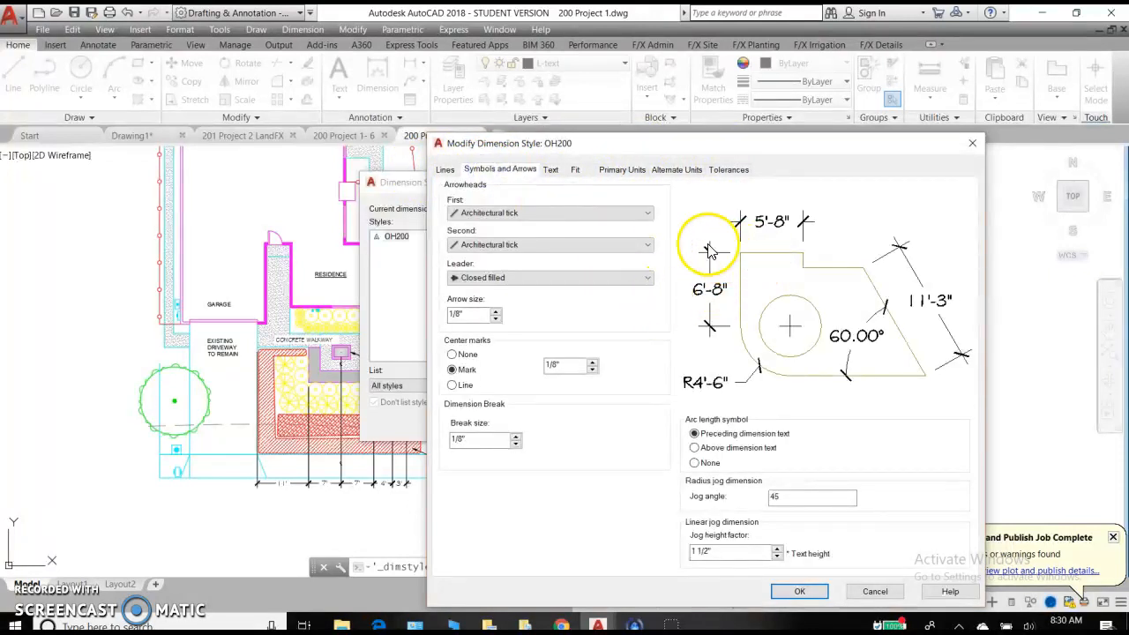
pyautogui.click(646, 213)
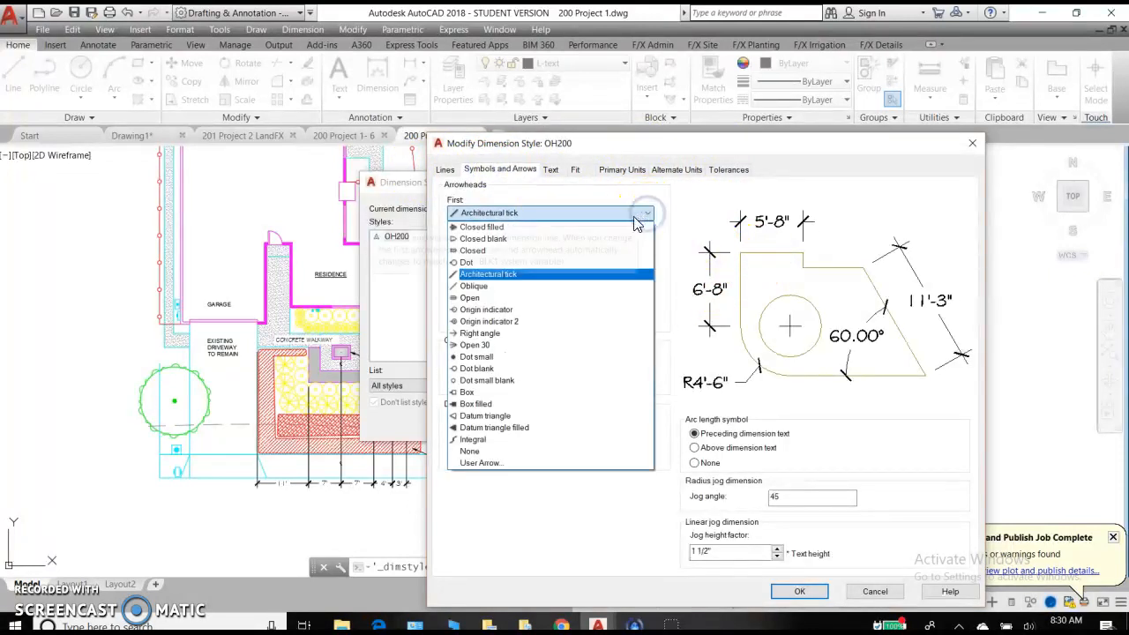
pyautogui.click(466, 262)
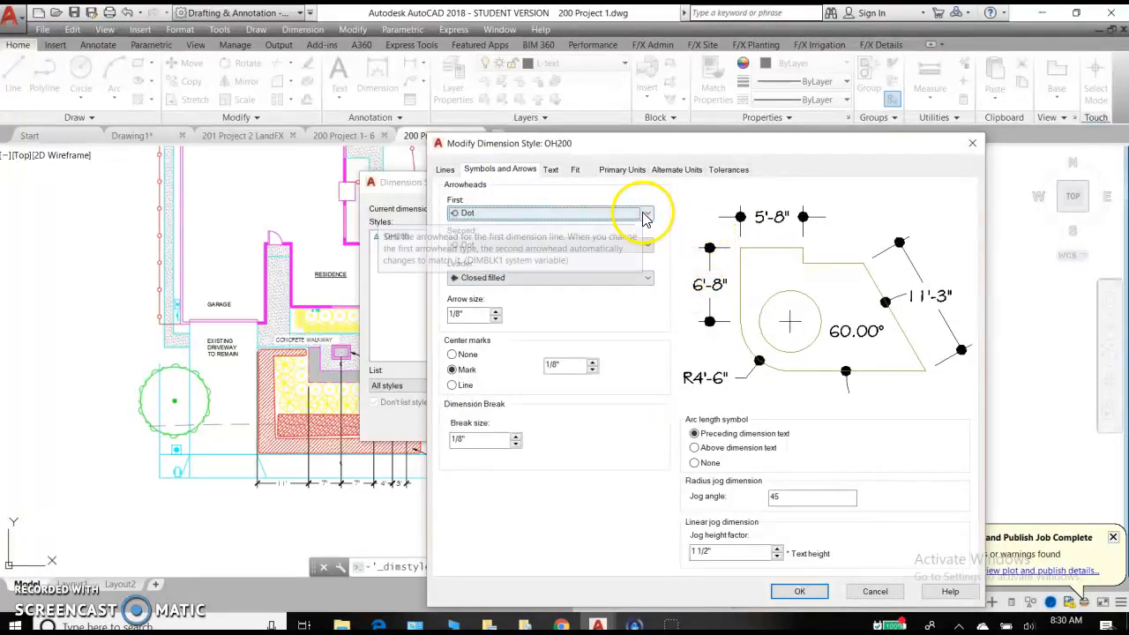
pyautogui.click(647, 213)
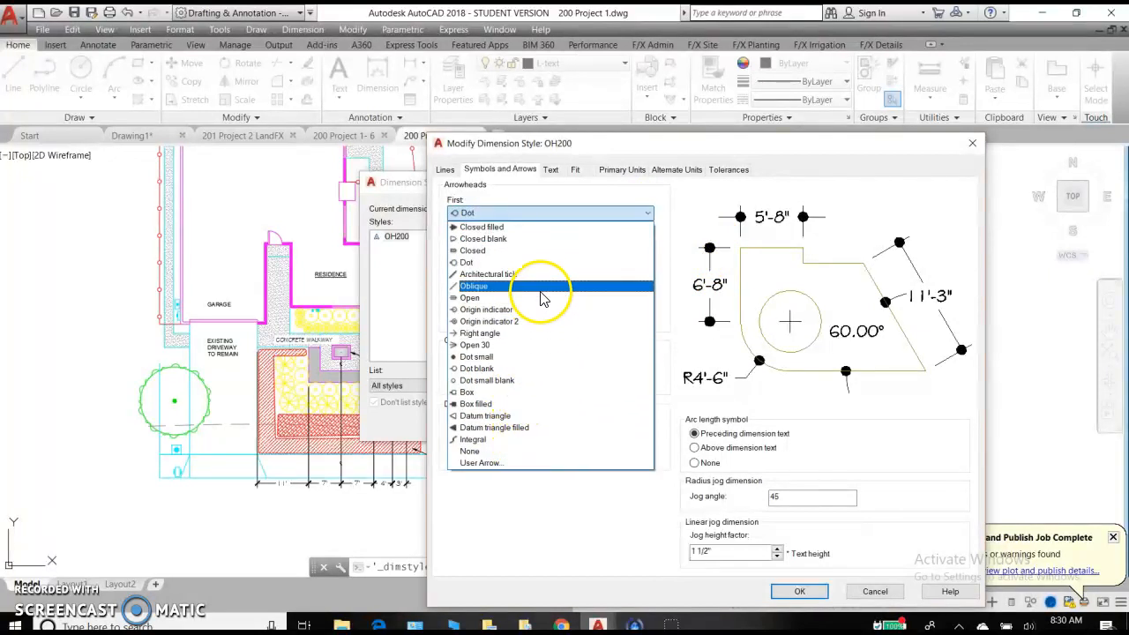
pyautogui.click(487, 274)
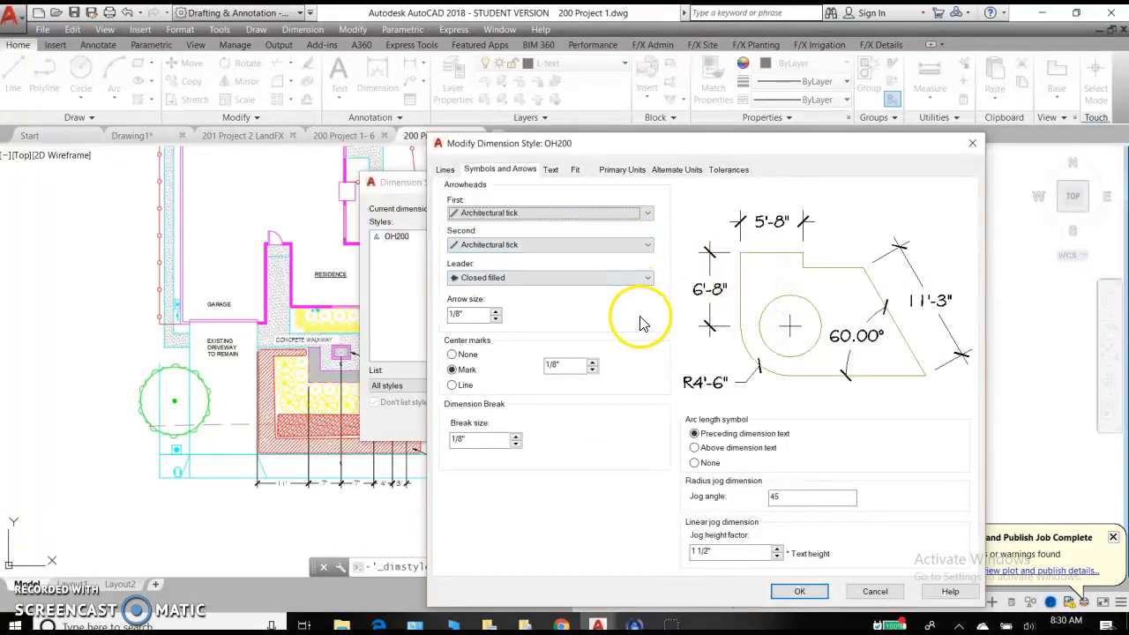
# - Keep the second arrowhead as Architectural tick and the leader as Closed filled
pyautogui.click(648, 245)
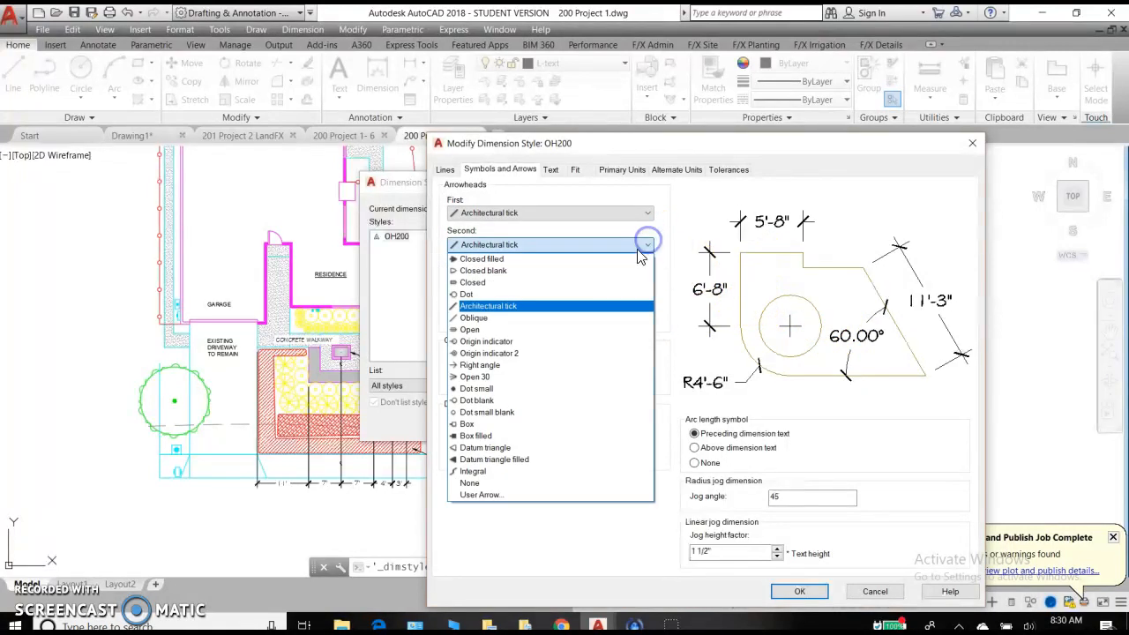
pyautogui.click(481, 259)
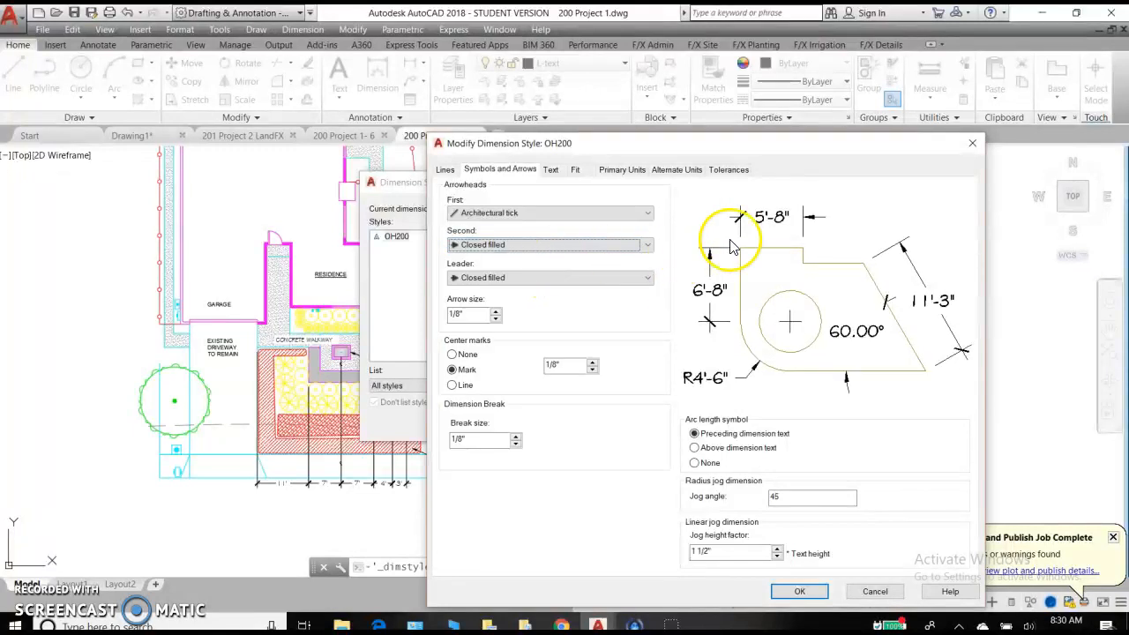
pyautogui.click(648, 244)
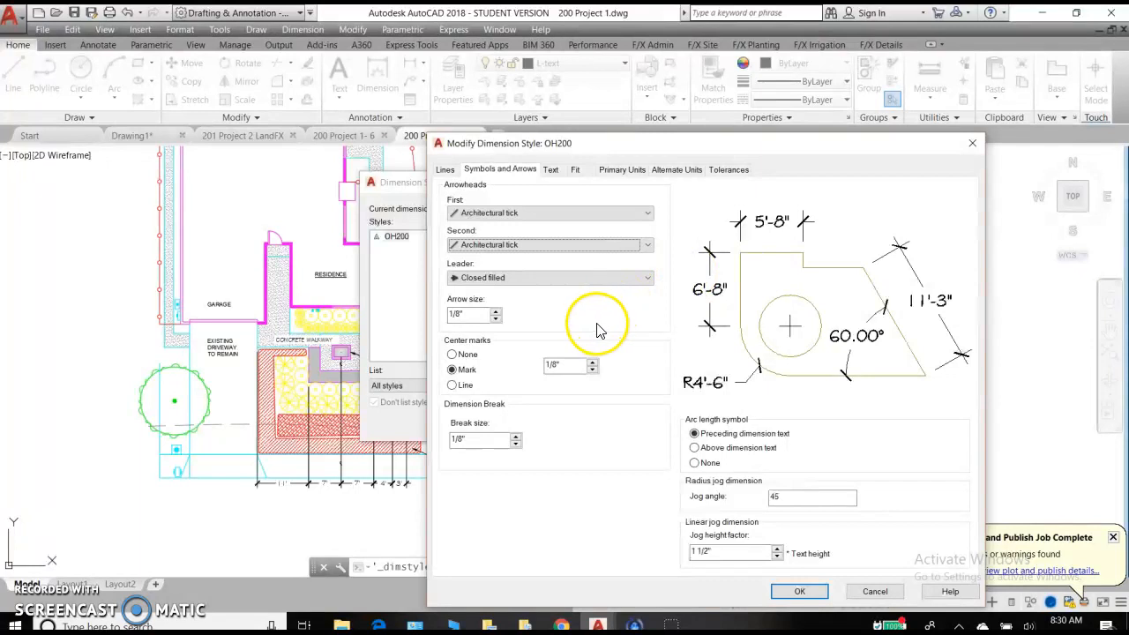
pyautogui.moveTo(605, 309)
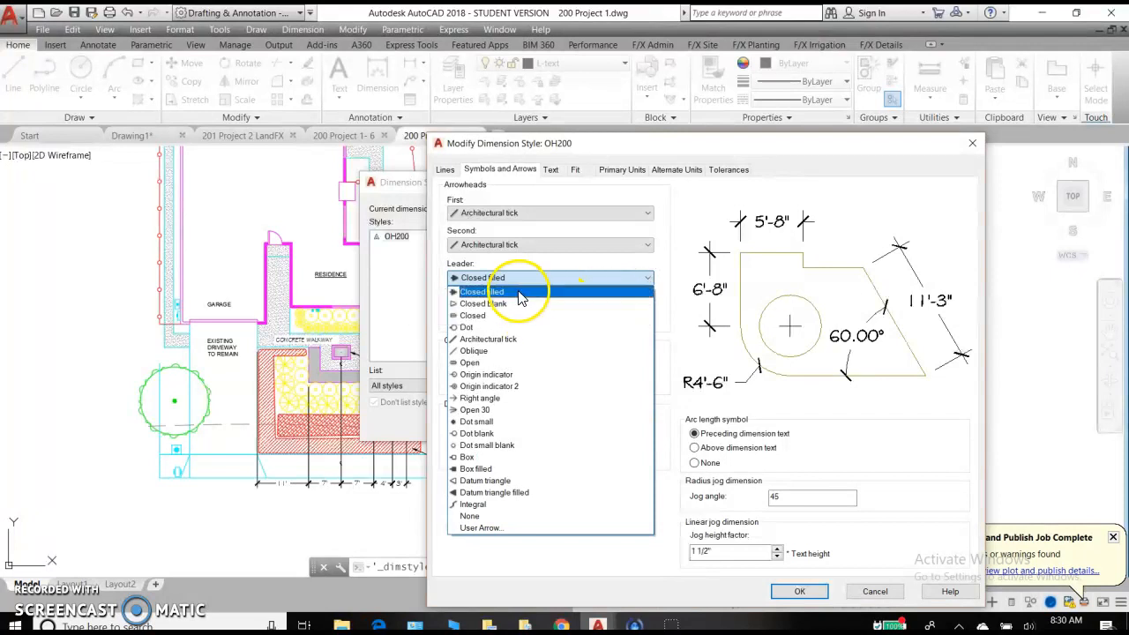
pyautogui.click(483, 291)
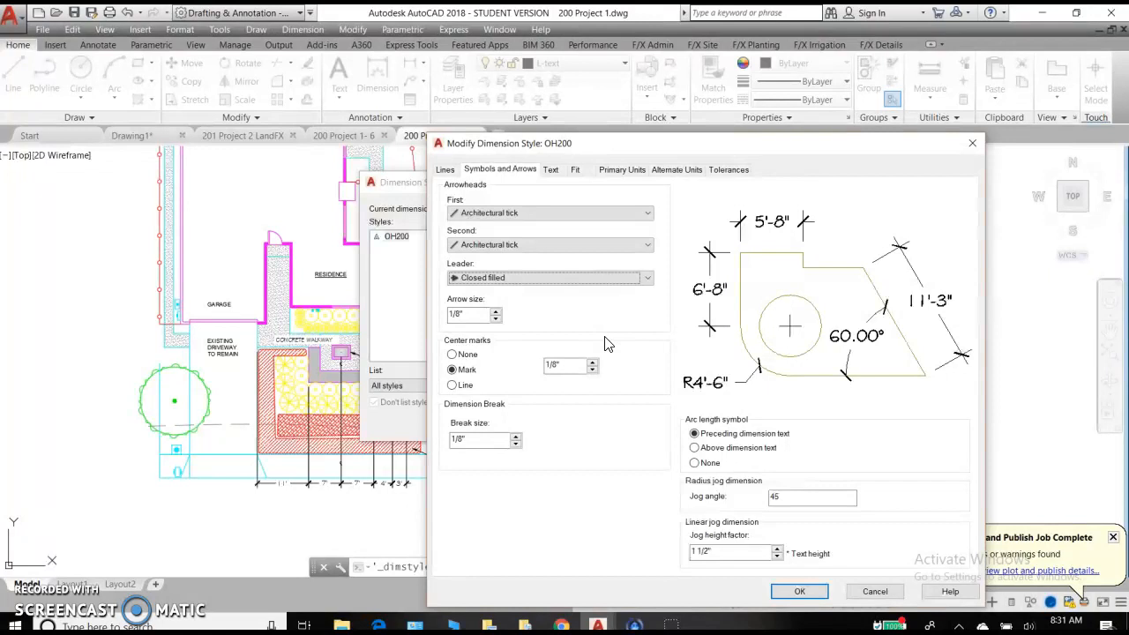
pyautogui.moveTo(529, 325)
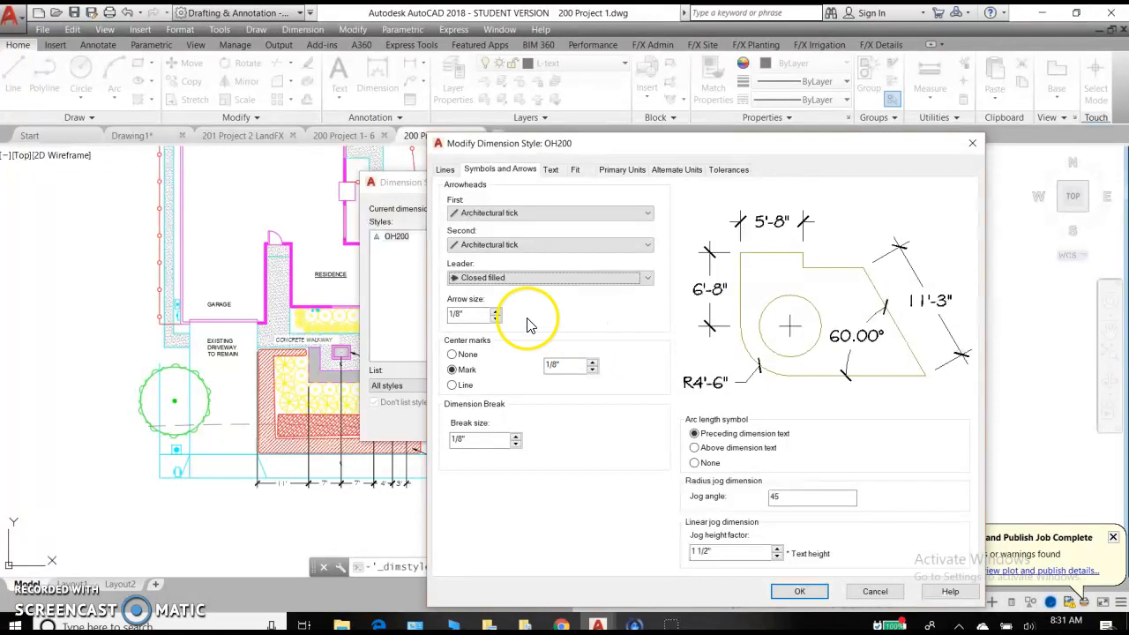
pyautogui.click(496, 310)
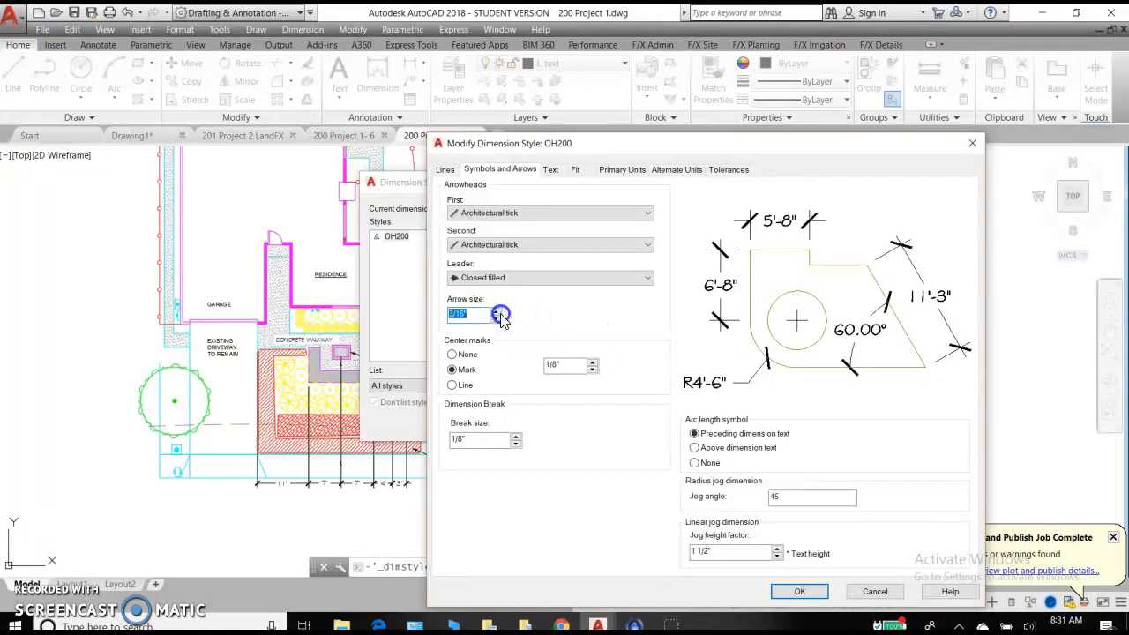
pyautogui.click(495, 310)
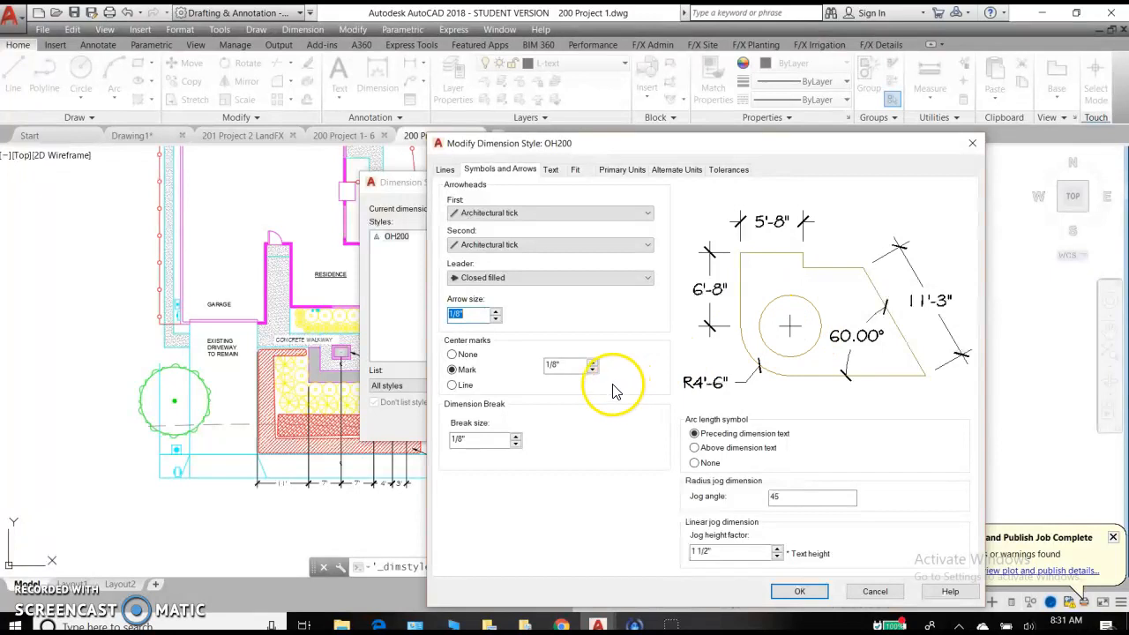
pyautogui.click(593, 361)
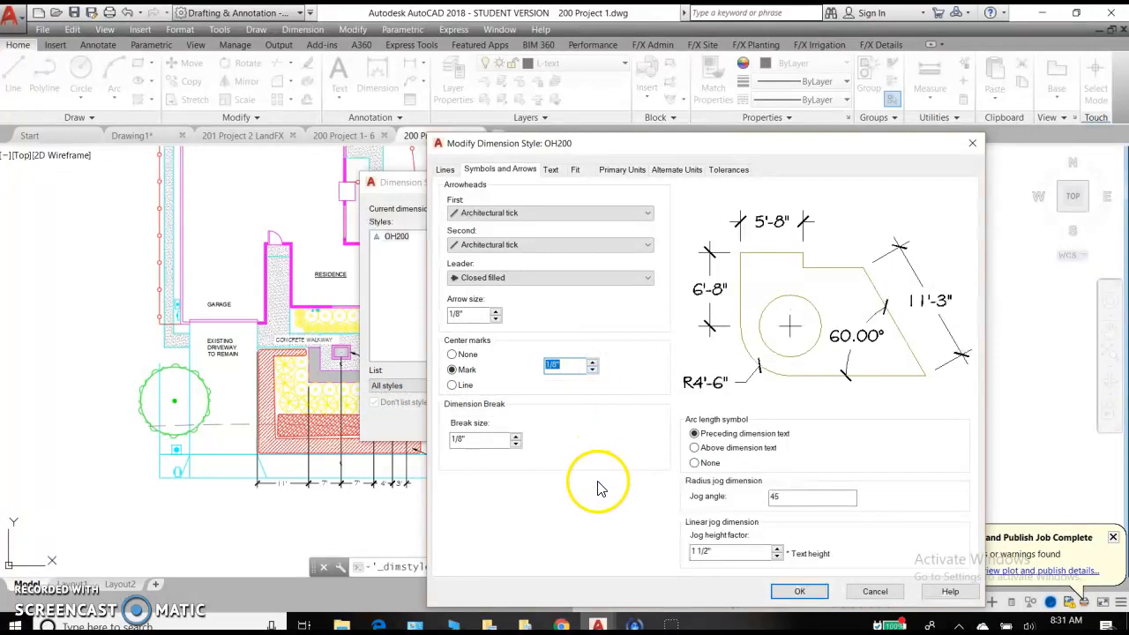
pyautogui.moveTo(525, 441)
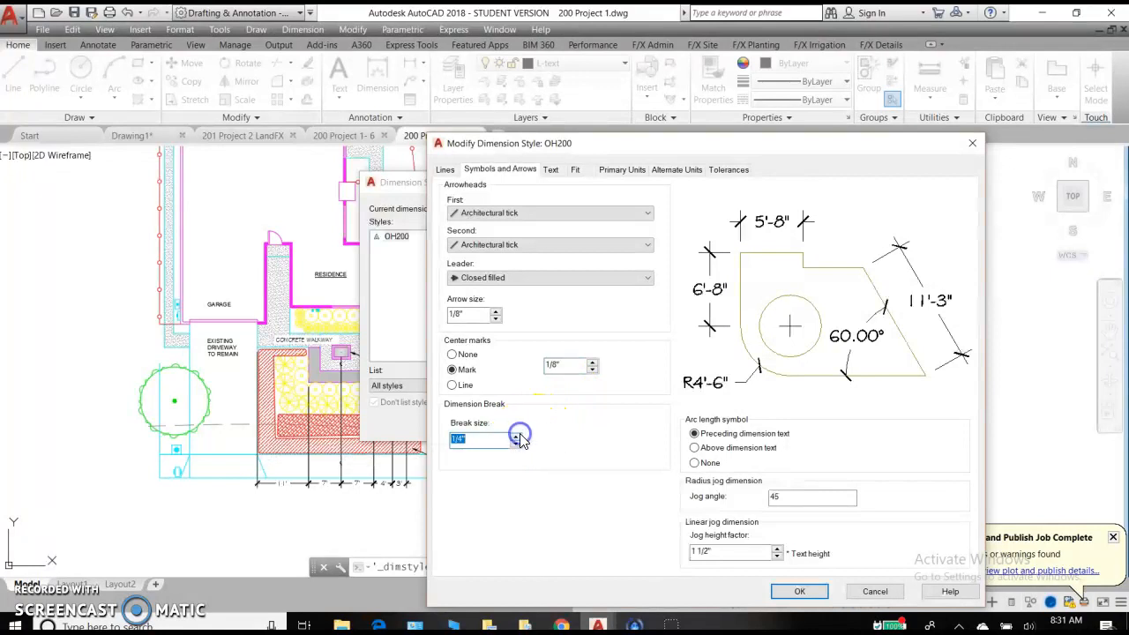
pyautogui.click(516, 444)
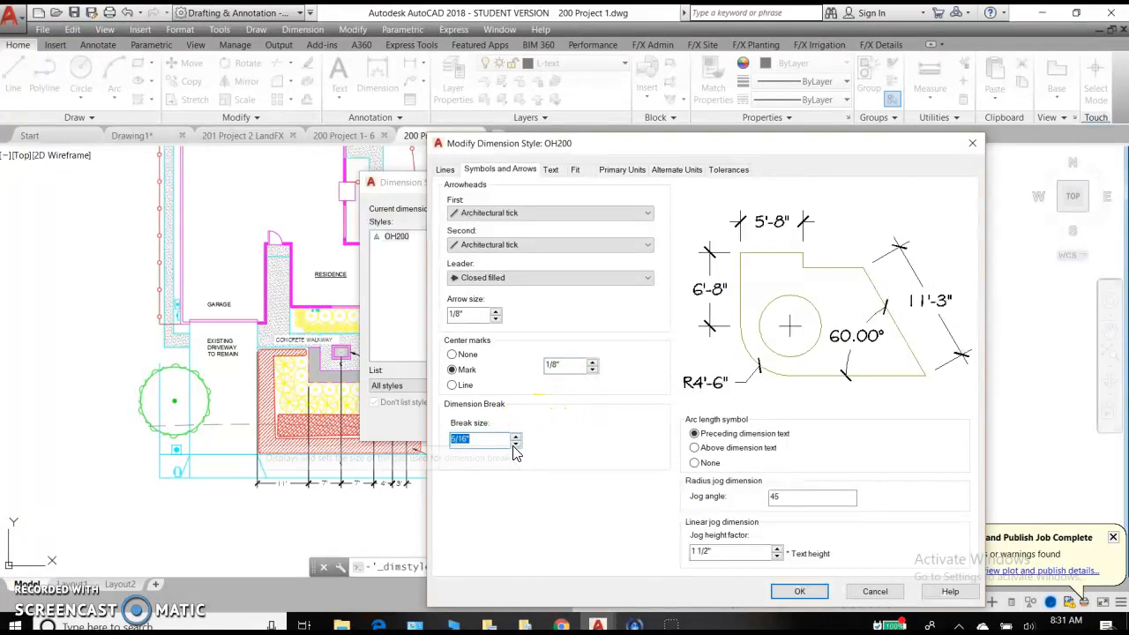
pyautogui.click(516, 444)
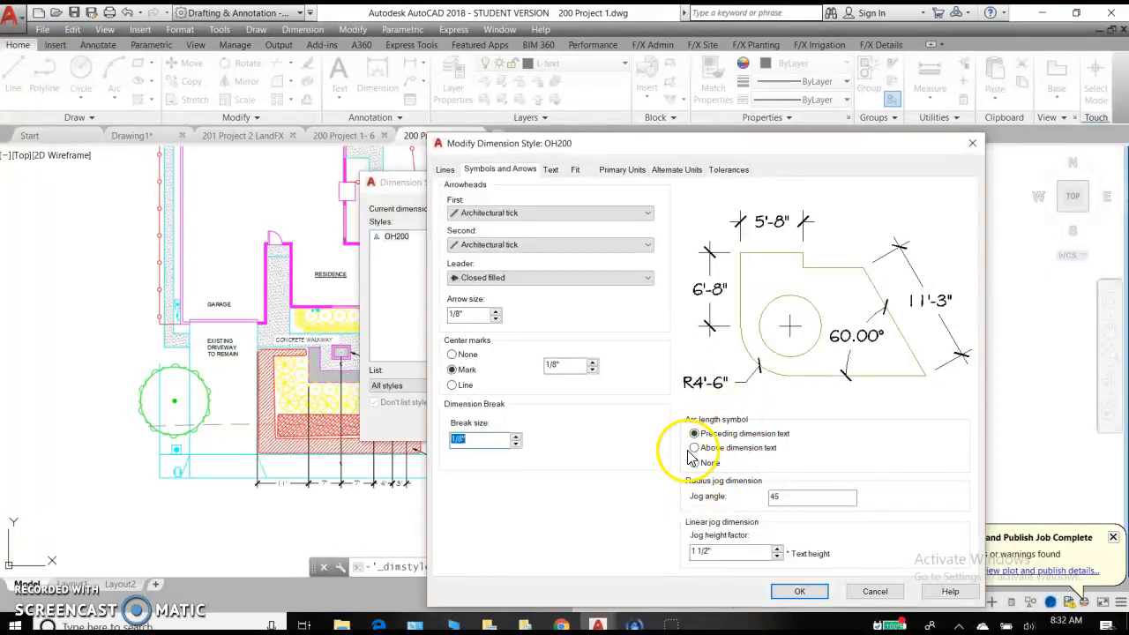
pyautogui.click(694, 447)
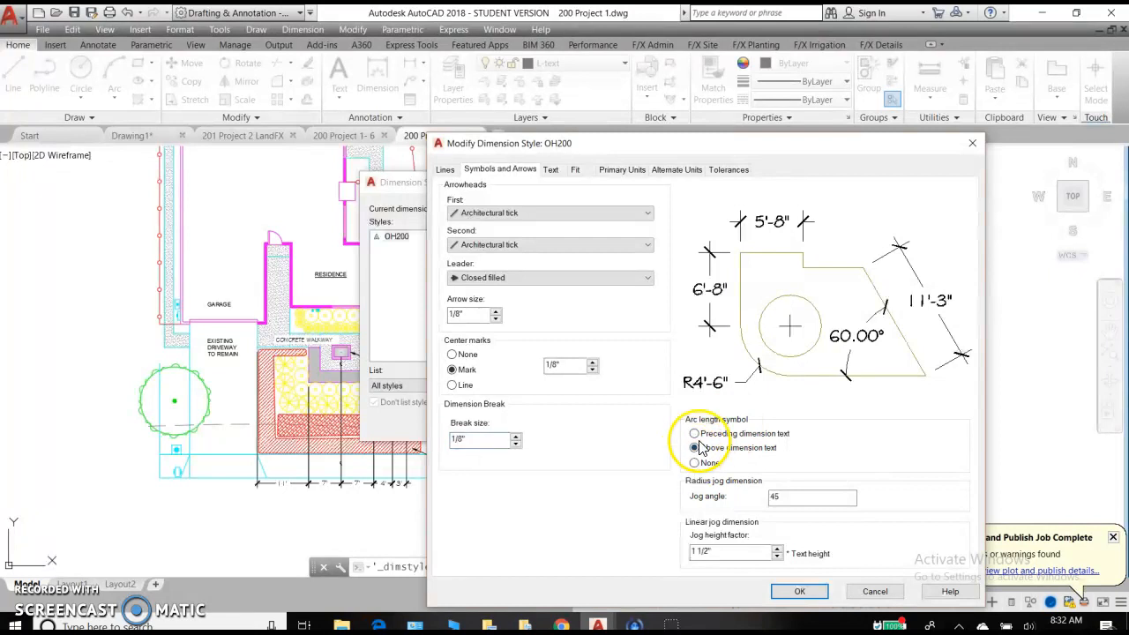
pyautogui.click(695, 447)
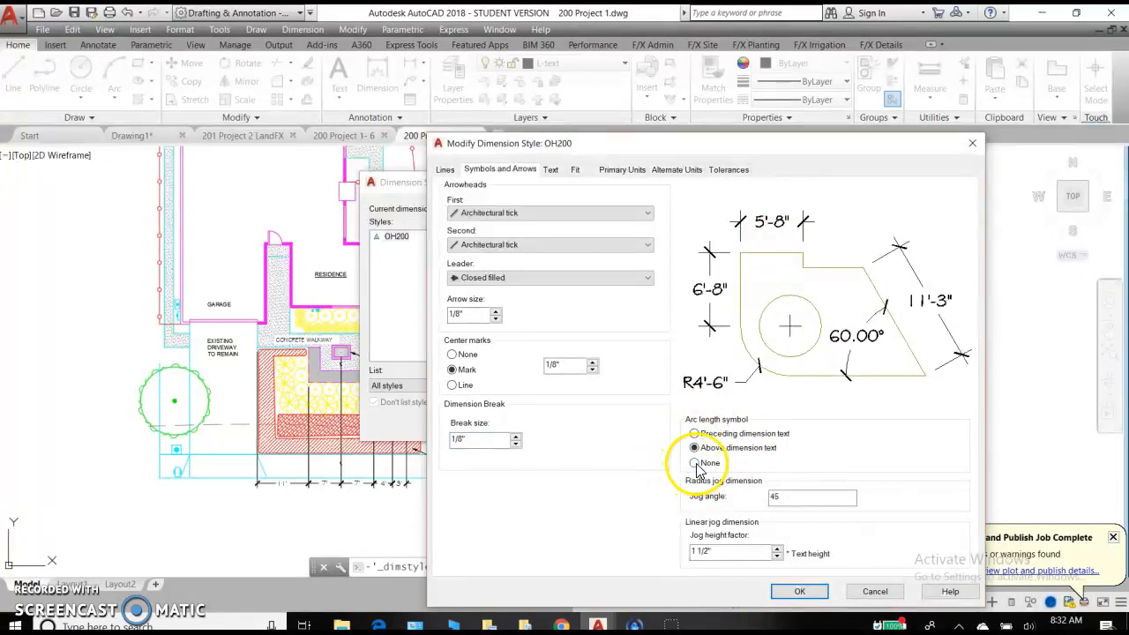
pyautogui.click(695, 434)
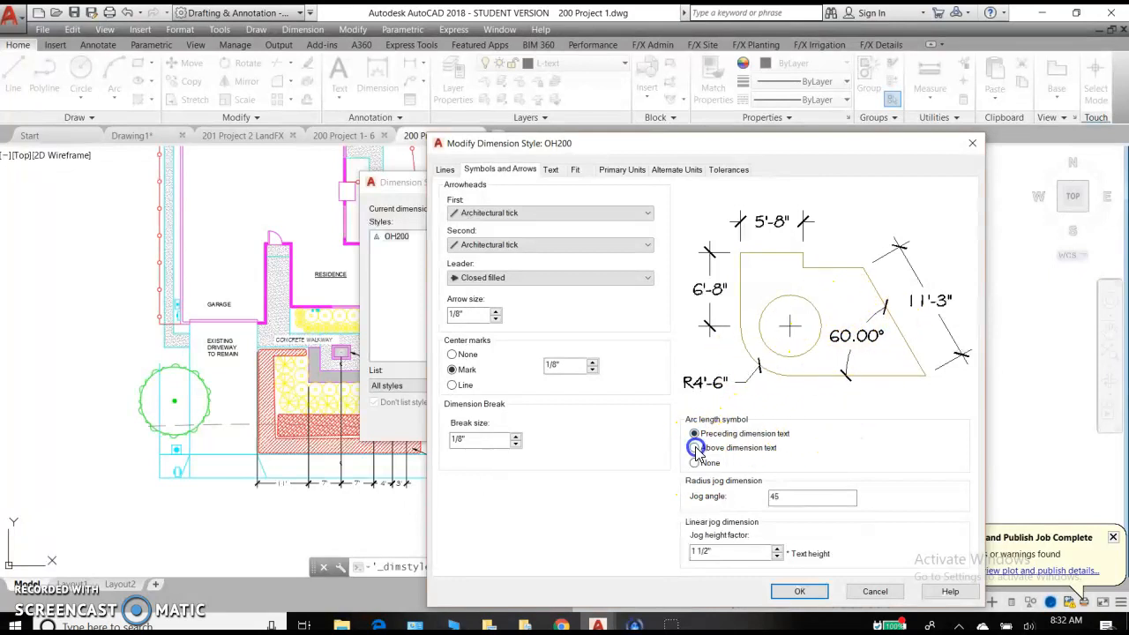
pyautogui.click(694, 433)
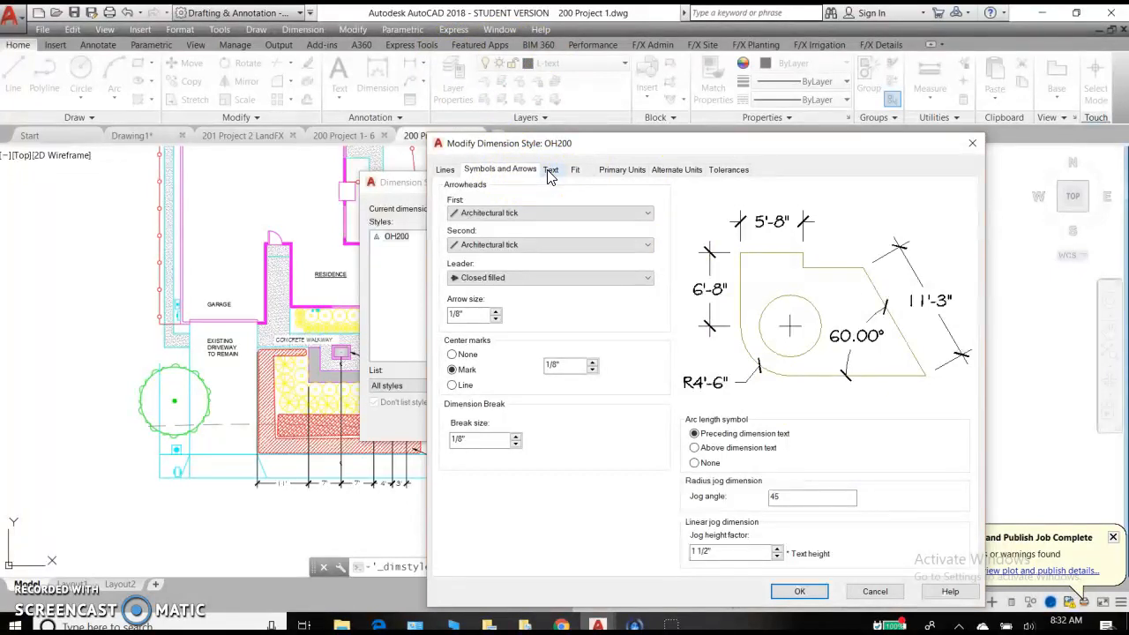
# - Show the Text settings and keep text style OH200-1 after trying OH200-2
pyautogui.click(551, 169)
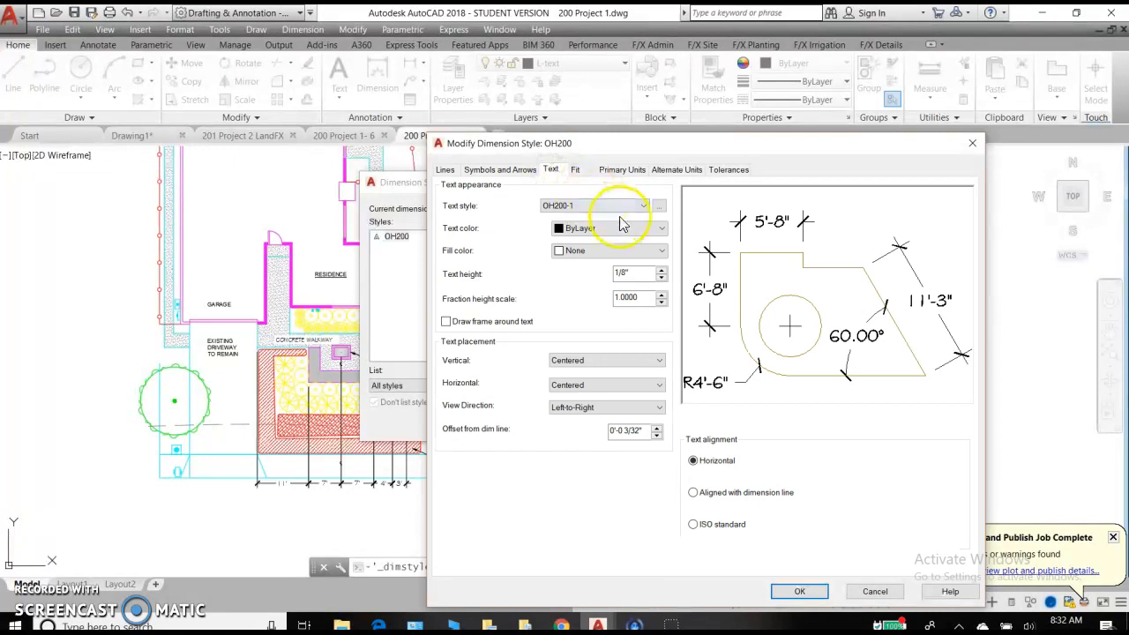
pyautogui.click(643, 204)
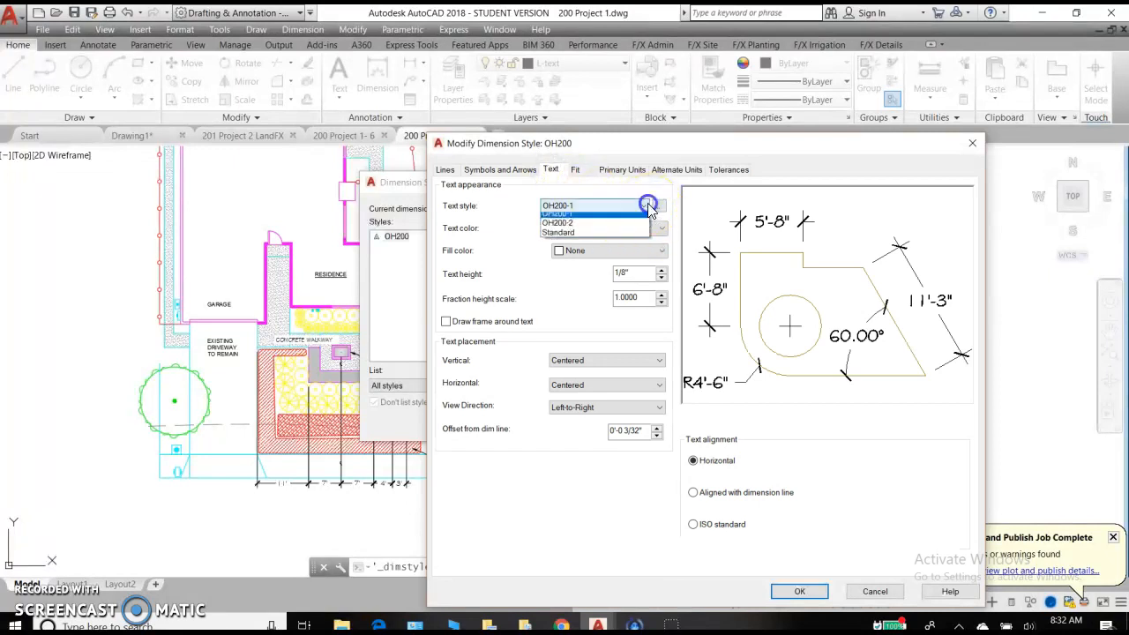
pyautogui.click(557, 214)
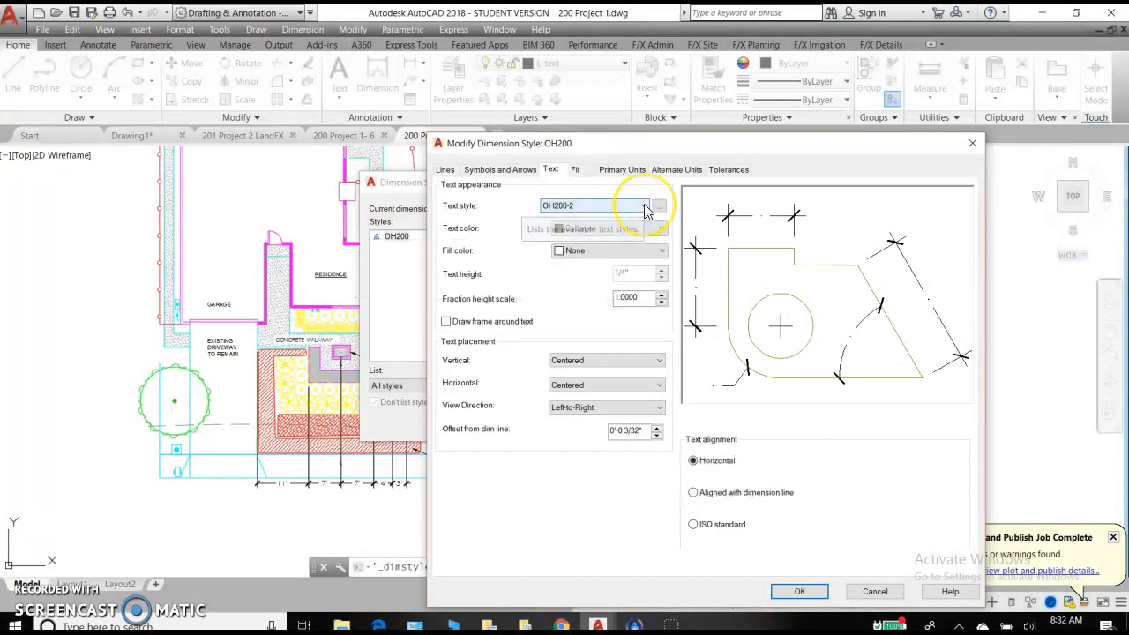
pyautogui.click(644, 205)
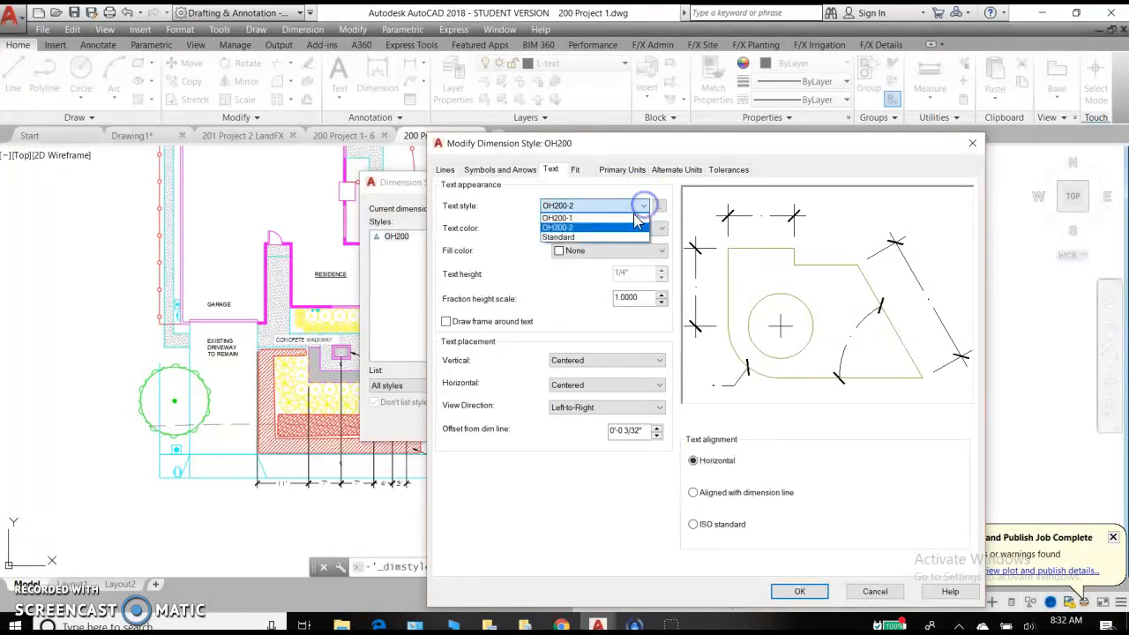
pyautogui.click(557, 218)
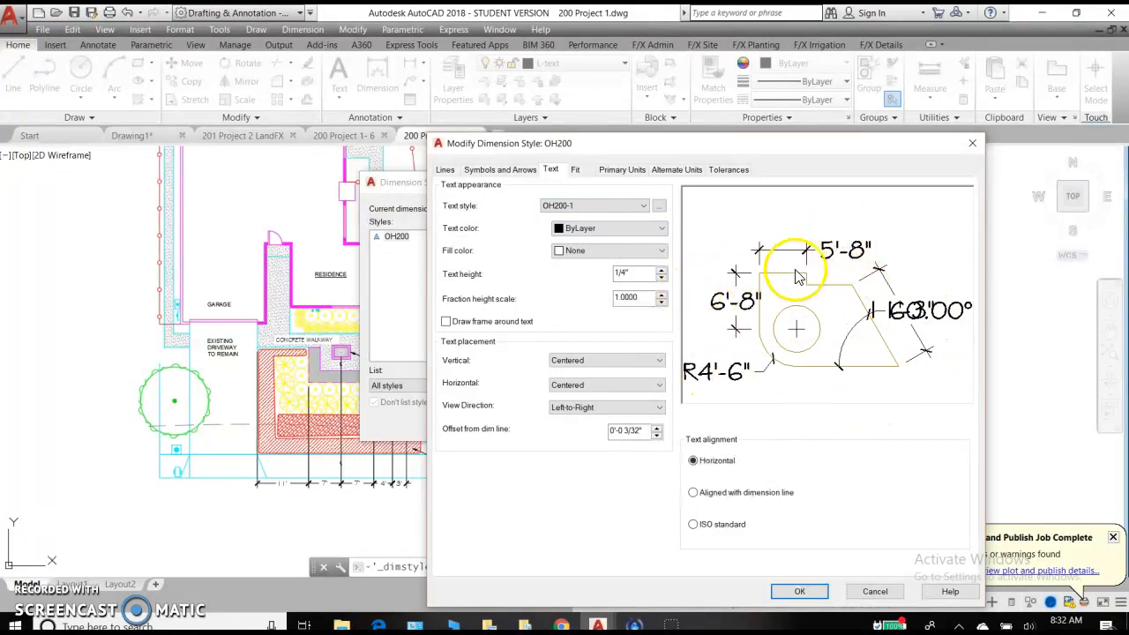
pyautogui.moveTo(737, 326)
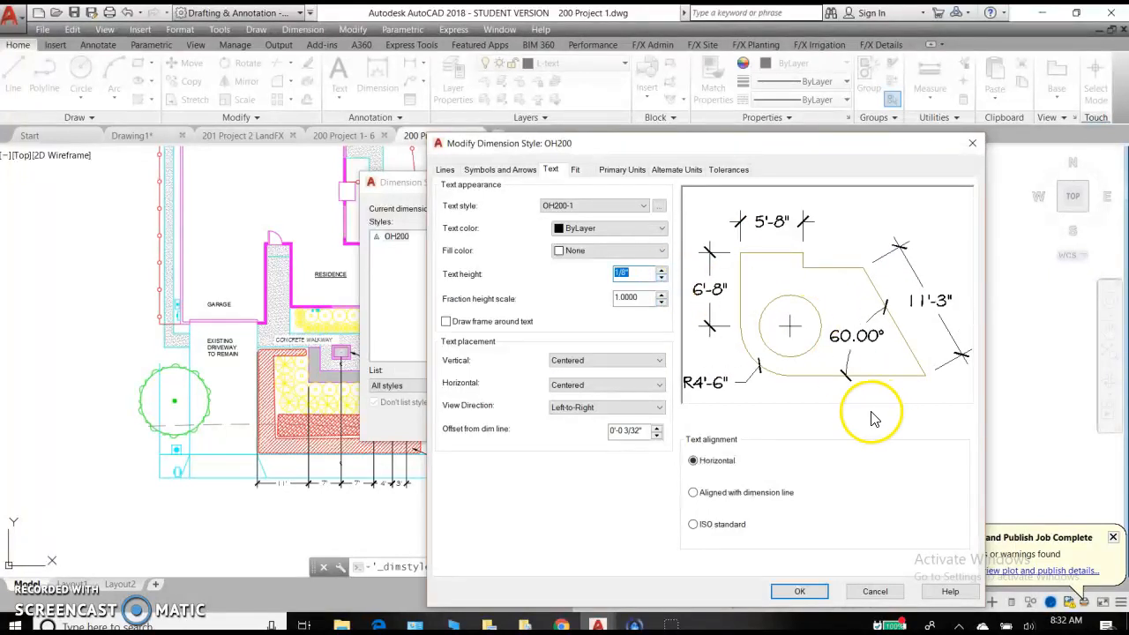
pyautogui.moveTo(984, 371)
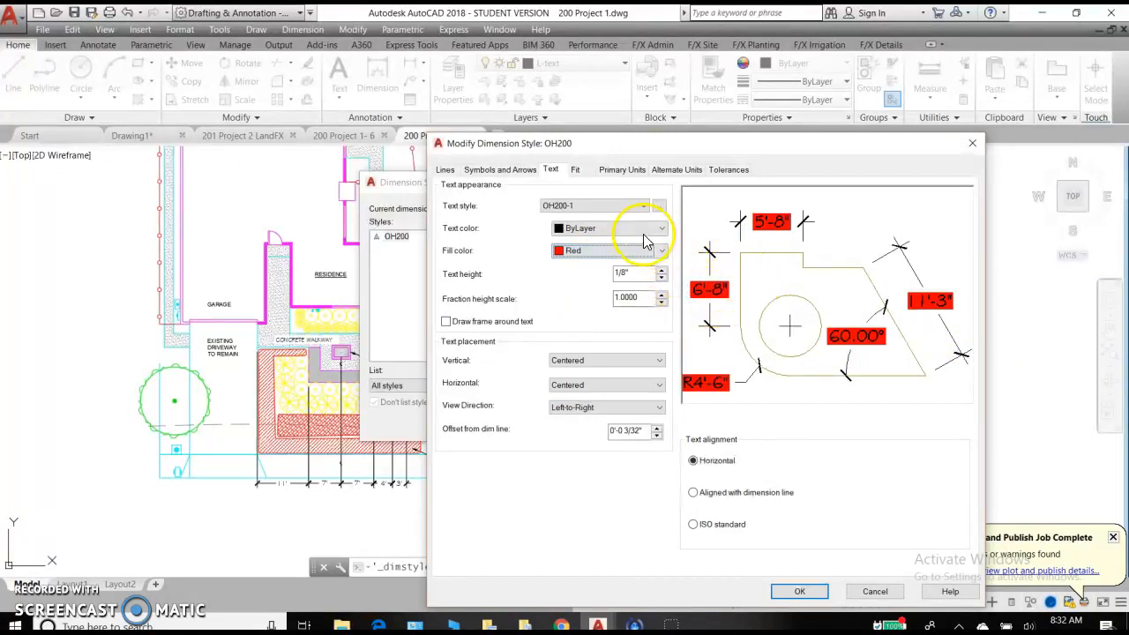
pyautogui.click(658, 250)
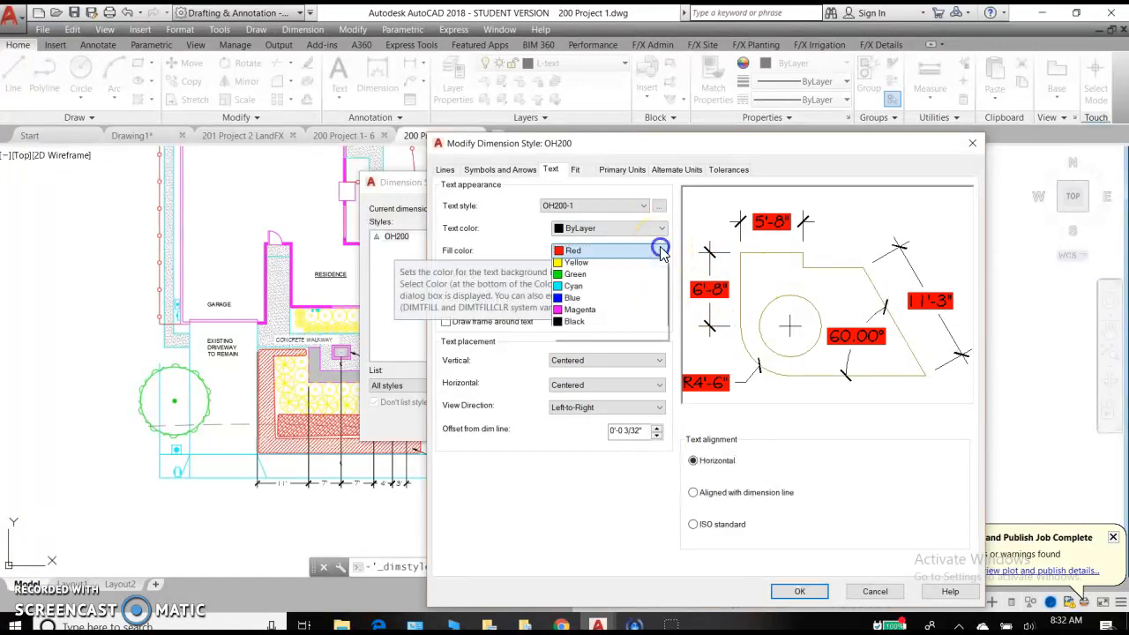
pyautogui.click(574, 250)
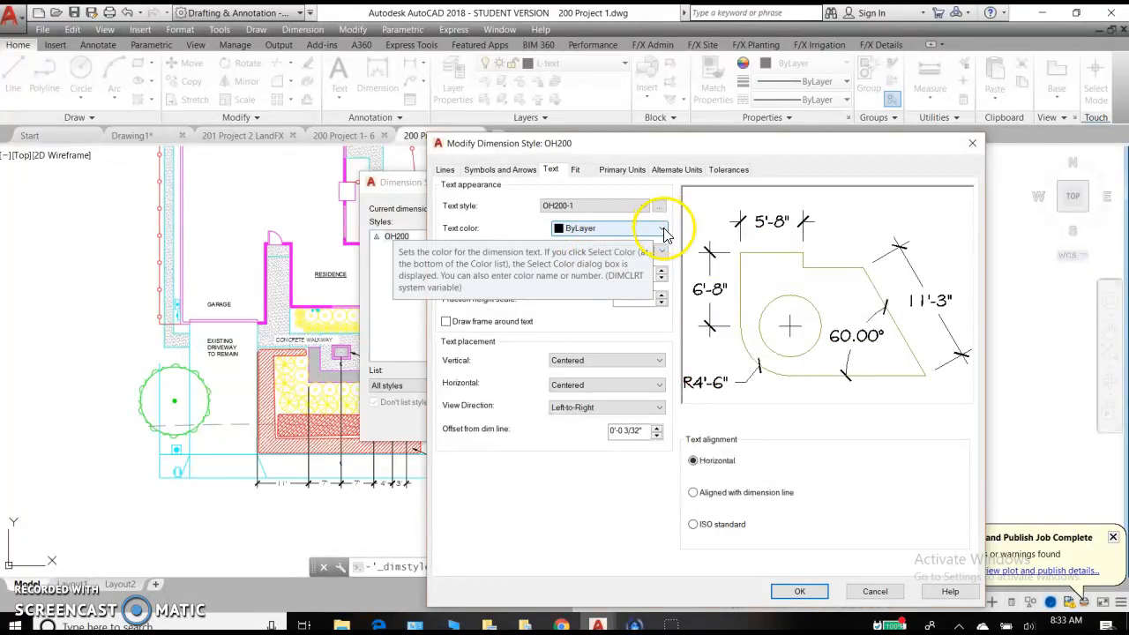
pyautogui.click(661, 228)
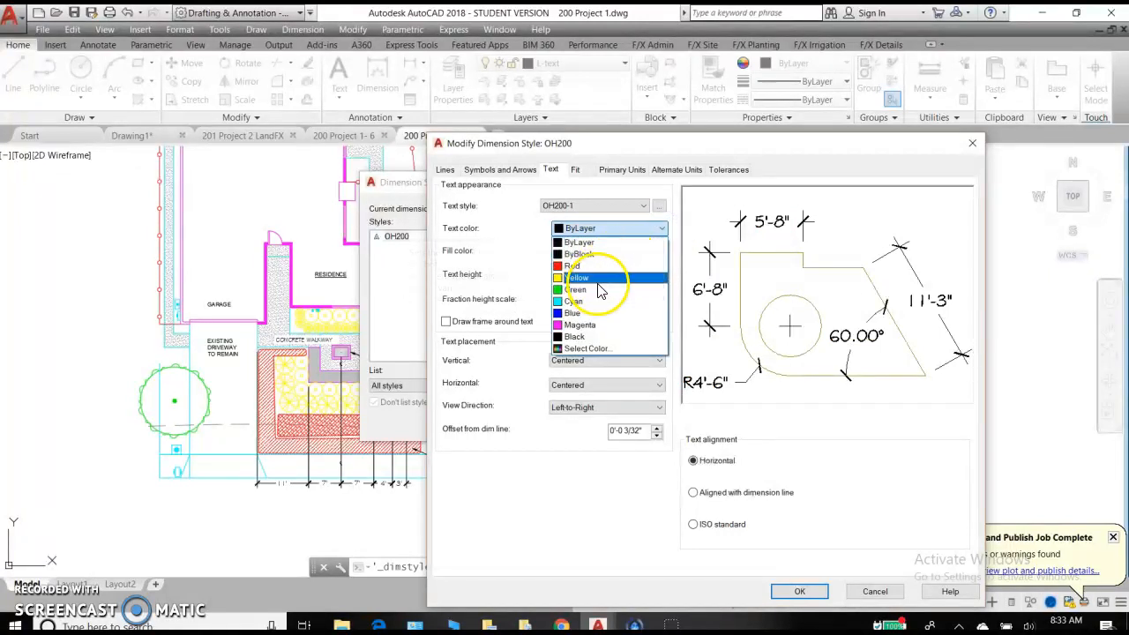
pyautogui.click(577, 277)
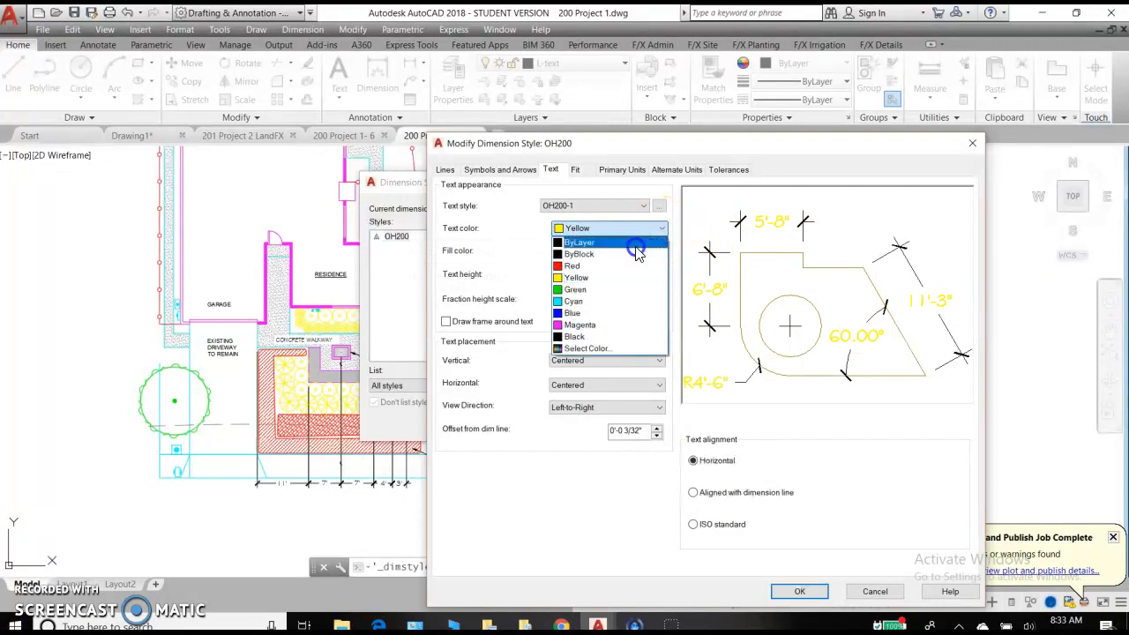
pyautogui.click(579, 243)
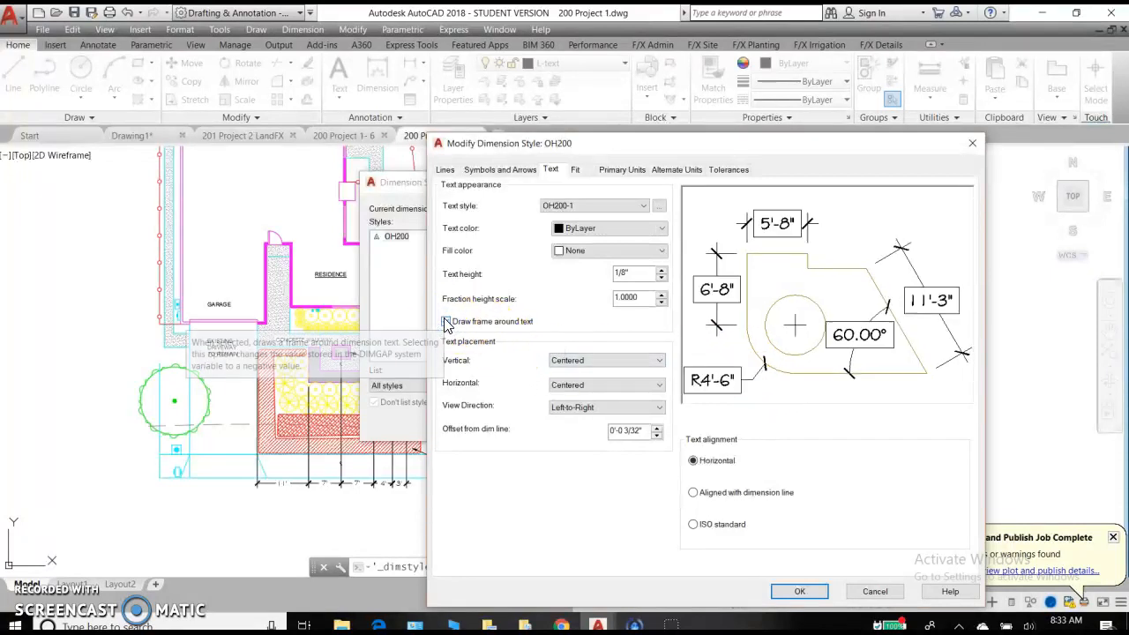
pyautogui.click(447, 321)
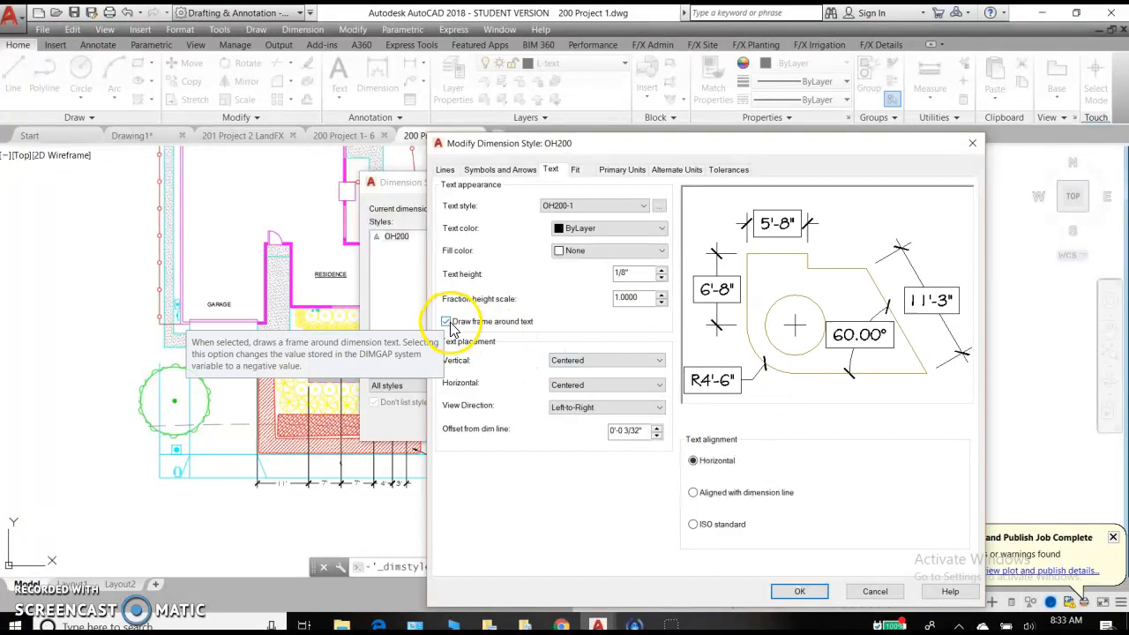
pyautogui.click(446, 321)
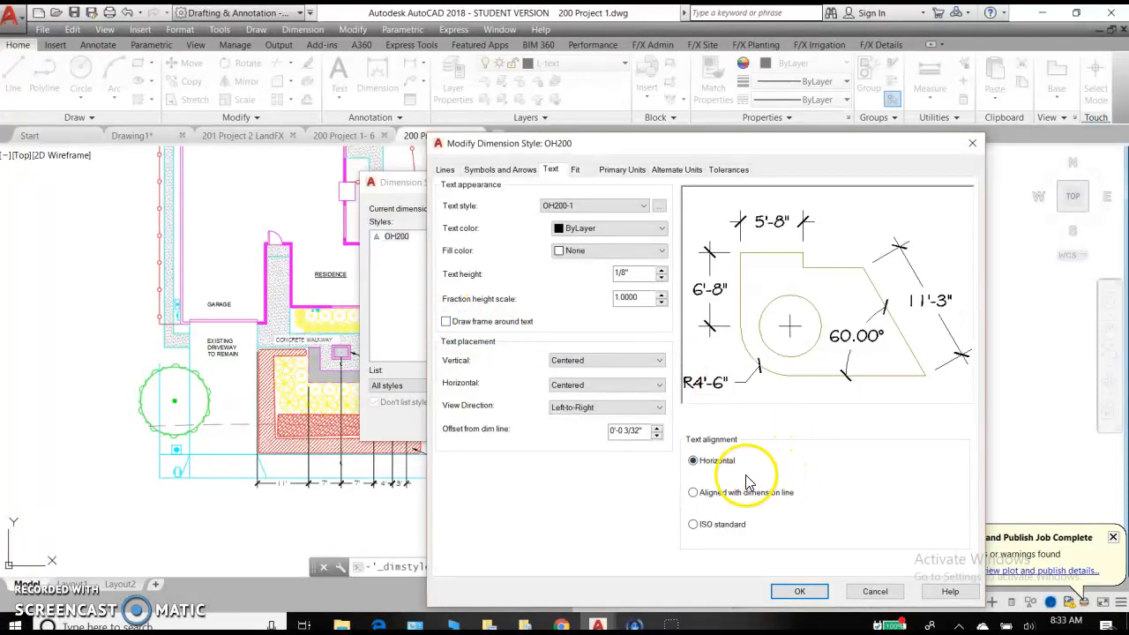
pyautogui.moveTo(697, 383)
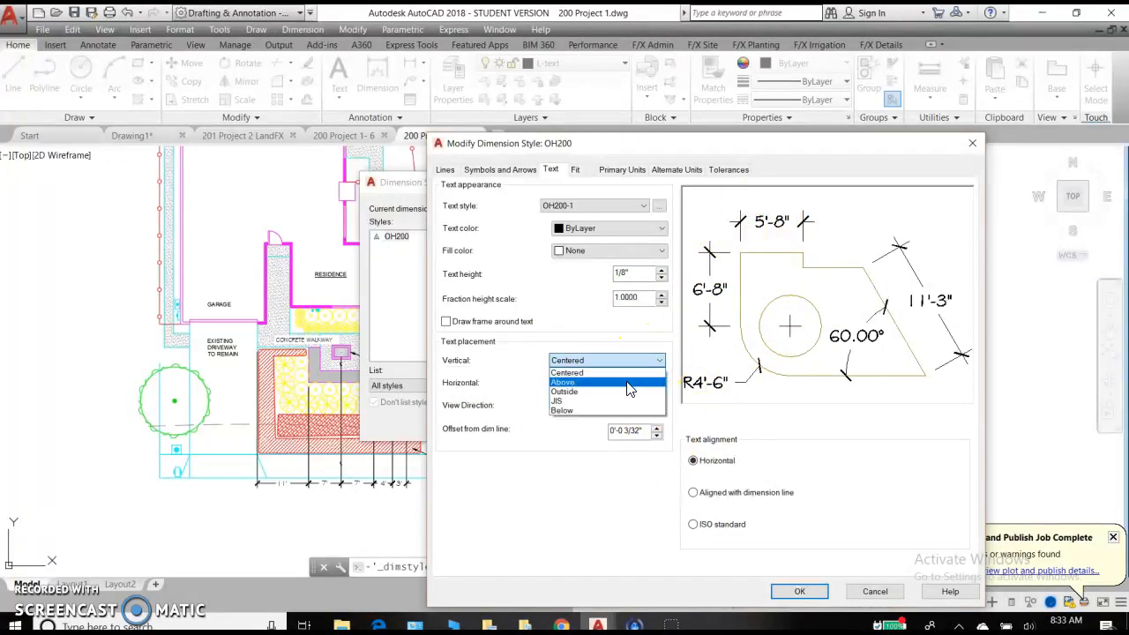
pyautogui.click(562, 382)
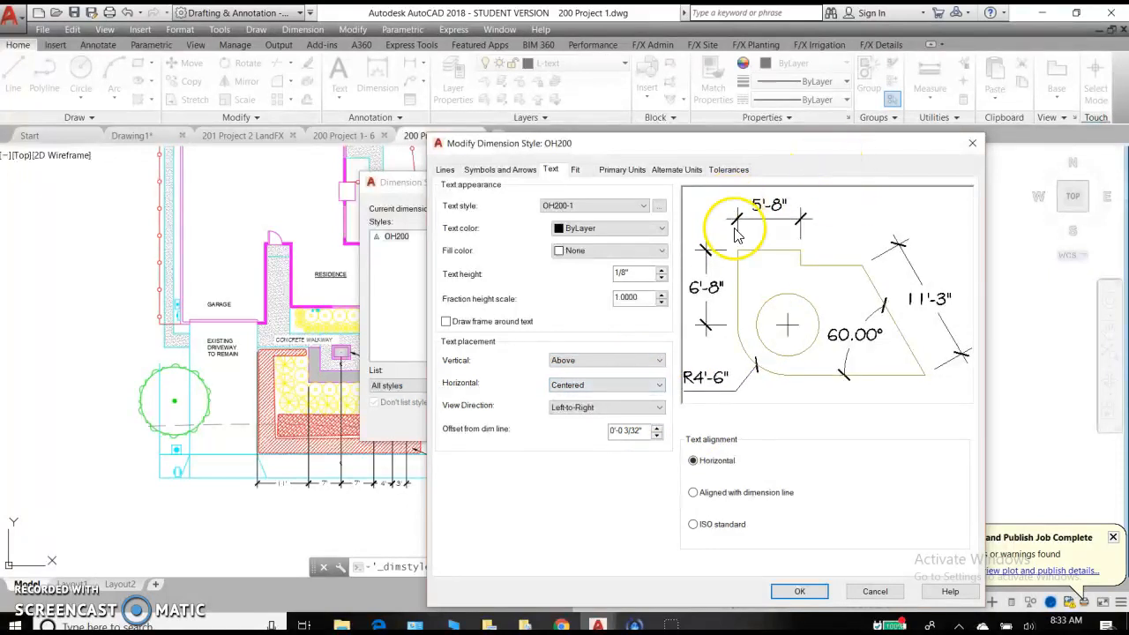
pyautogui.moveTo(662, 366)
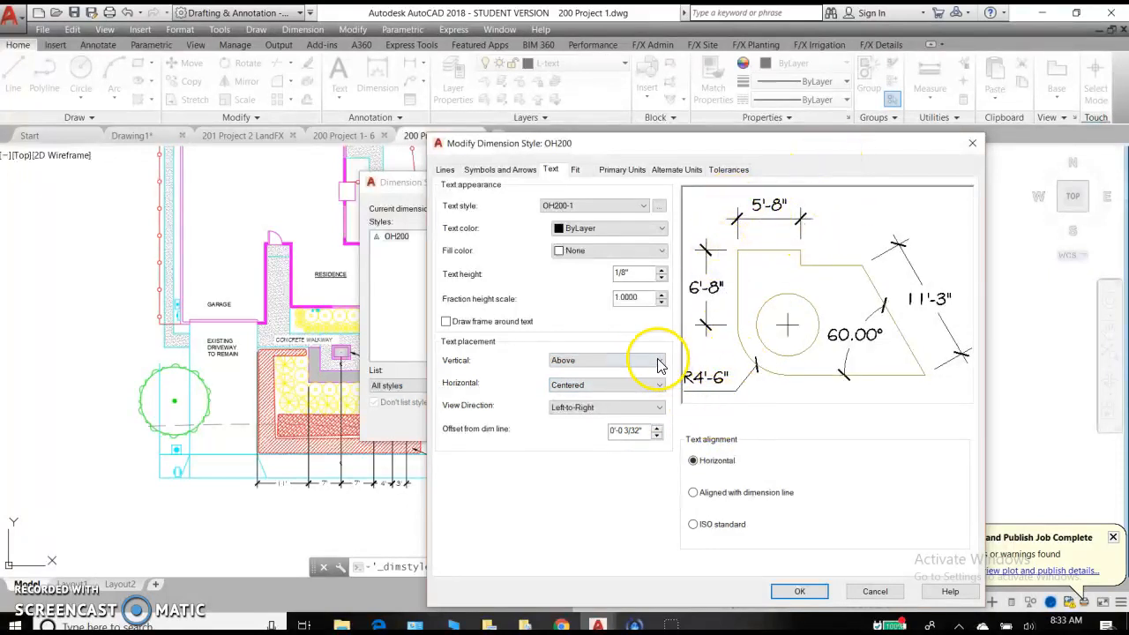
pyautogui.click(607, 360)
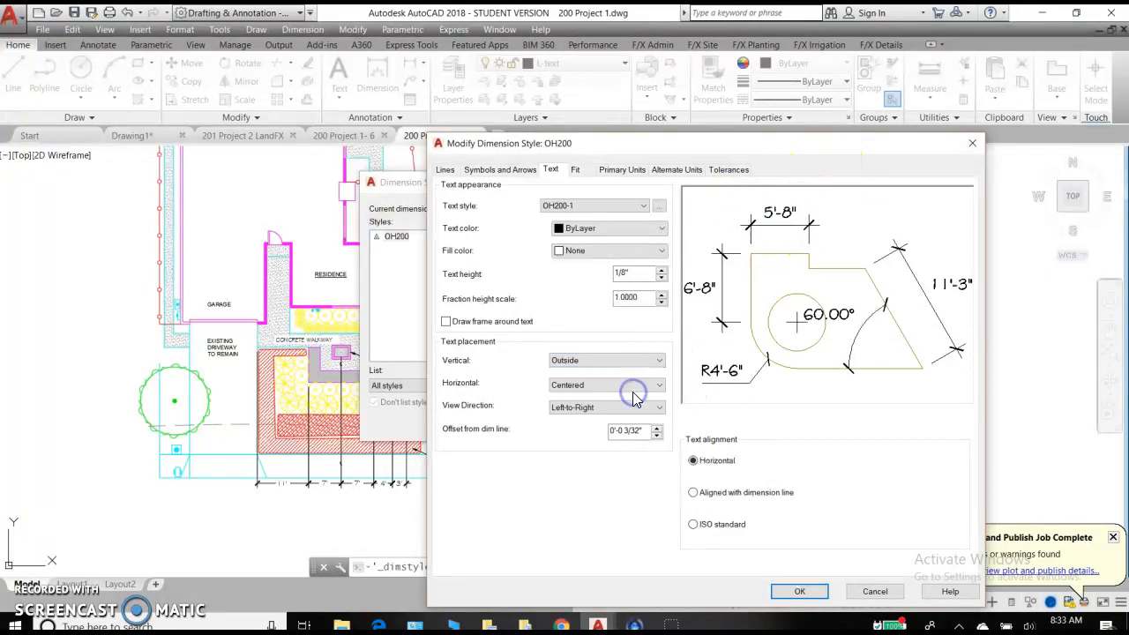
pyautogui.click(659, 360)
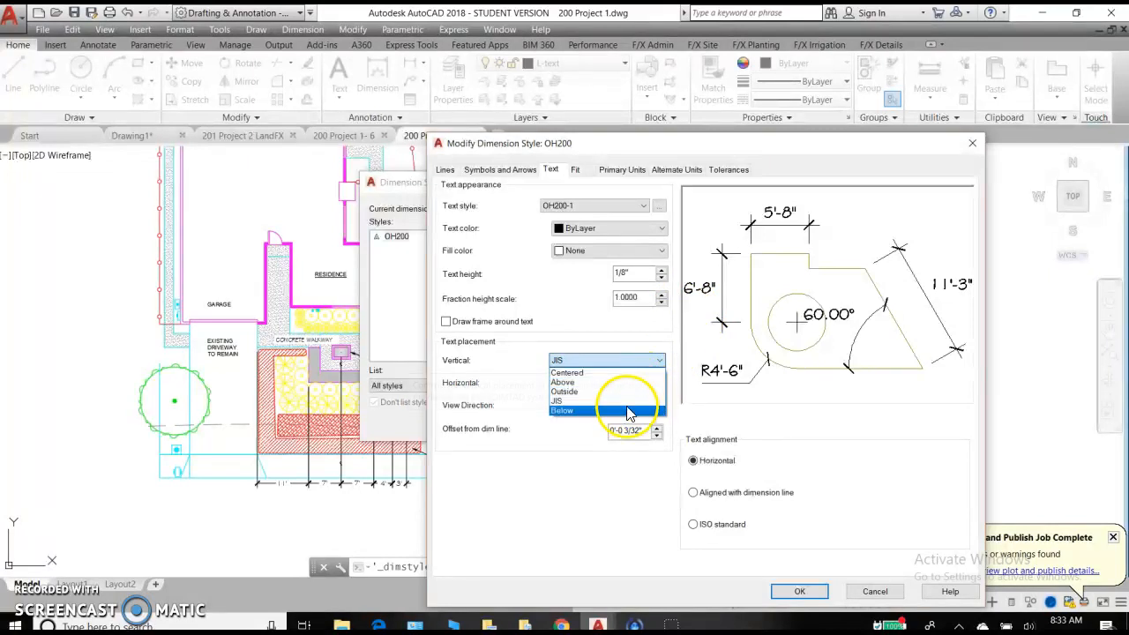
pyautogui.click(561, 411)
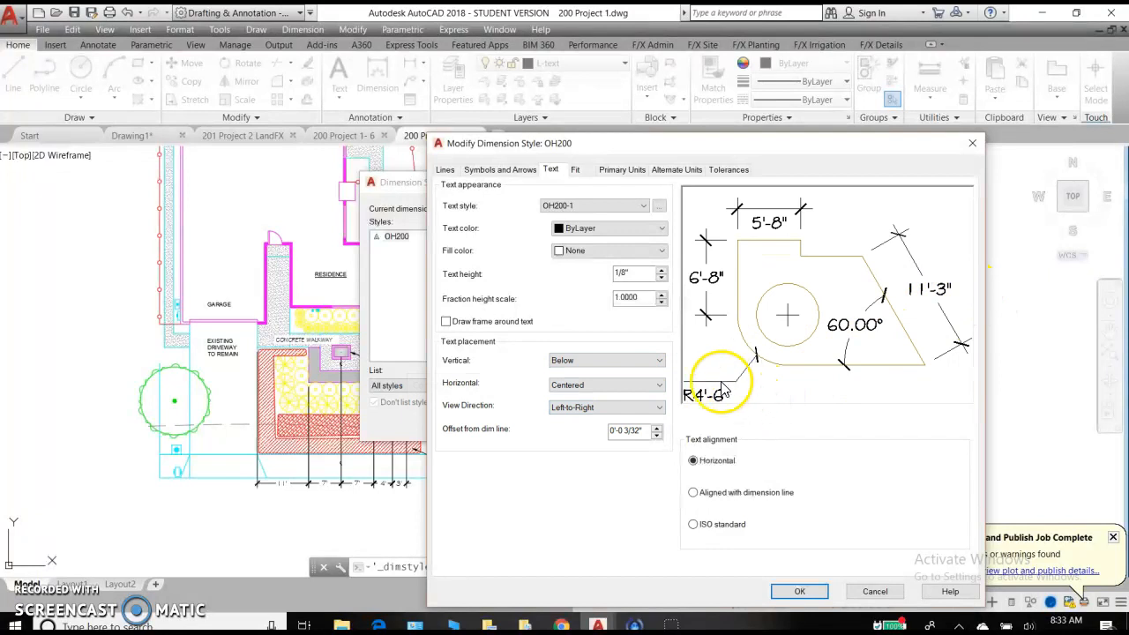
pyautogui.moveTo(666, 375)
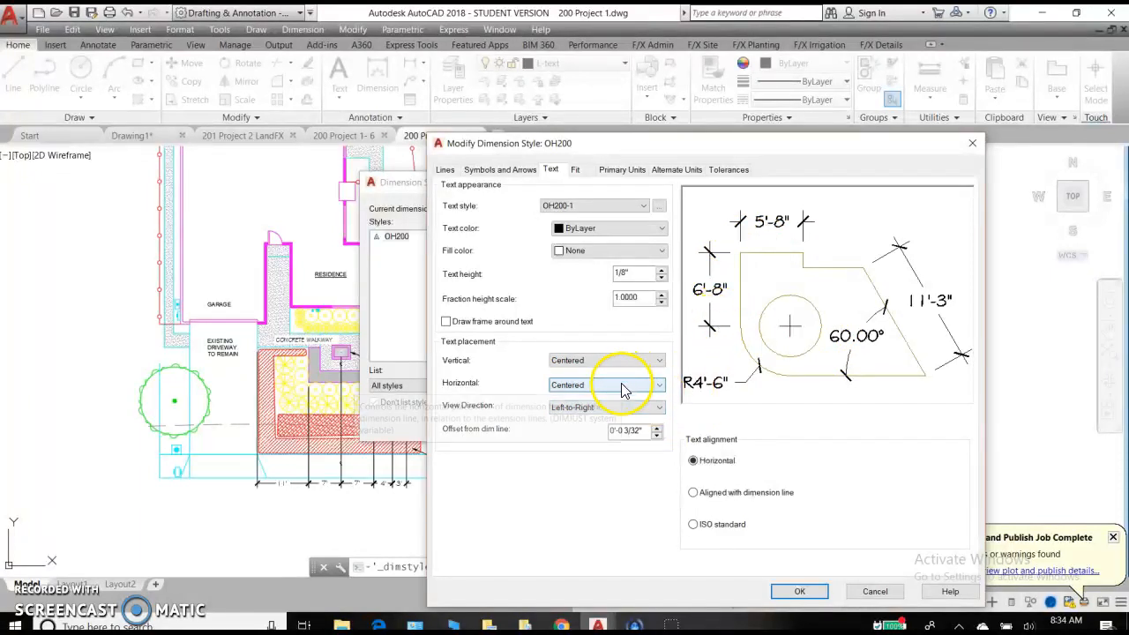
pyautogui.click(607, 385)
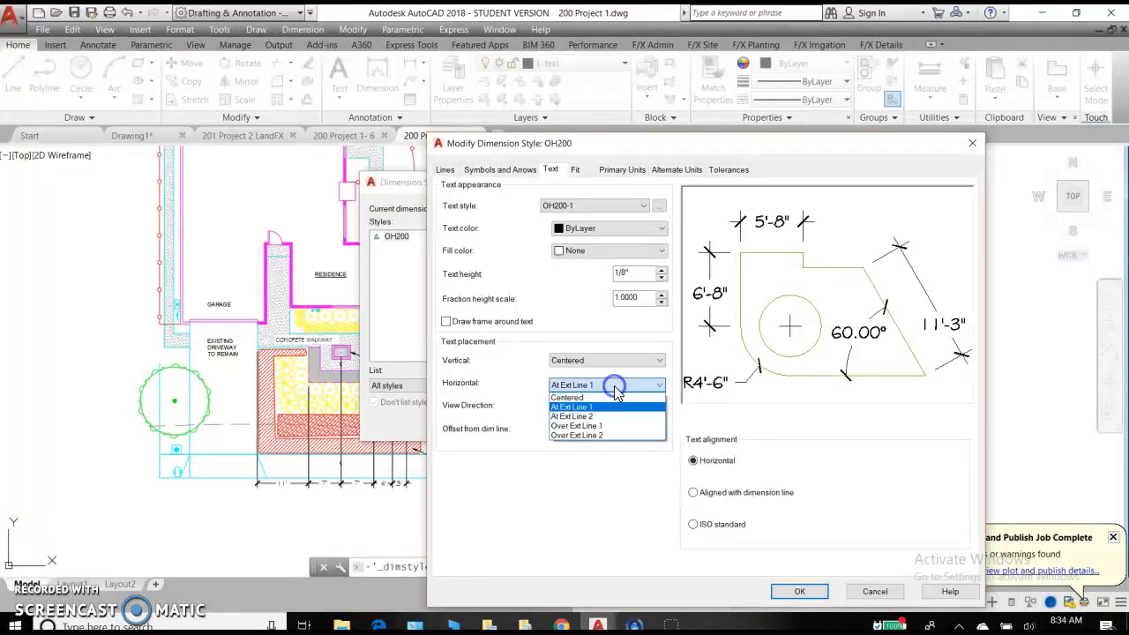
pyautogui.click(576, 426)
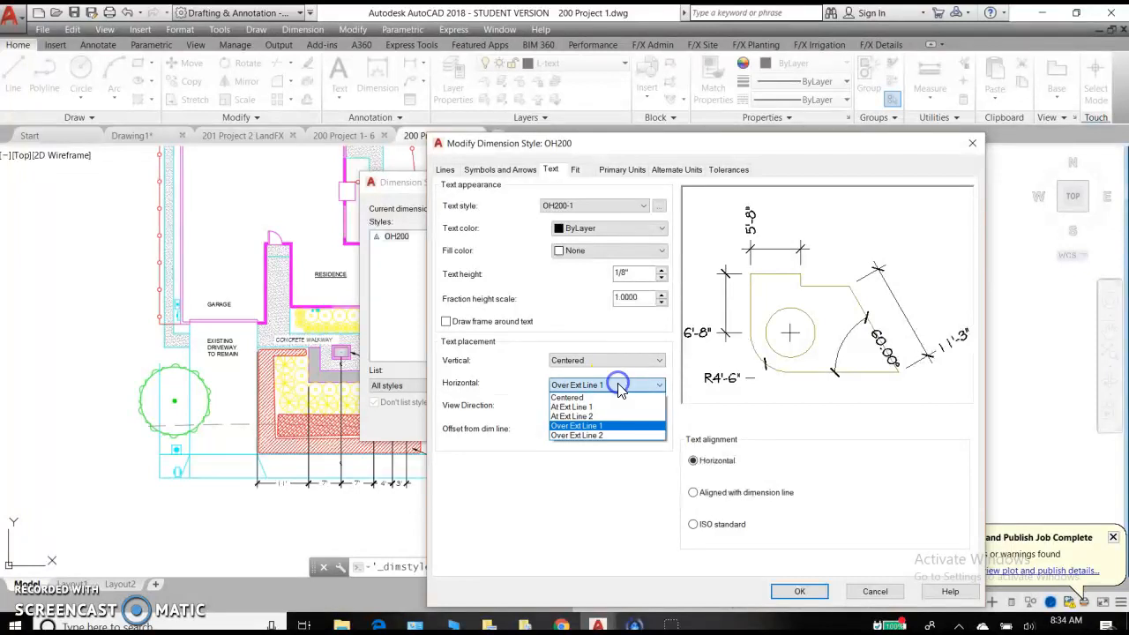
pyautogui.click(567, 397)
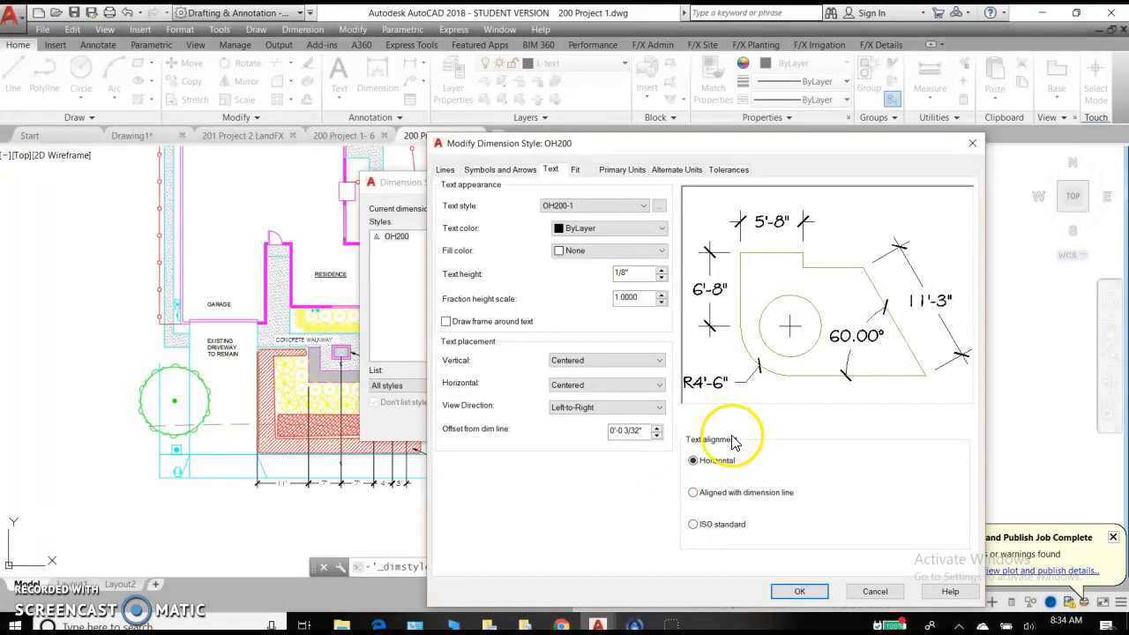
pyautogui.moveTo(660, 431)
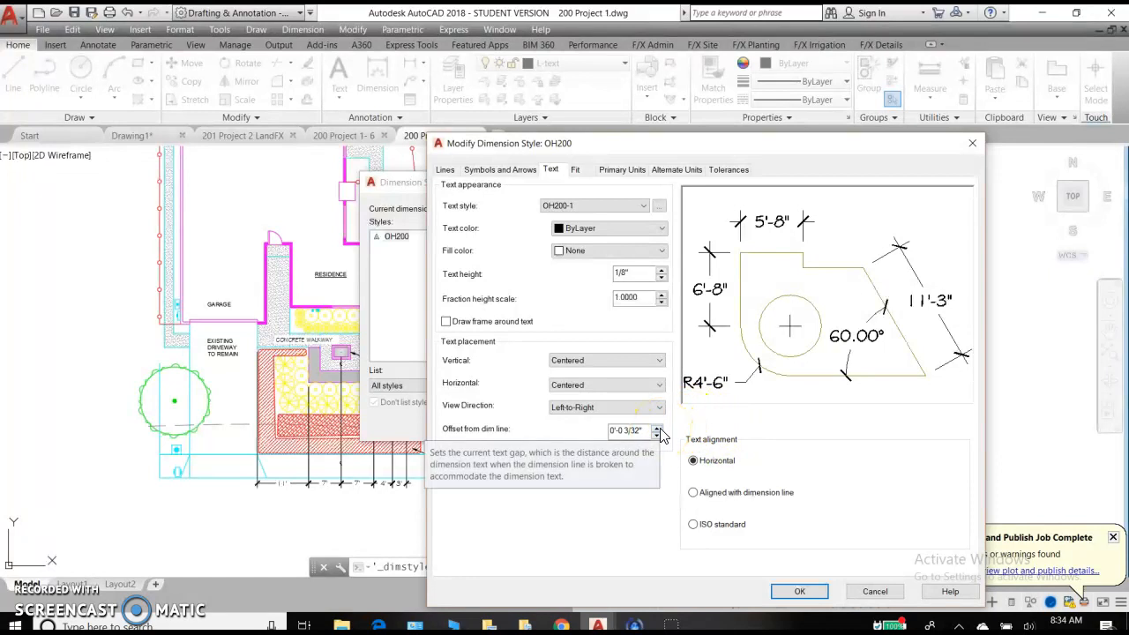
# - Set text offset from dimension line to 1/8", keeping Horizontal text alignment
pyautogui.click(659, 426)
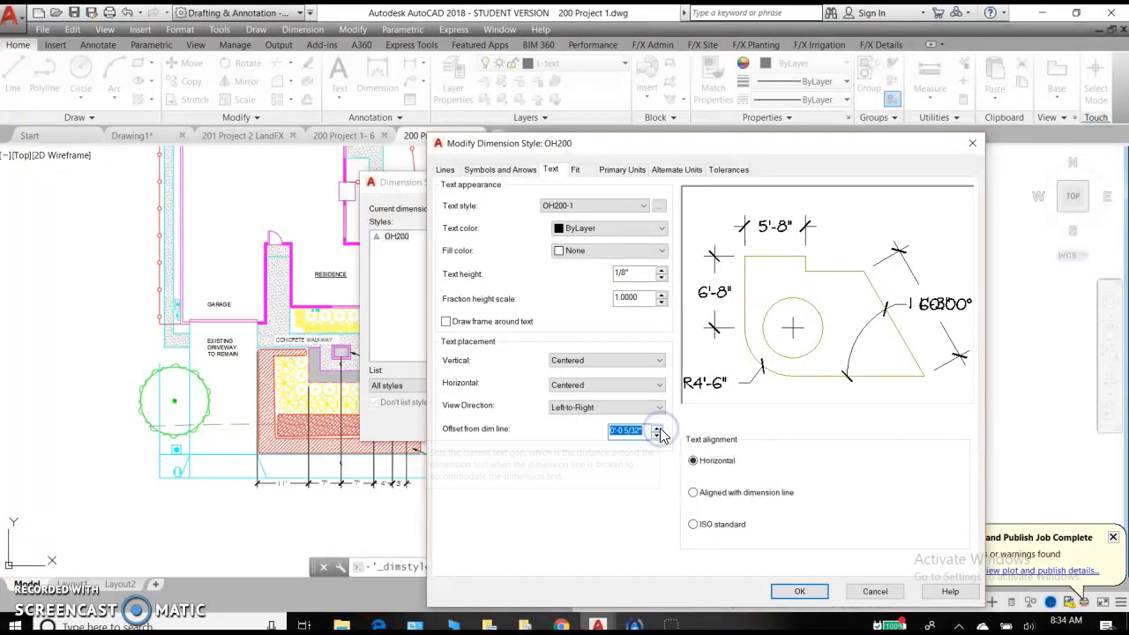
pyautogui.click(657, 427)
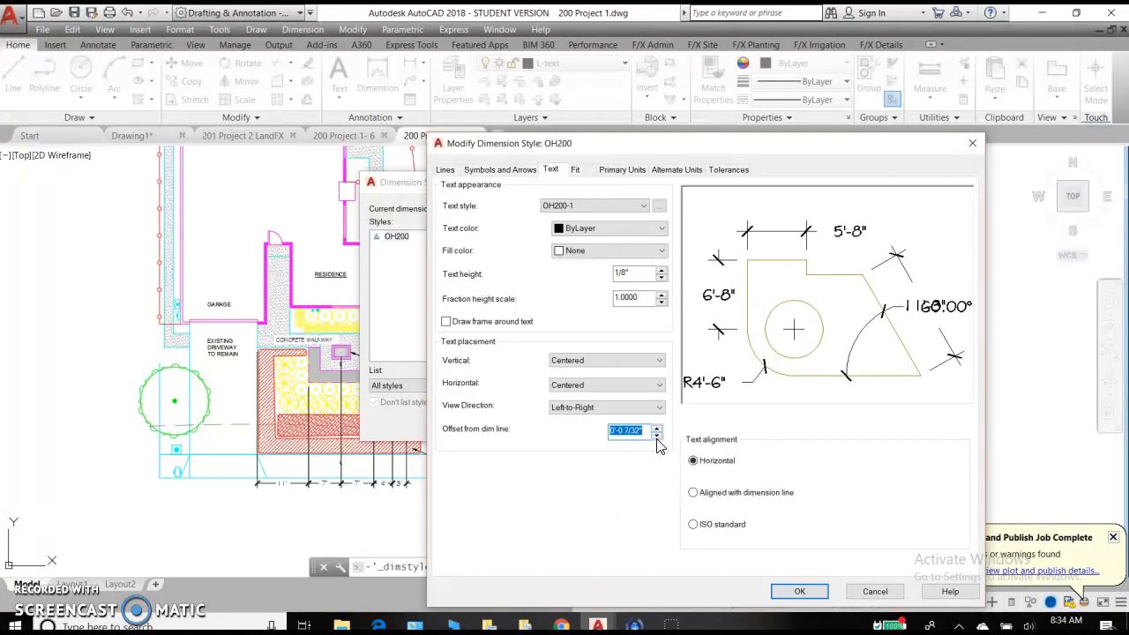
pyautogui.click(656, 434)
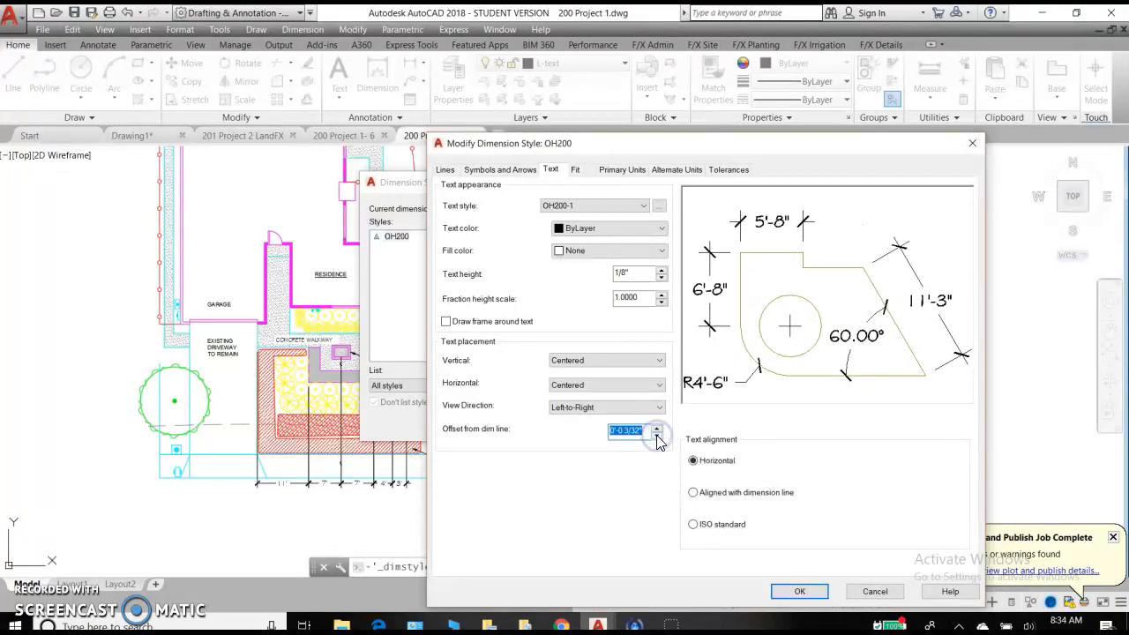
pyautogui.click(656, 432)
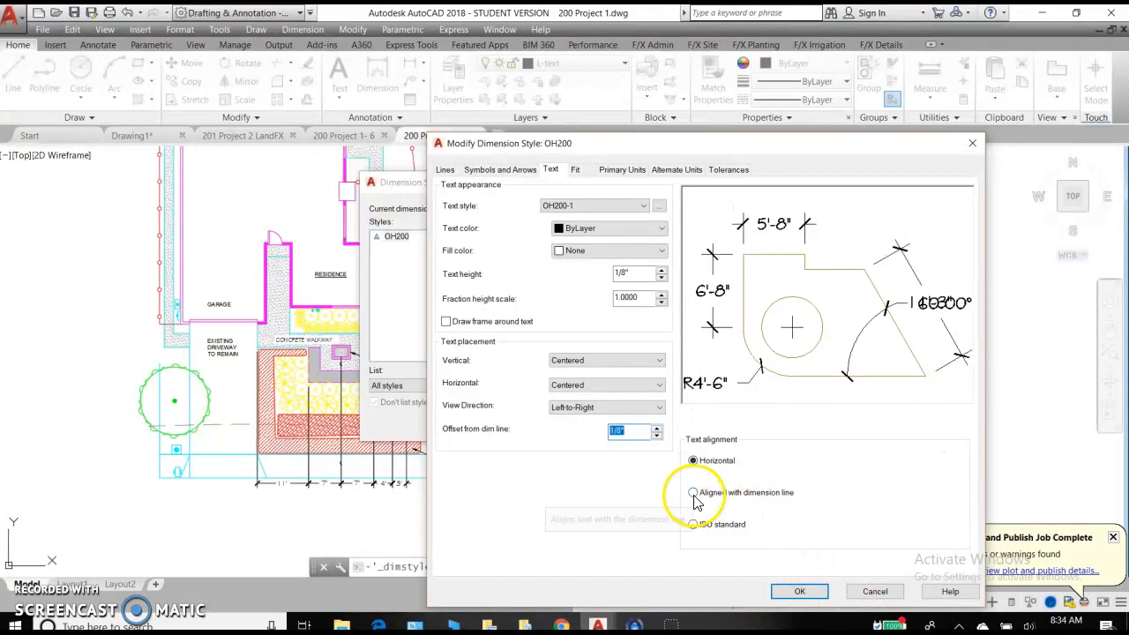
pyautogui.click(692, 492)
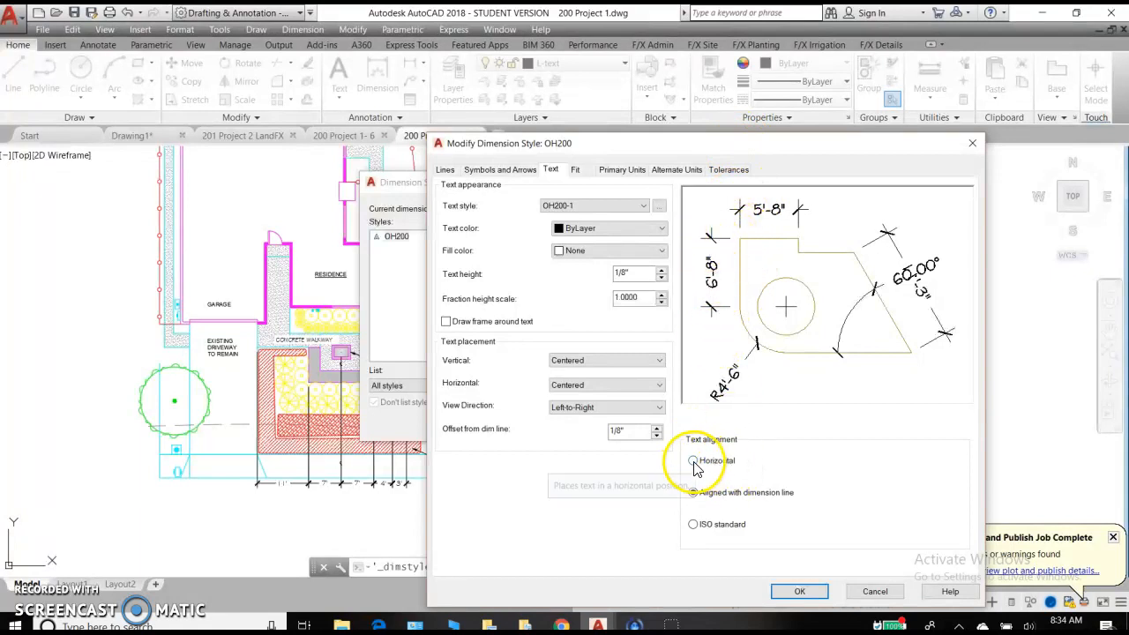
pyautogui.click(693, 460)
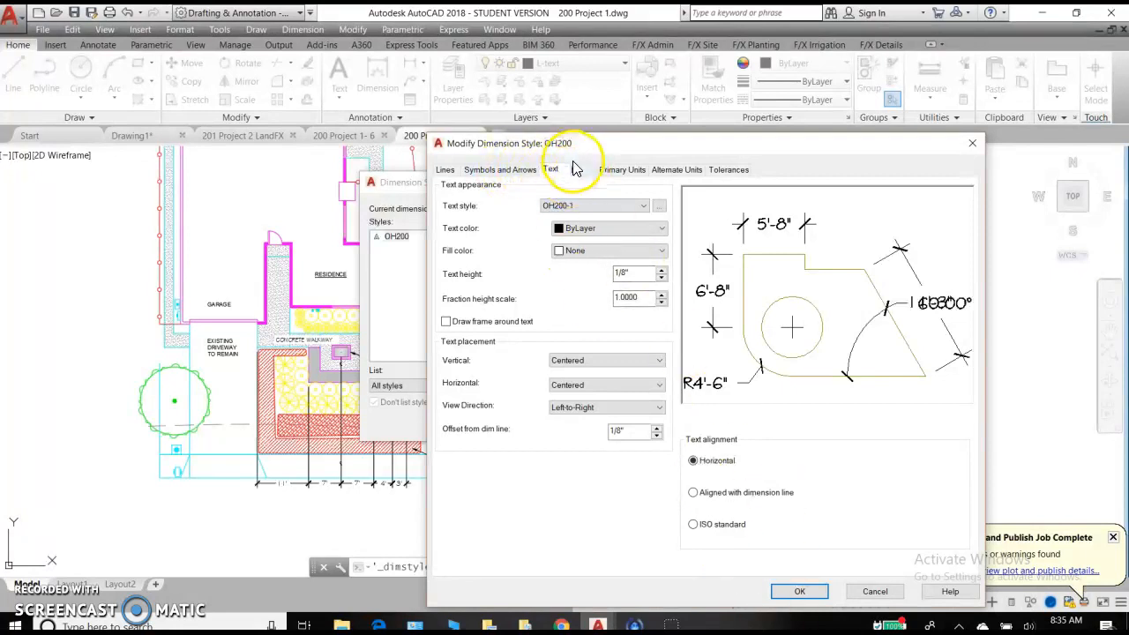
# - Show Fit settings, try arrows-first and both-outside placement, then restore best fit
pyautogui.click(575, 169)
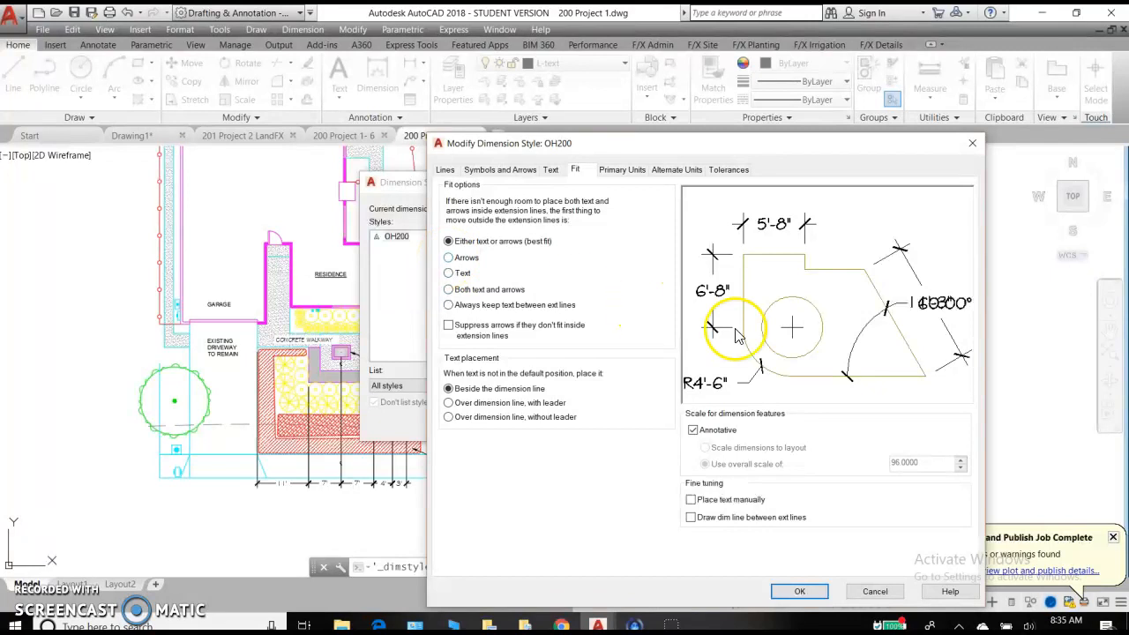
pyautogui.moveTo(927, 304)
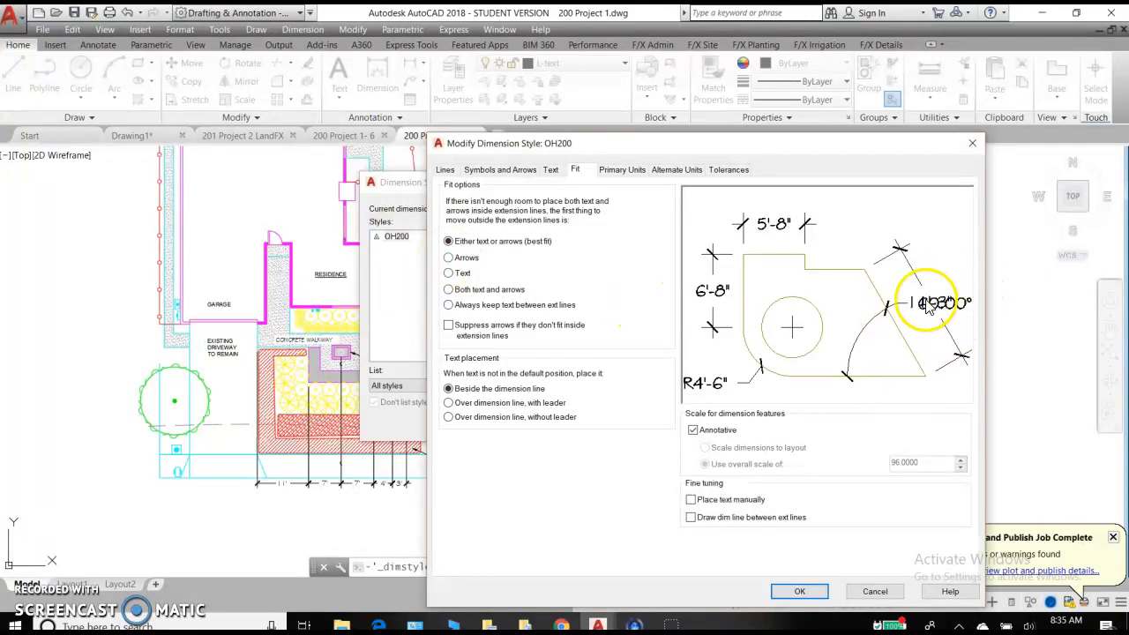
pyautogui.click(448, 257)
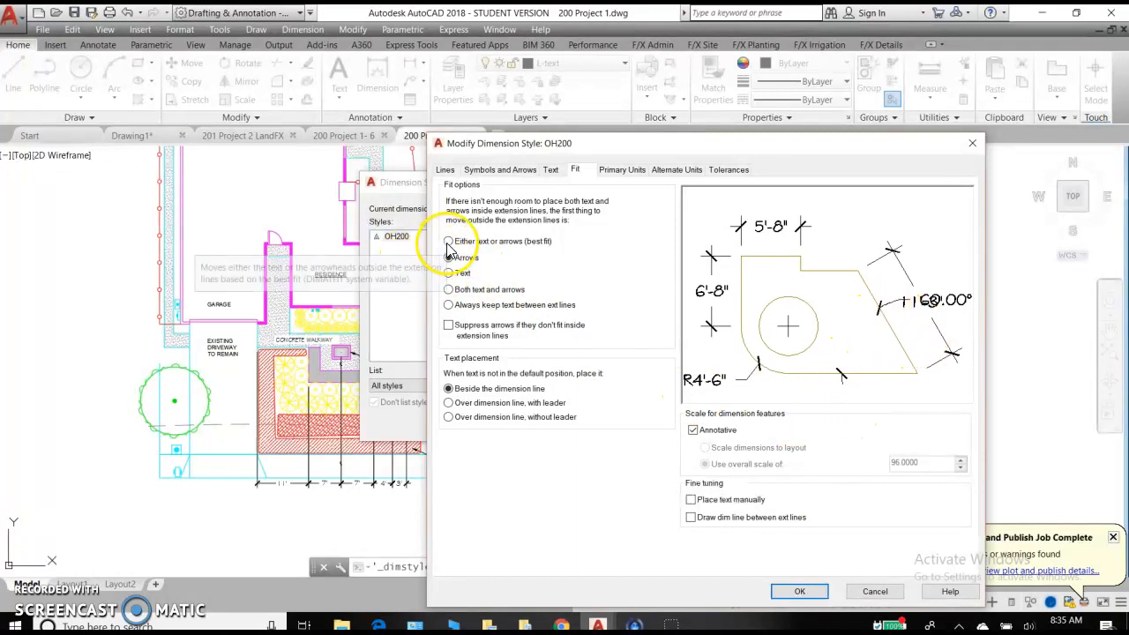
pyautogui.click(448, 256)
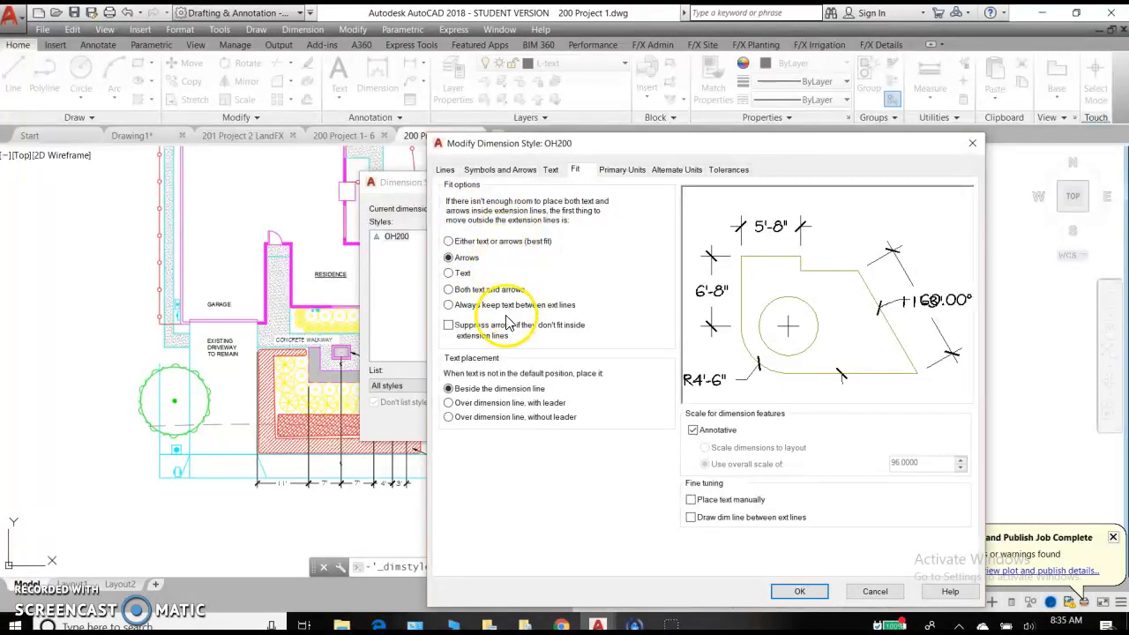
pyautogui.click(448, 289)
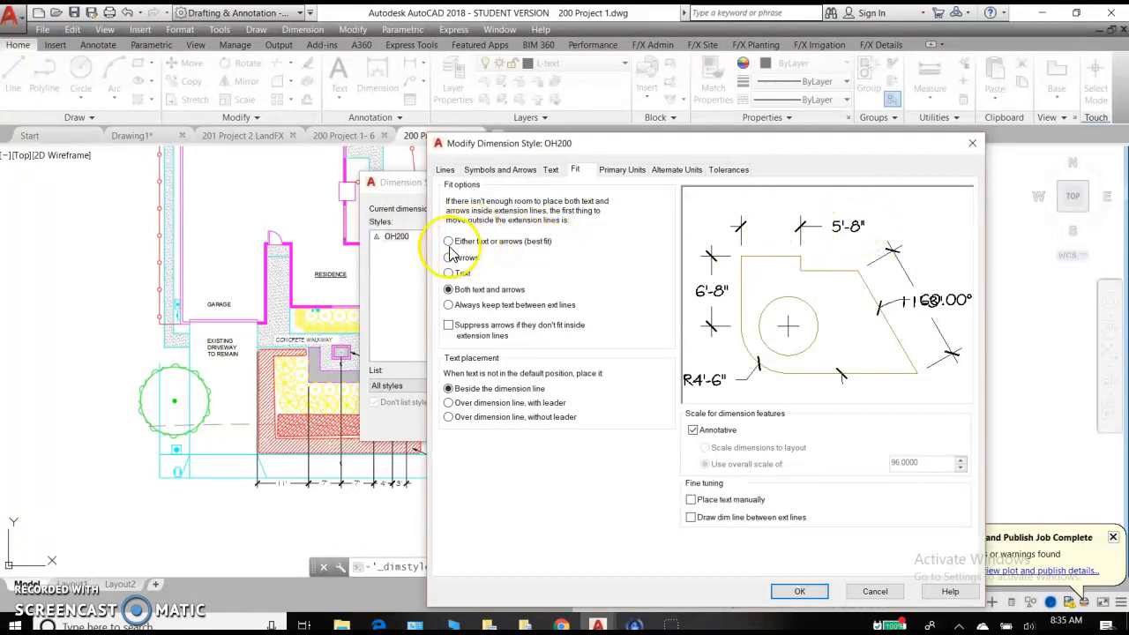
pyautogui.click(448, 241)
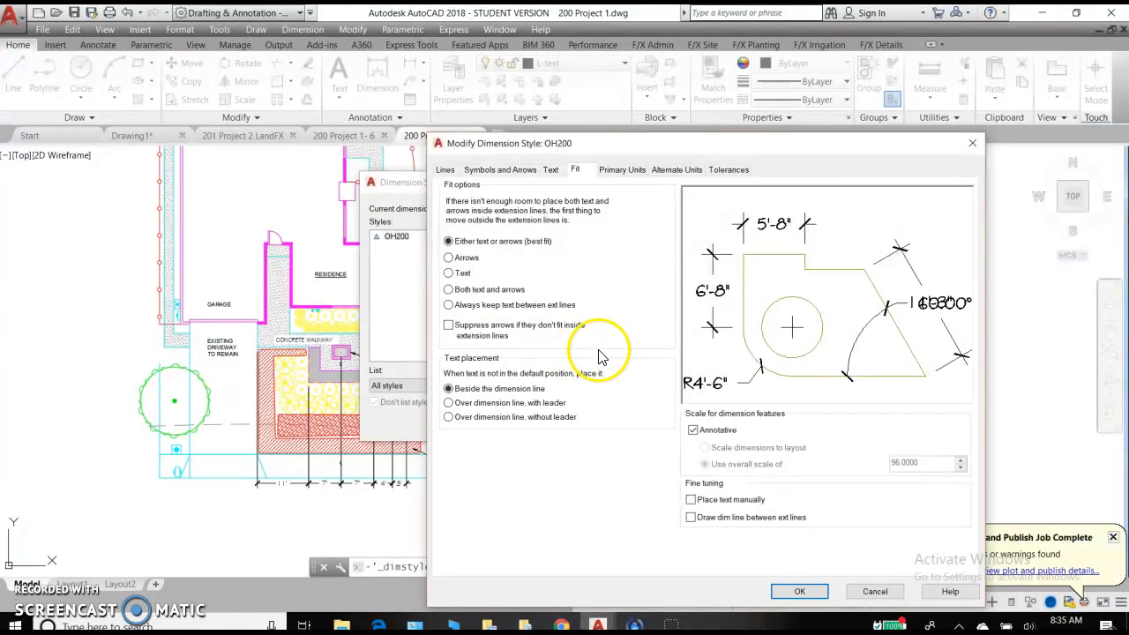
pyautogui.moveTo(454, 441)
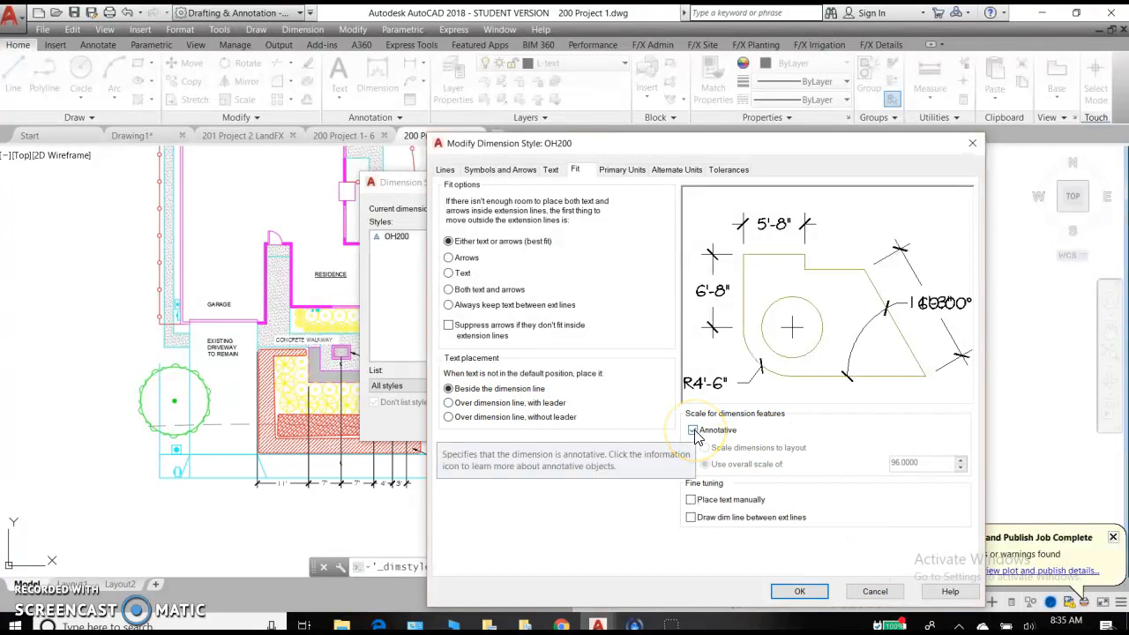
pyautogui.click(693, 430)
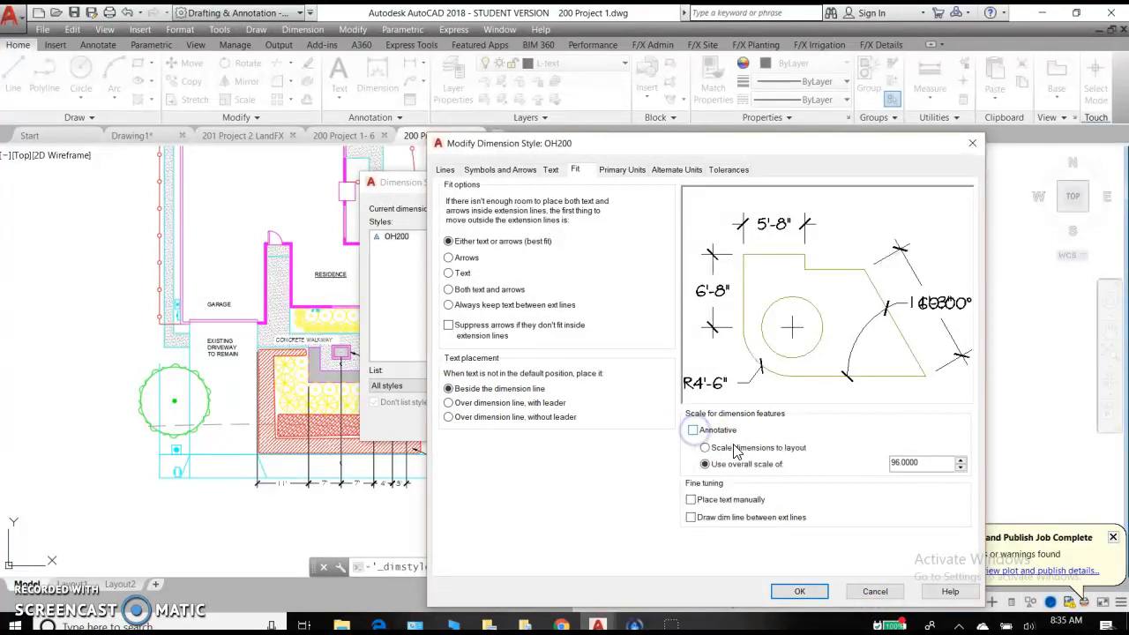
pyautogui.click(922, 463)
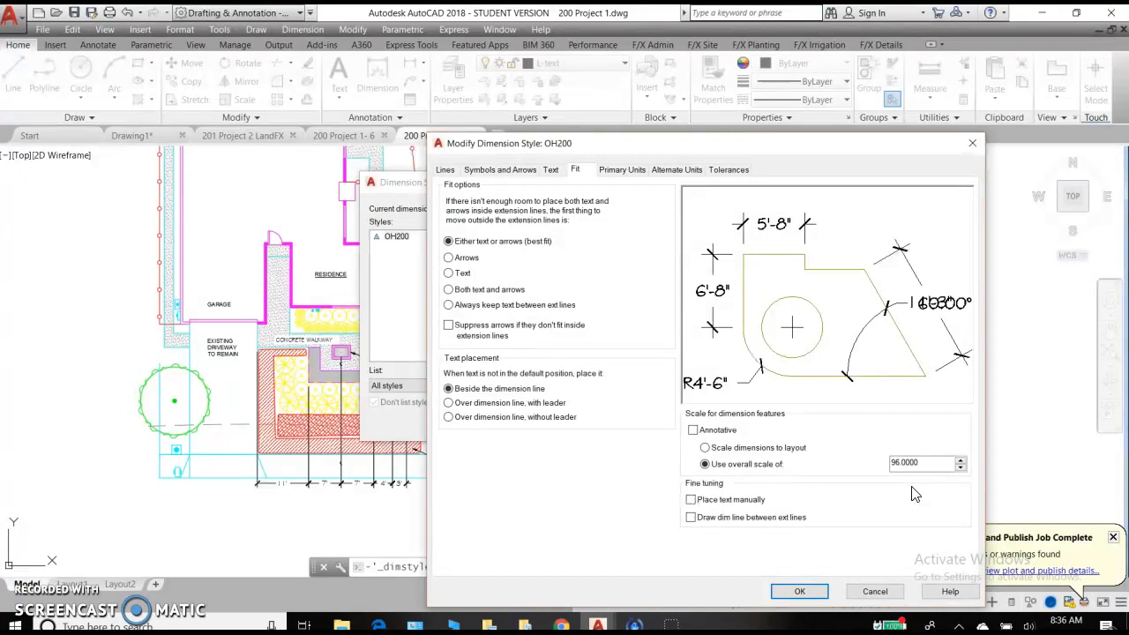
pyautogui.click(705, 464)
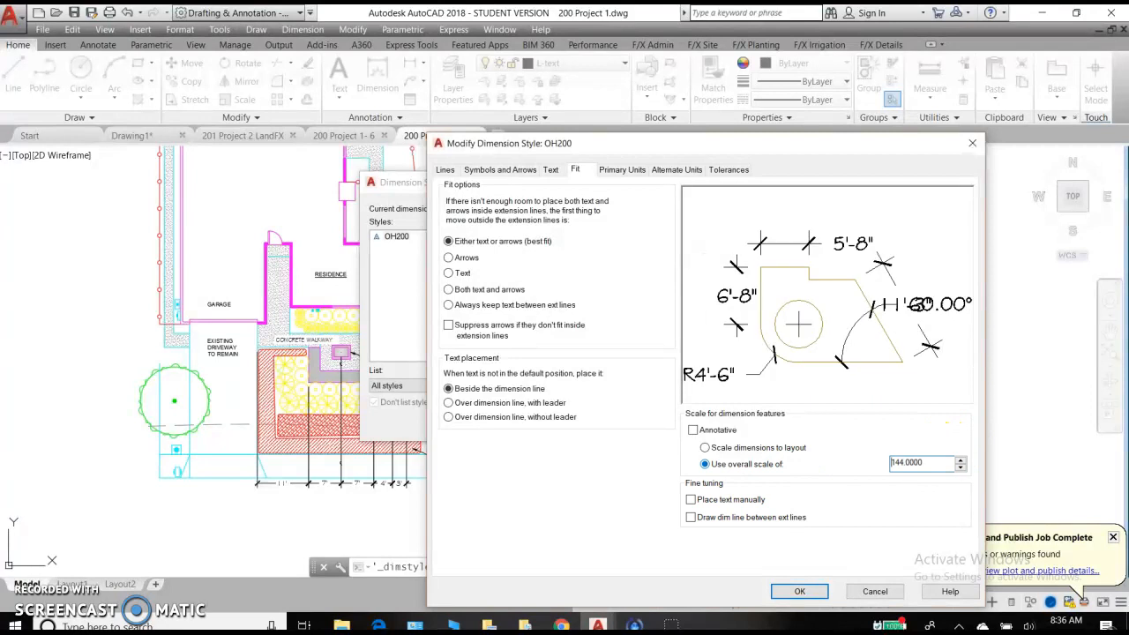
pyautogui.click(921, 463)
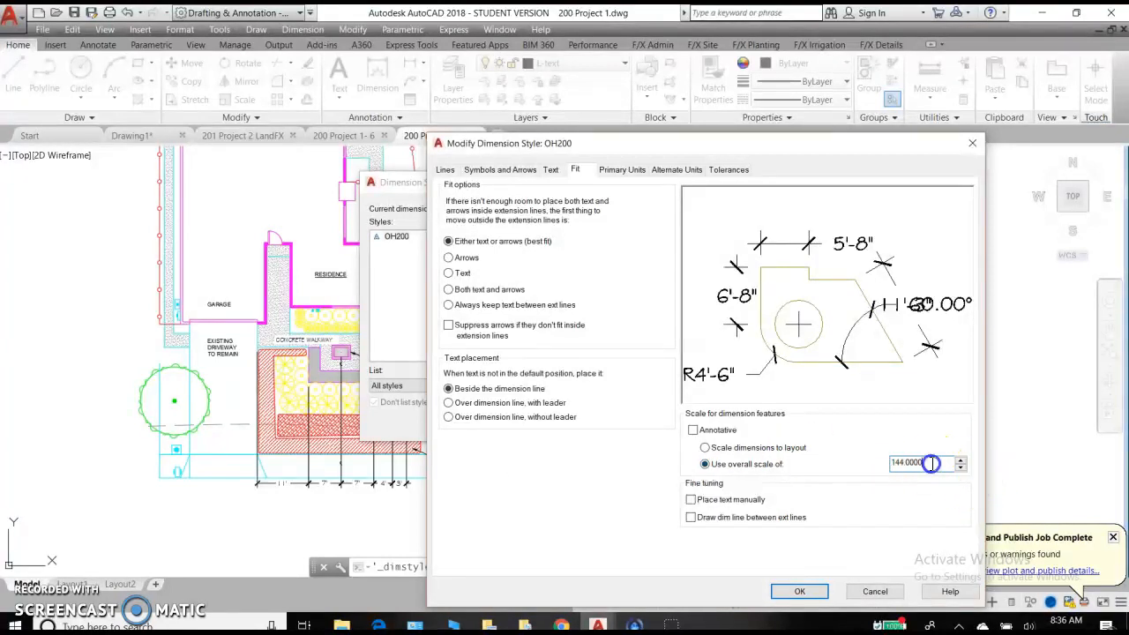
pyautogui.write('48')
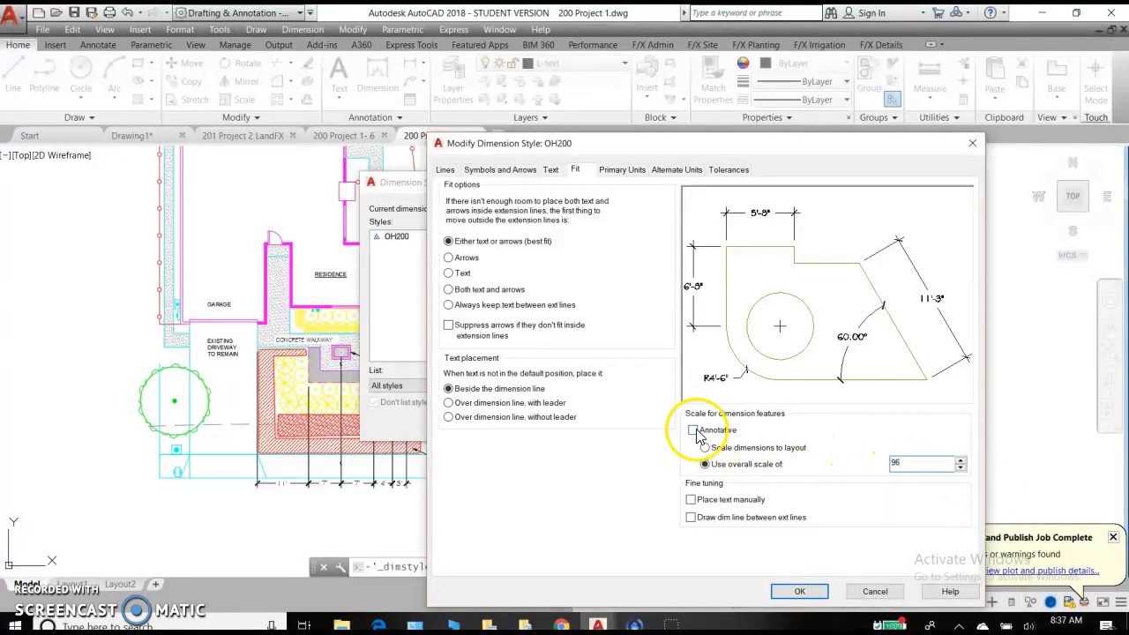
pyautogui.click(692, 430)
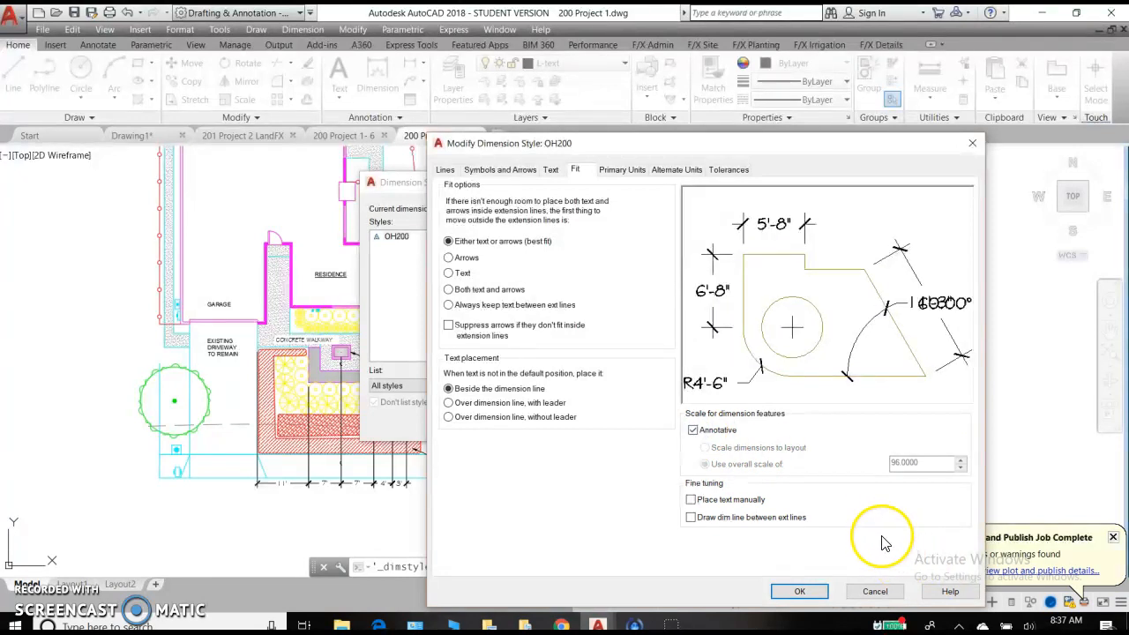
pyautogui.moveTo(741, 313)
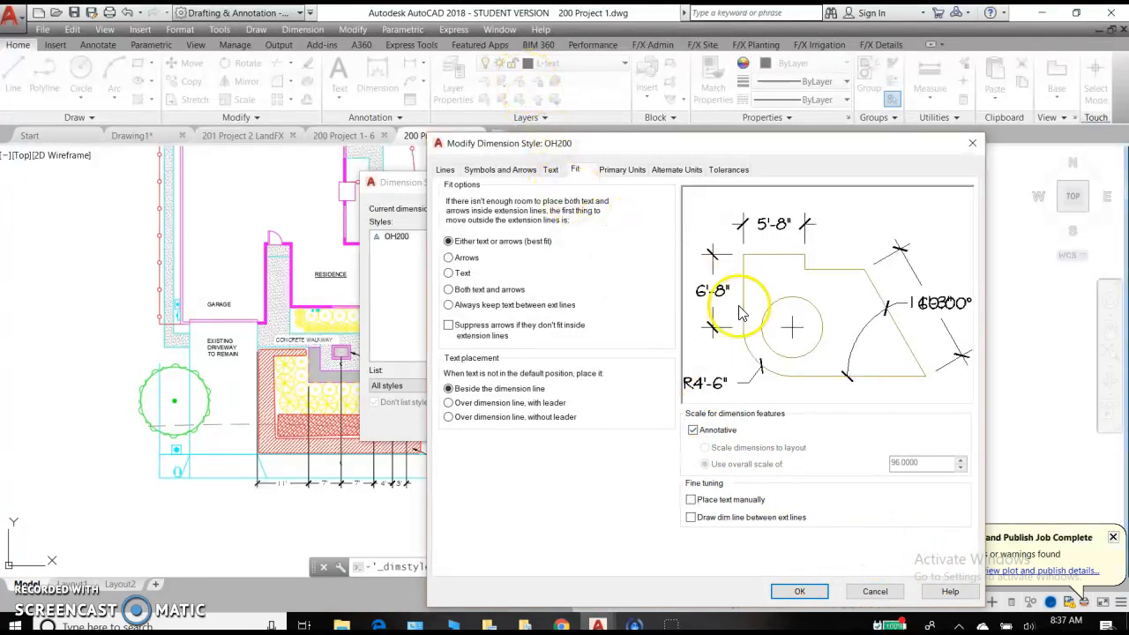
pyautogui.moveTo(623, 223)
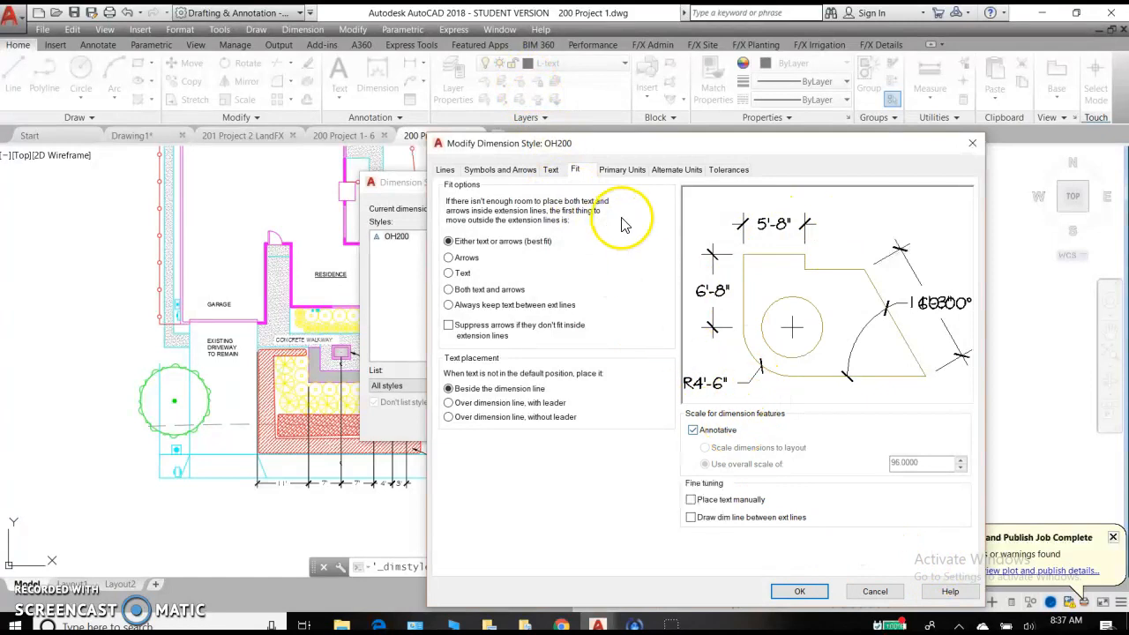
# - Keep Architectural linear units and set precision to whole inches (0'-0")
pyautogui.click(622, 169)
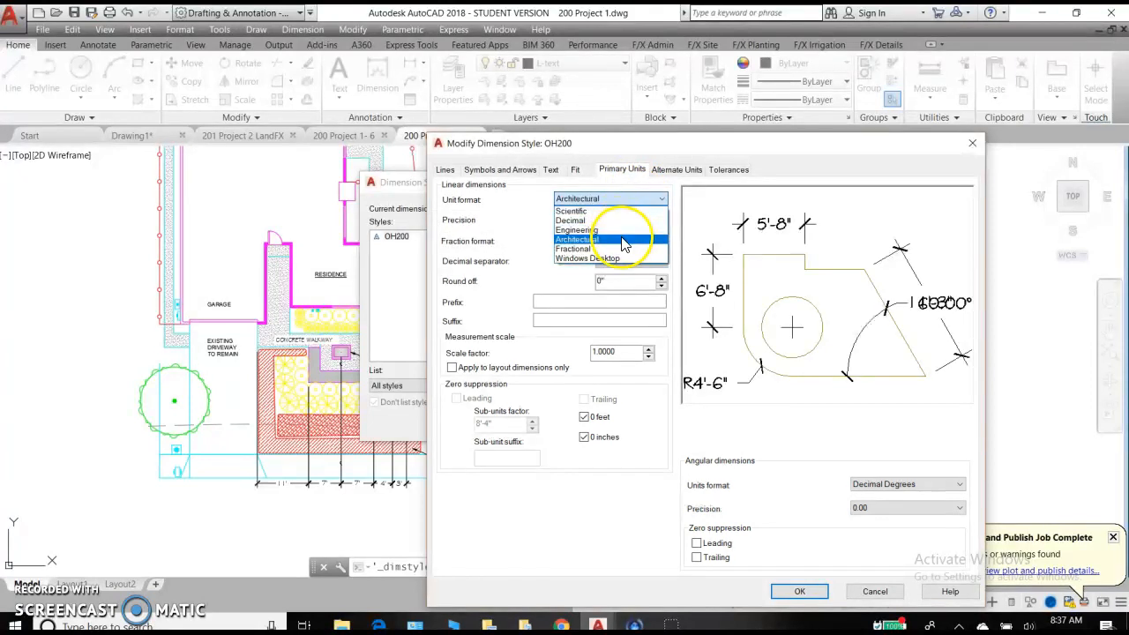
pyautogui.click(578, 240)
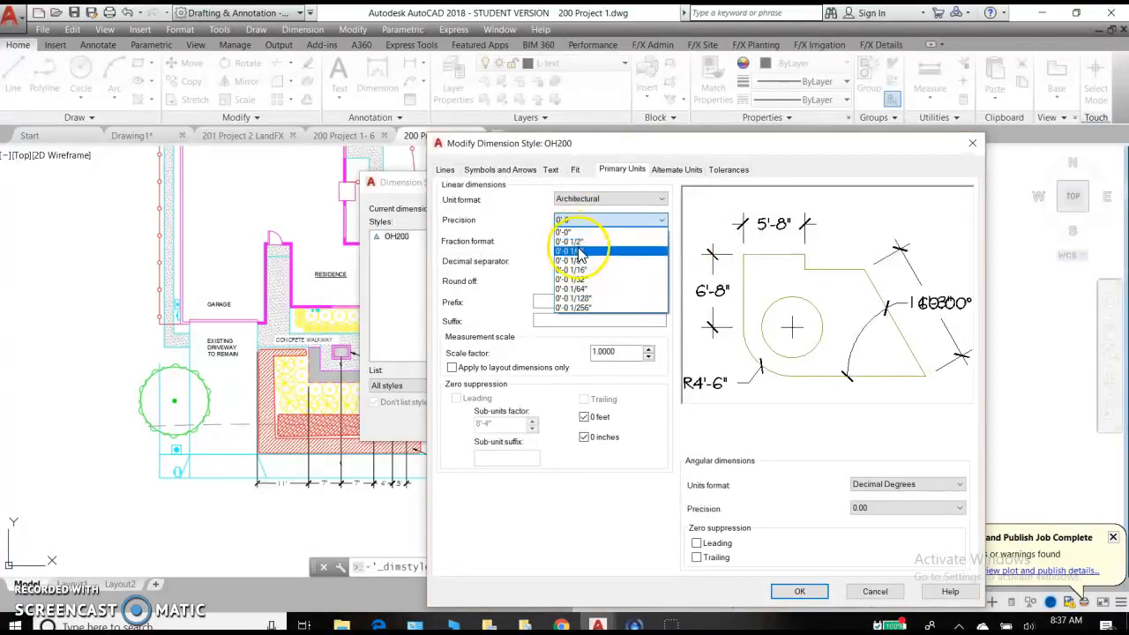
pyautogui.click(571, 257)
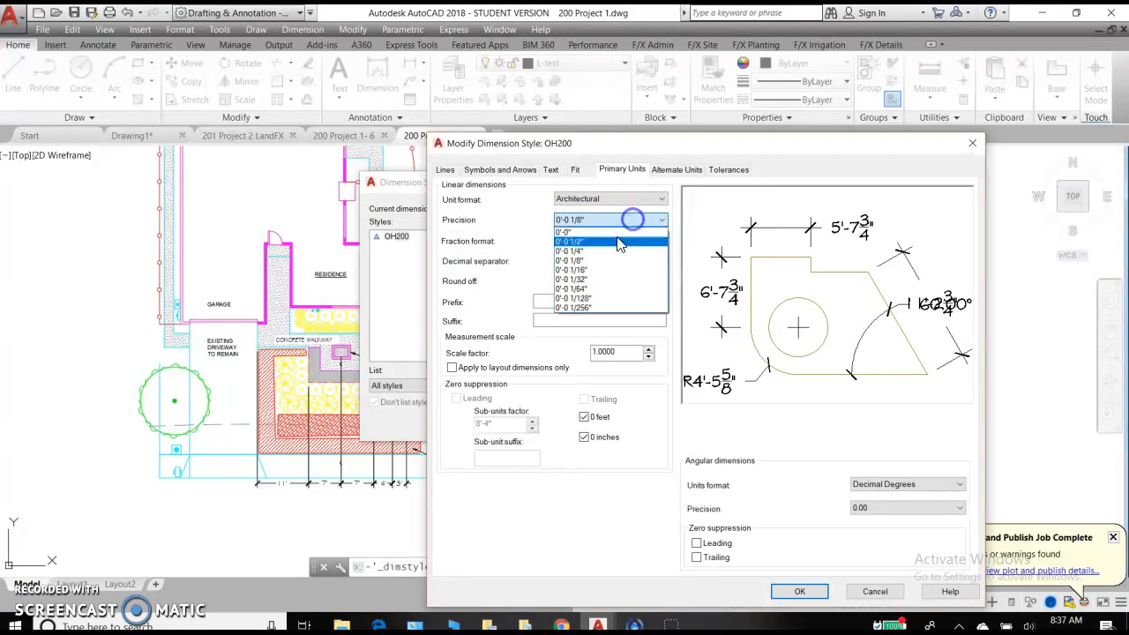
pyautogui.click(569, 251)
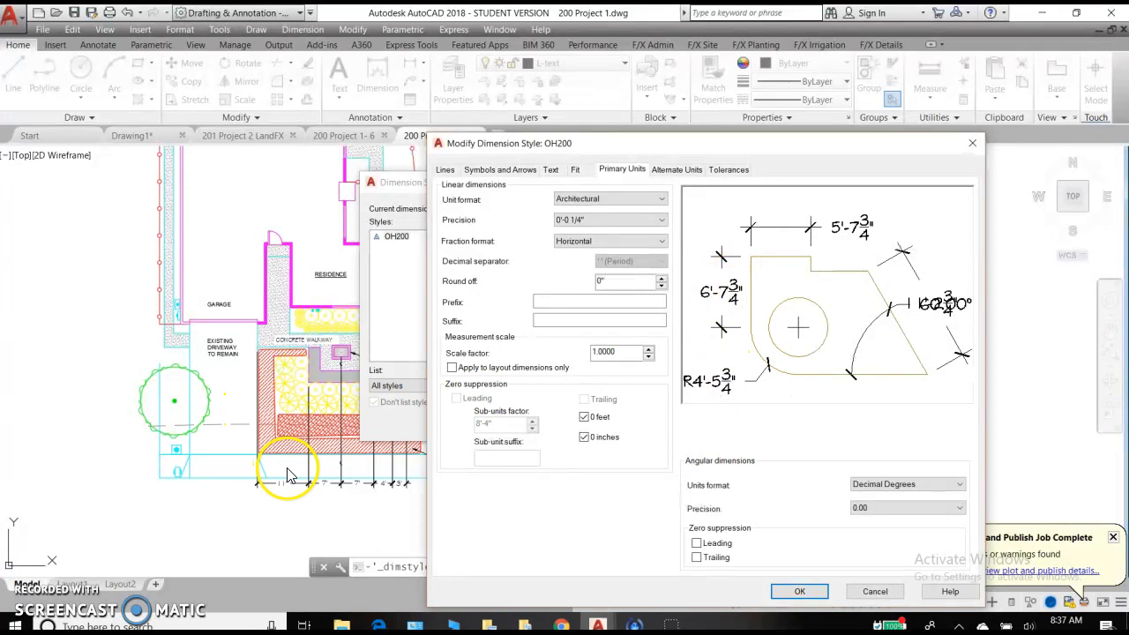
pyautogui.moveTo(544, 236)
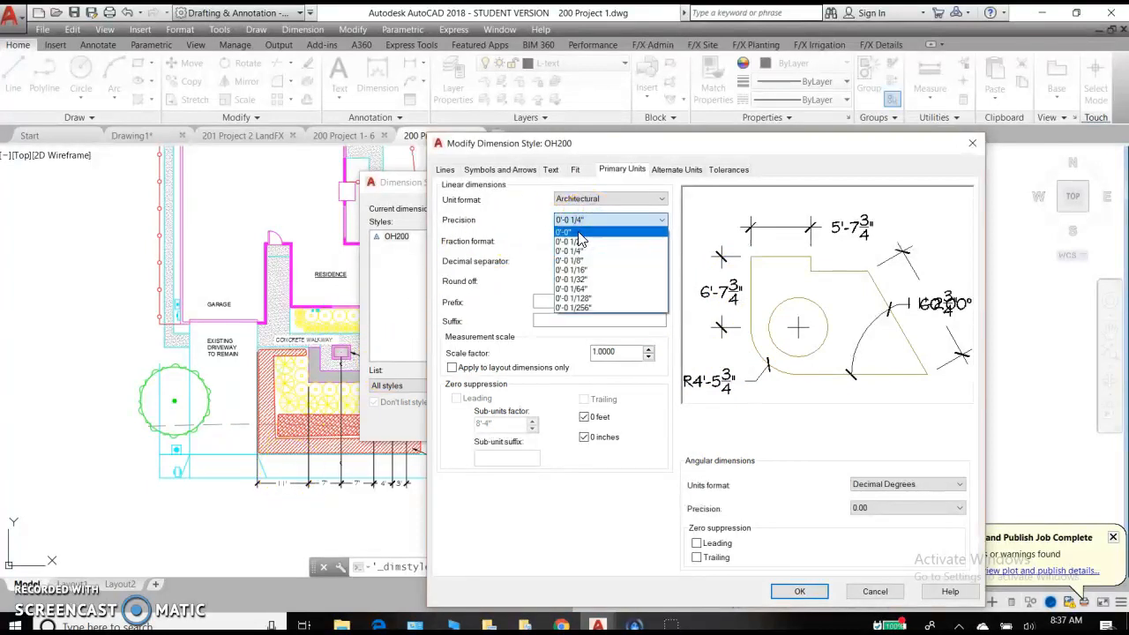
pyautogui.click(569, 231)
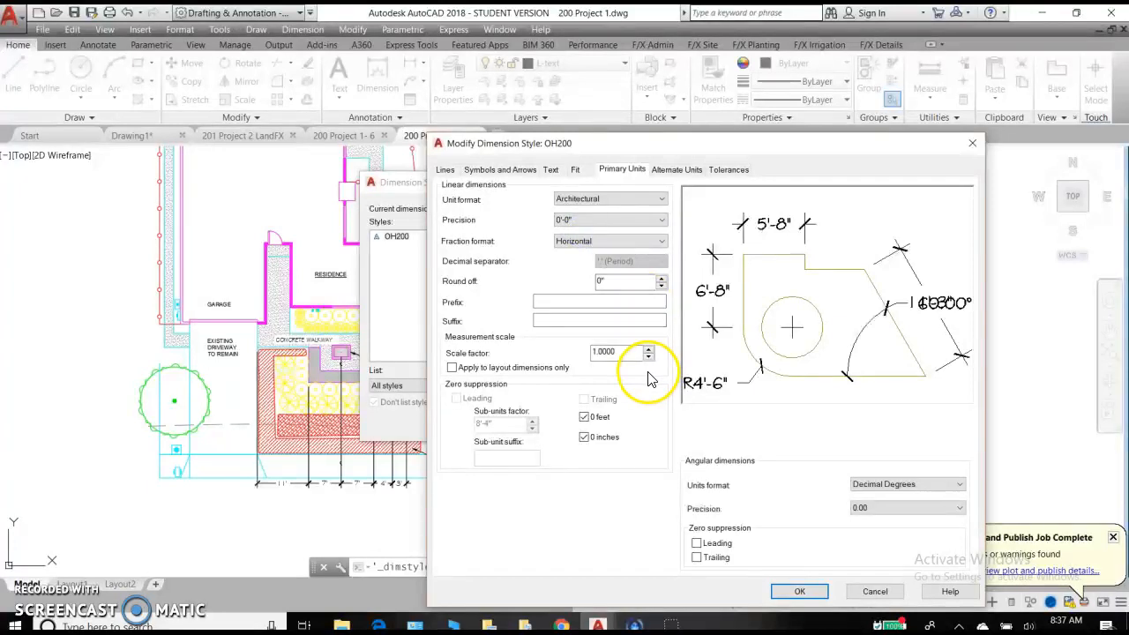
pyautogui.moveTo(706, 458)
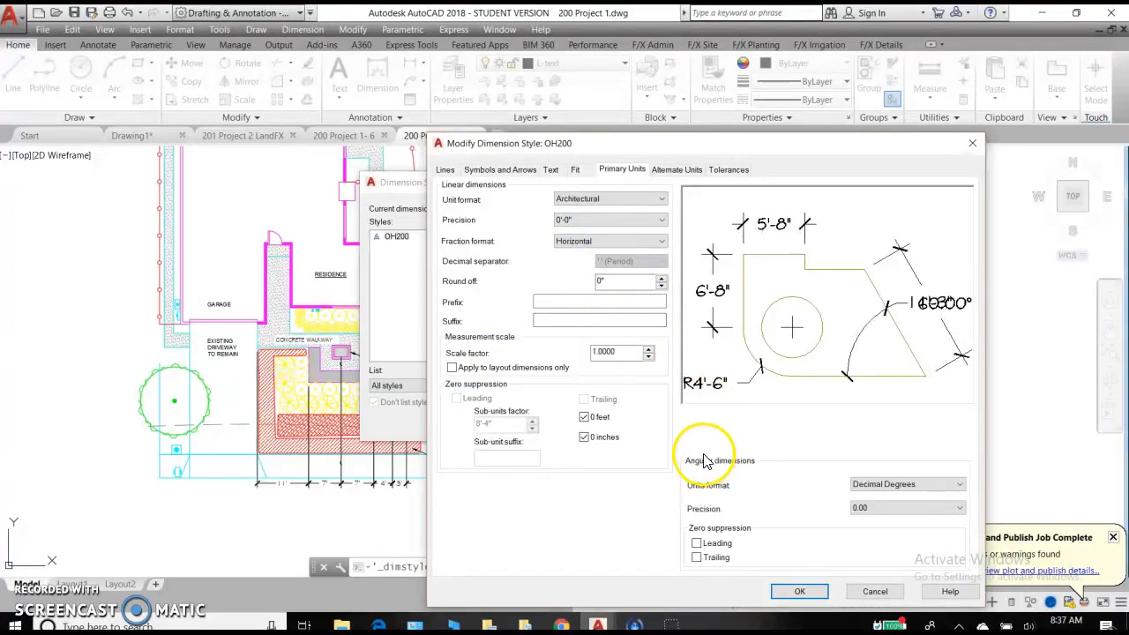
pyautogui.moveTo(529, 494)
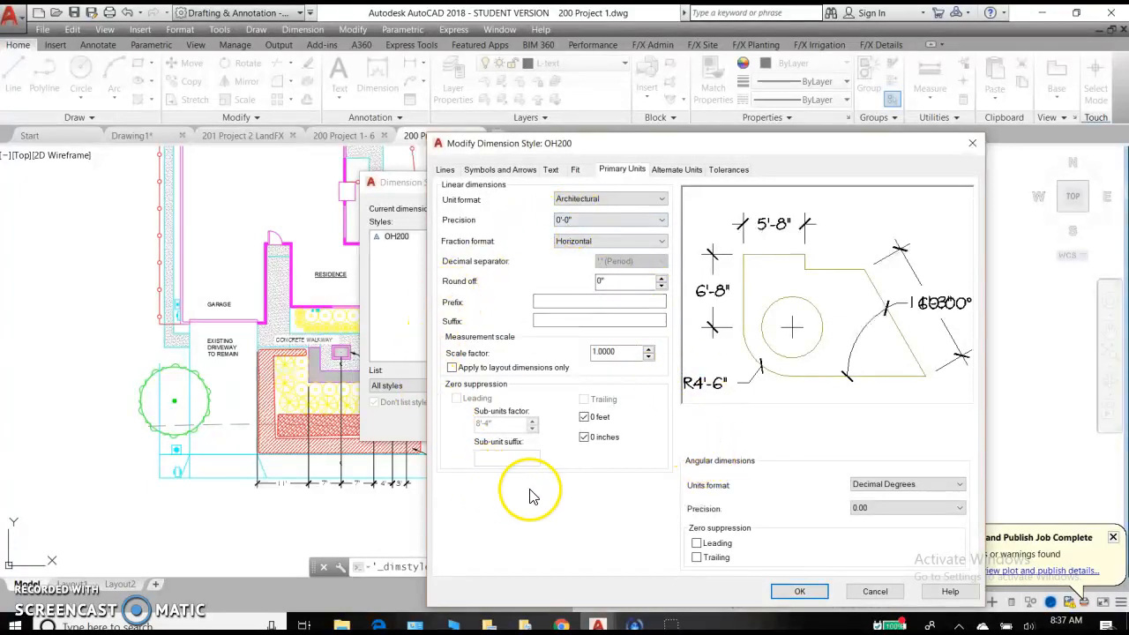
pyautogui.moveTo(671, 330)
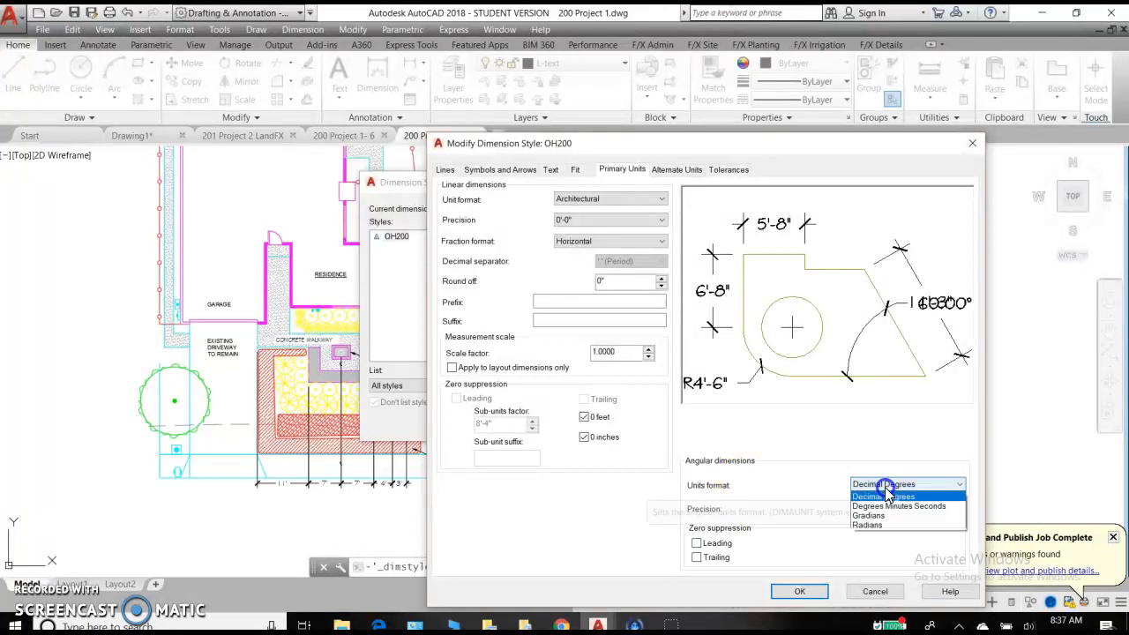
# - Set angular units to Degrees Minutes Seconds at 0d00' precision
pyautogui.click(900, 505)
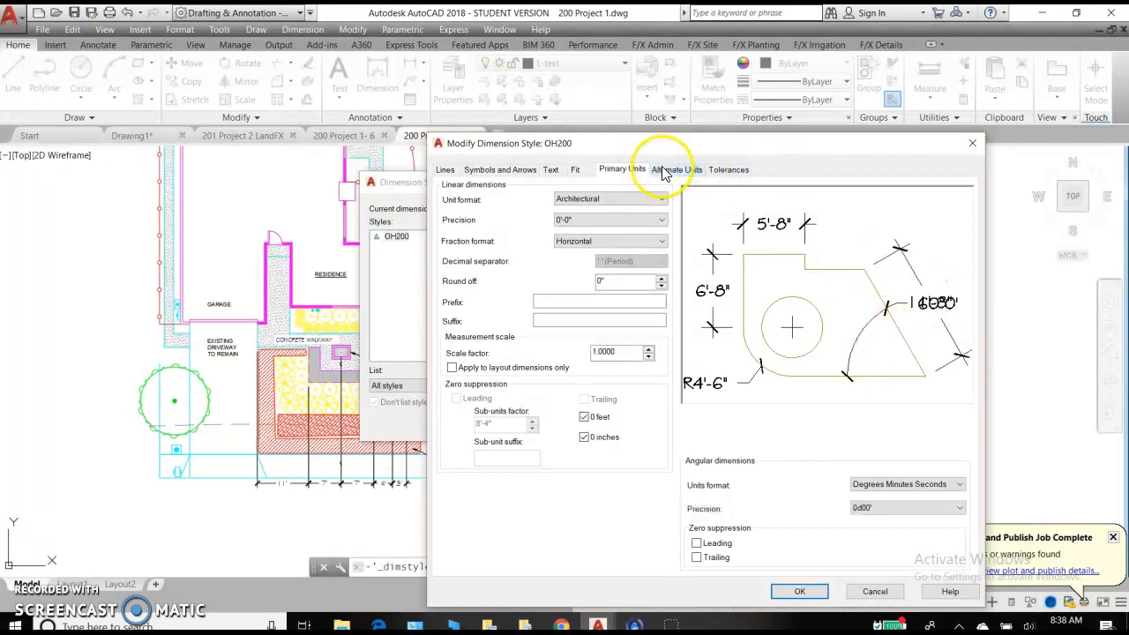
# - Review OH200's Alternate Units, Tolerances, Lines and Text settings, then save it and select OH200
pyautogui.click(677, 169)
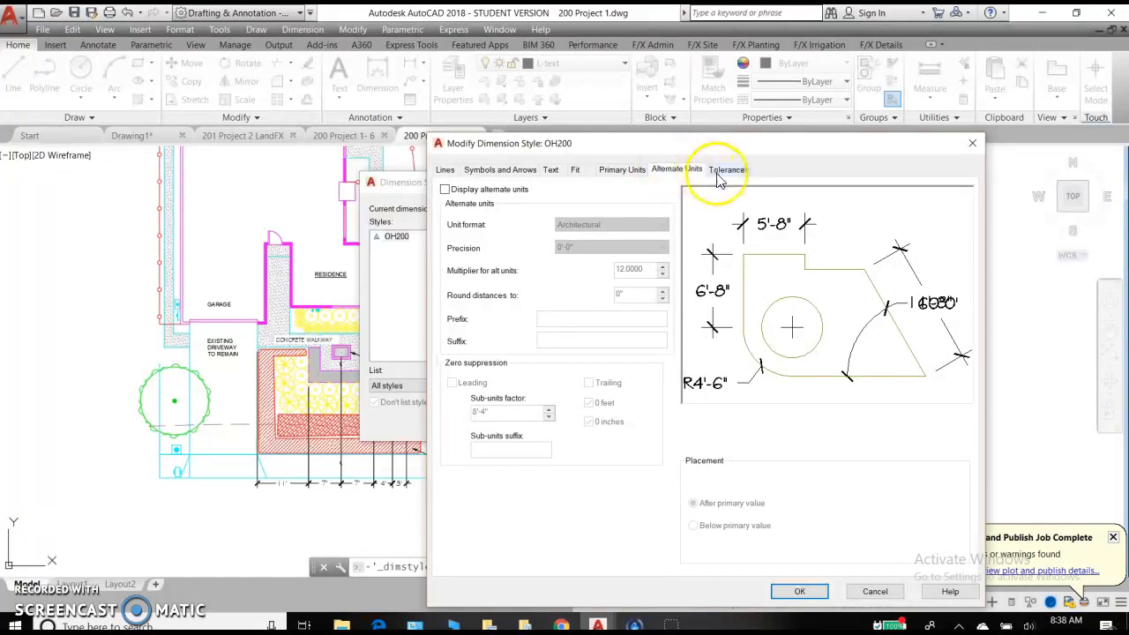
pyautogui.click(726, 168)
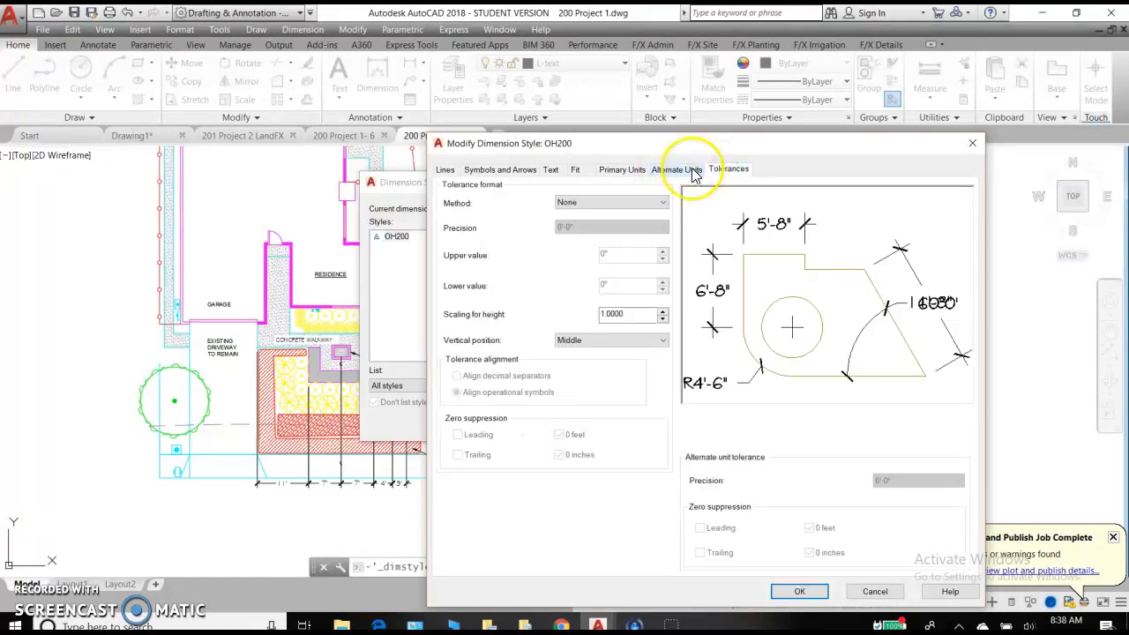
pyautogui.click(677, 169)
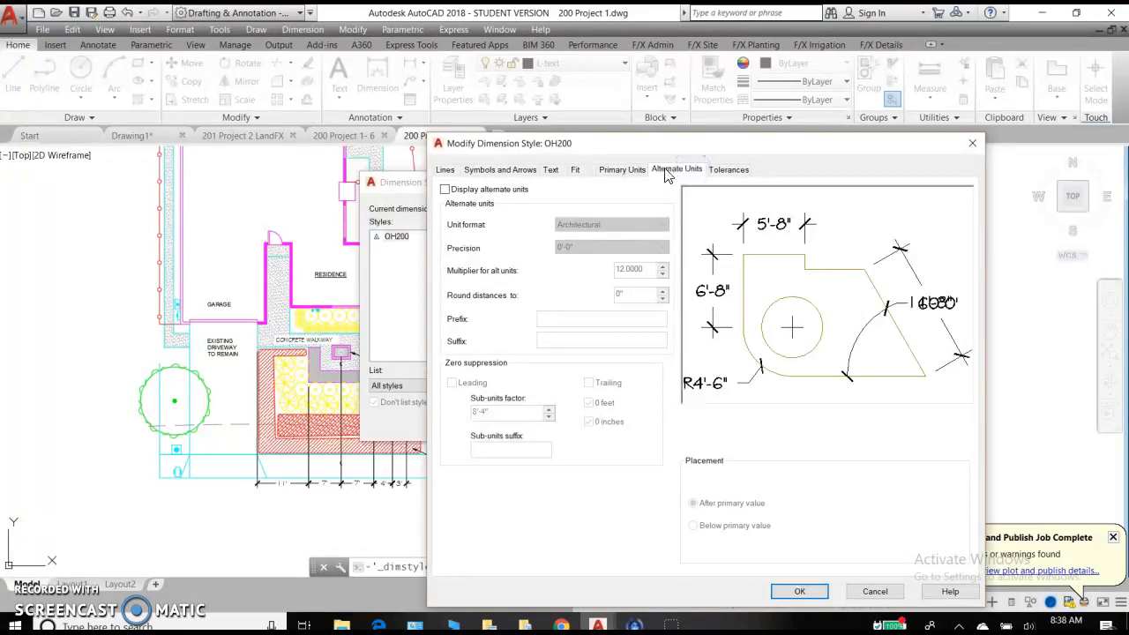
pyautogui.click(622, 169)
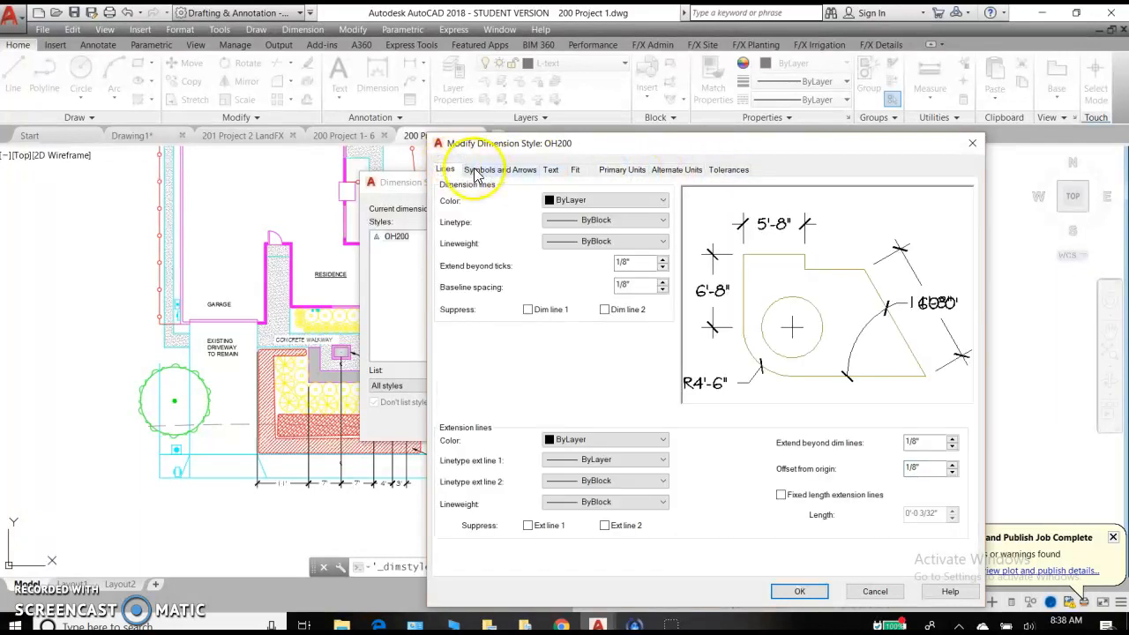
pyautogui.click(552, 169)
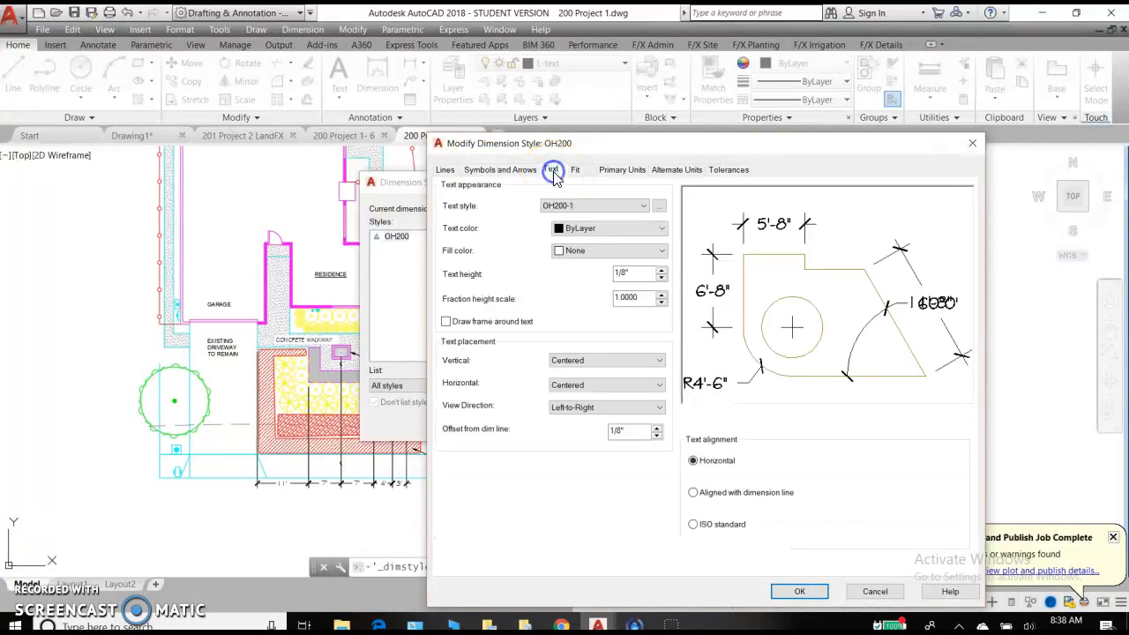
pyautogui.click(622, 170)
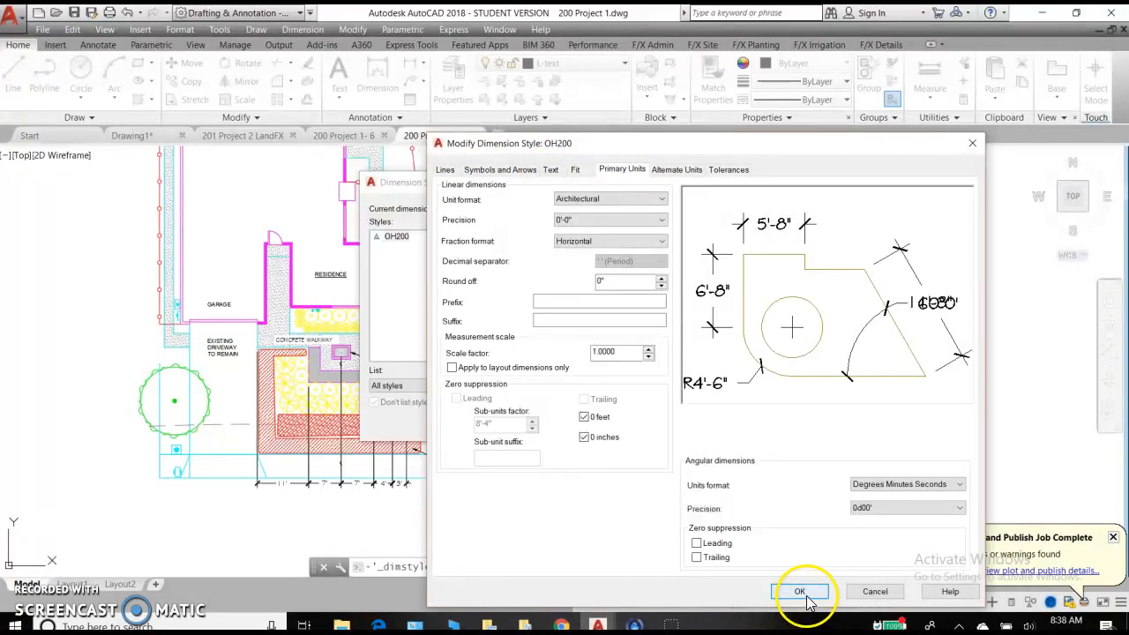
pyautogui.click(799, 591)
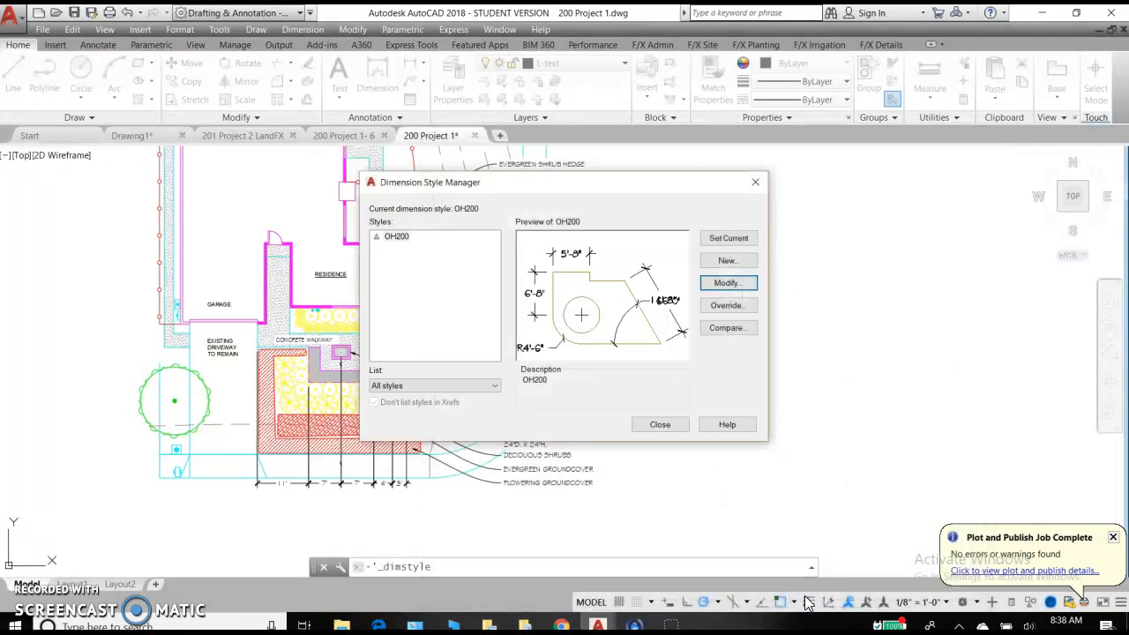
pyautogui.click(396, 236)
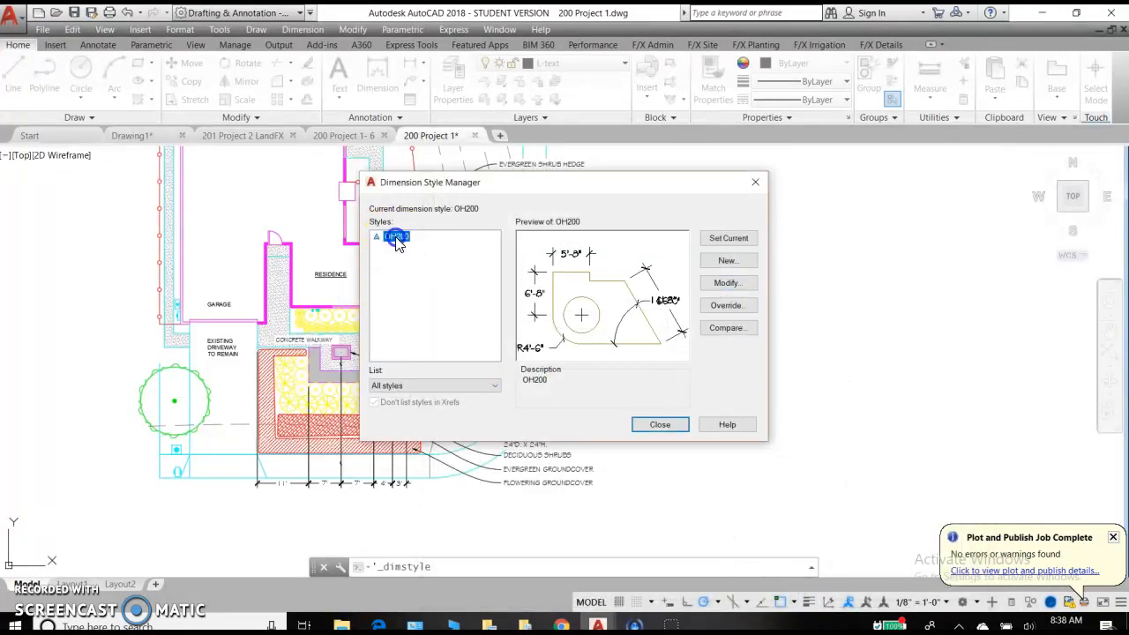